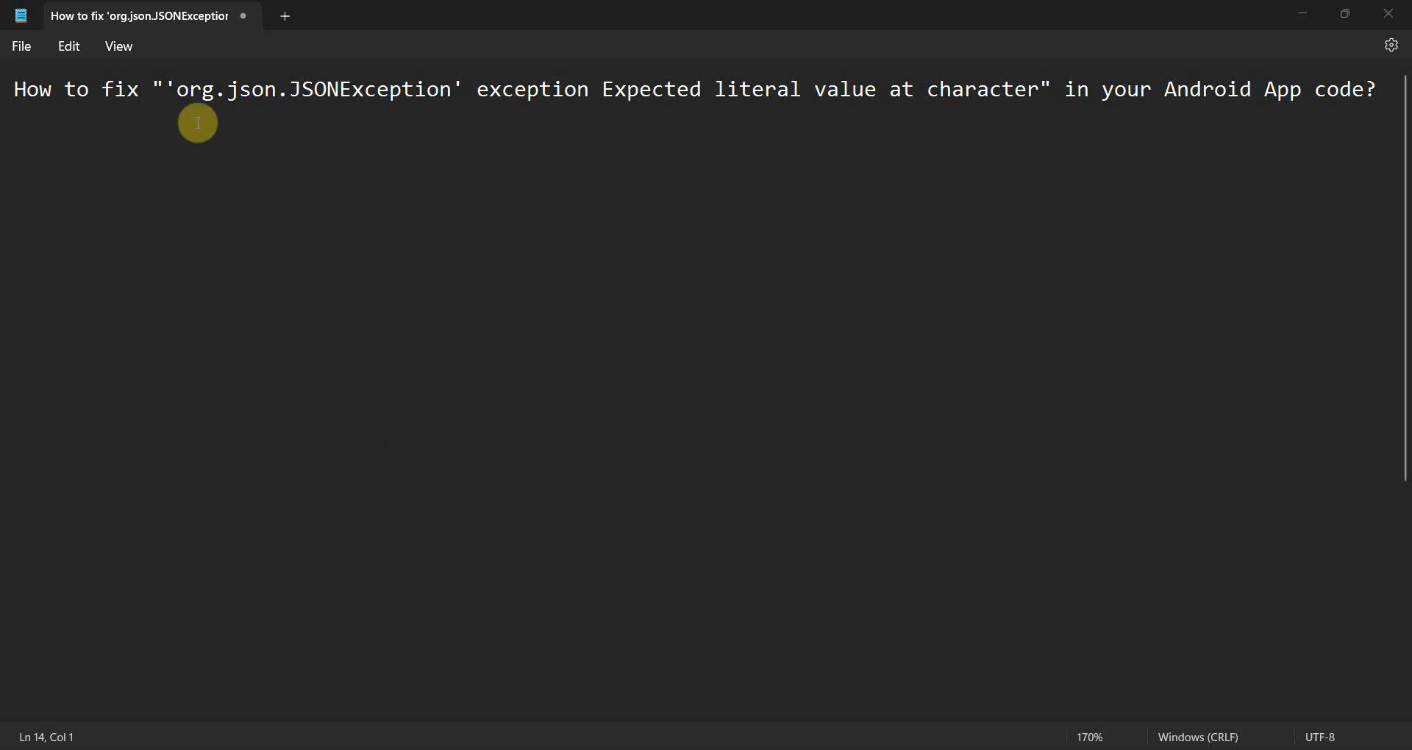
Highlight the 'Expected literal value at character' wording in the Notepad question title.
double_click(369, 89)
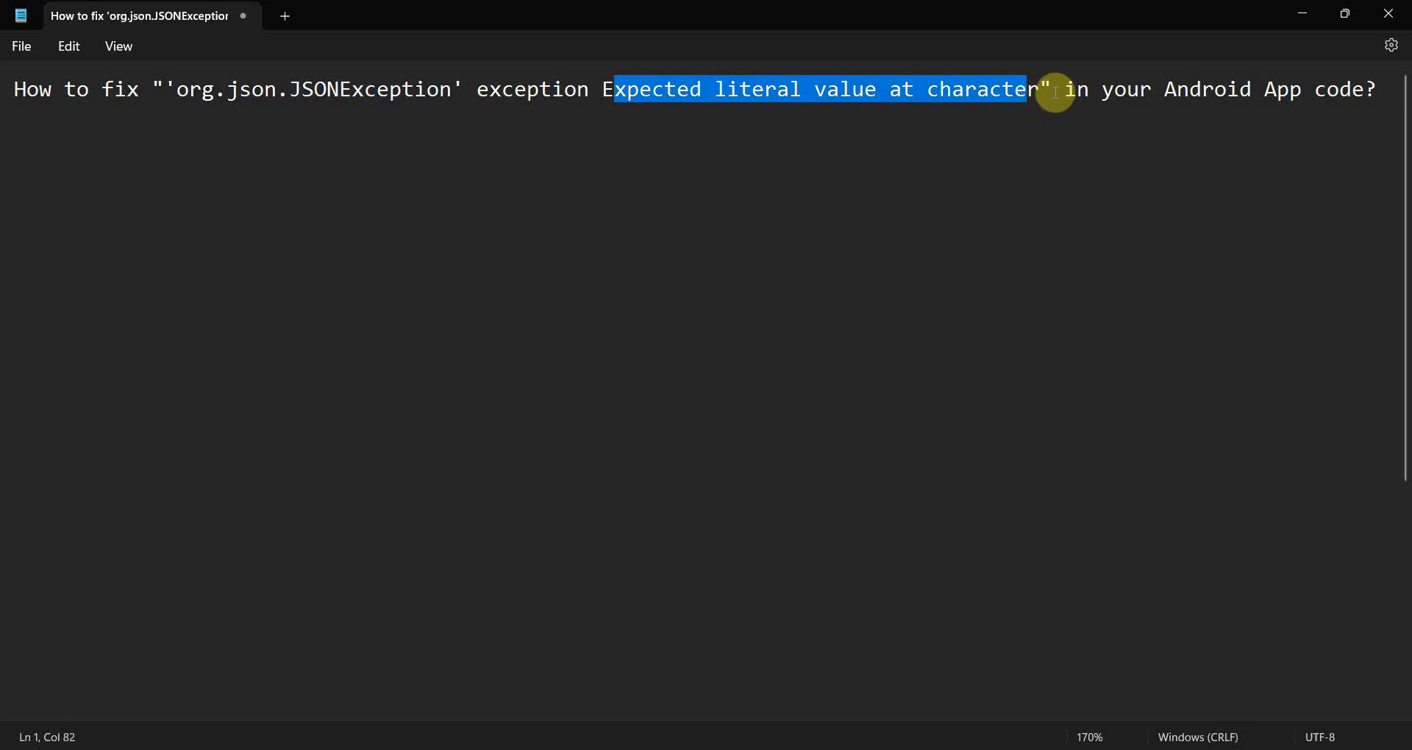
mouse_move(491, 324)
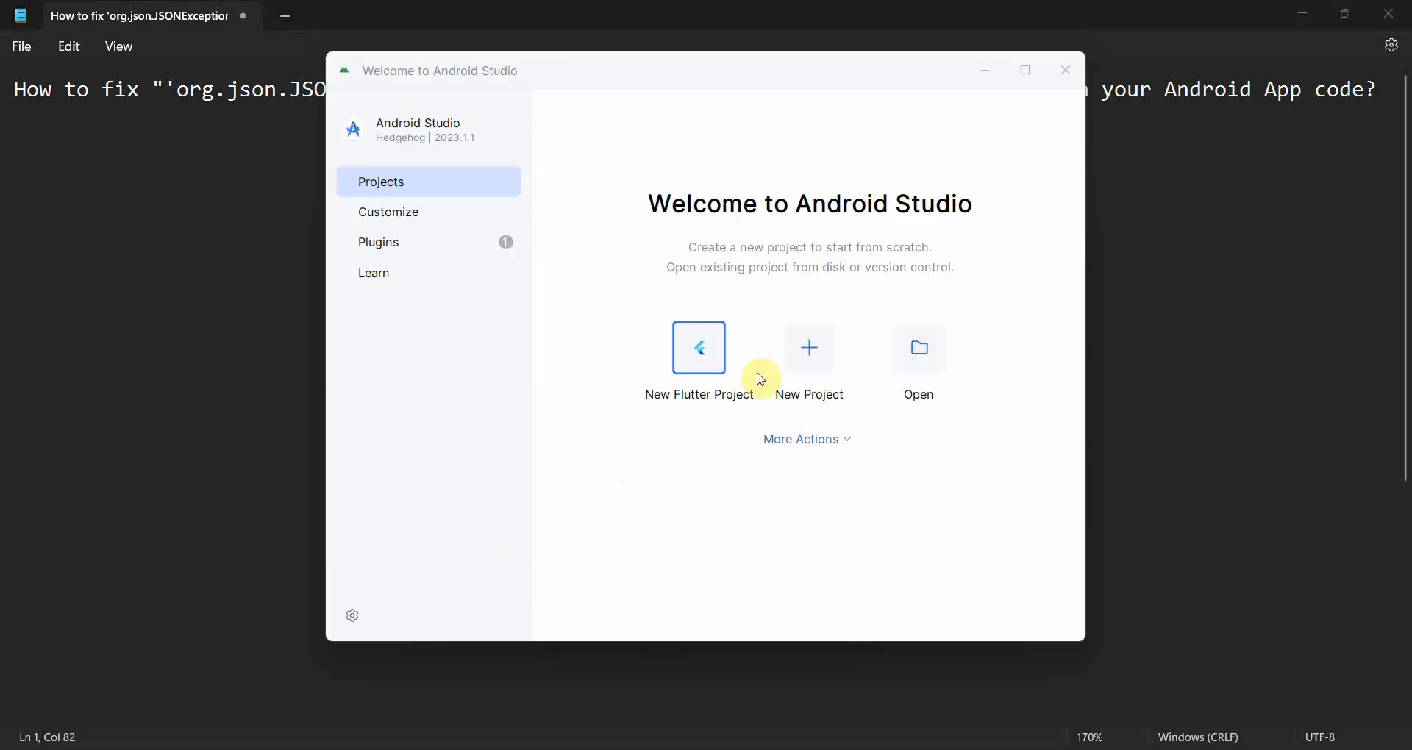
Start a new Empty Views Activity project and begin typing the name 'Jso'.
click(808, 361)
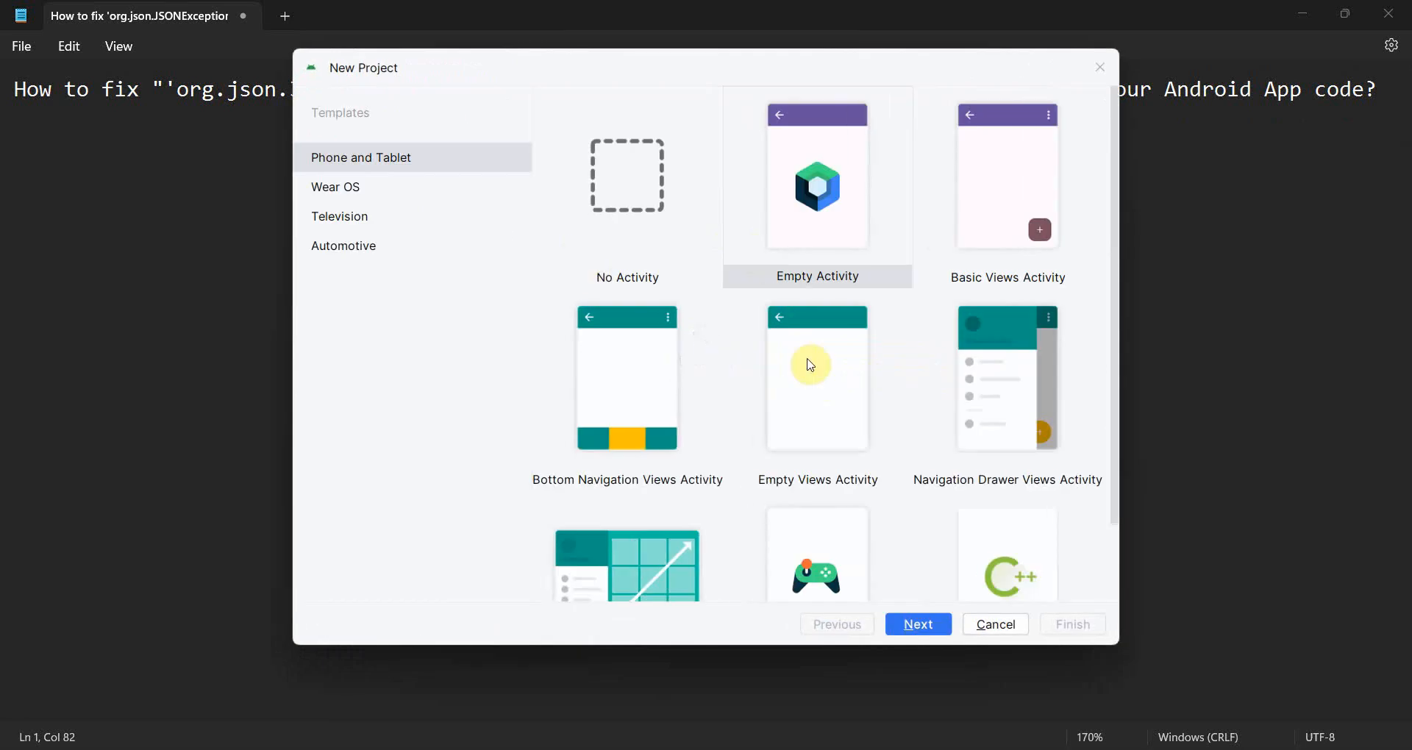
click(917, 624)
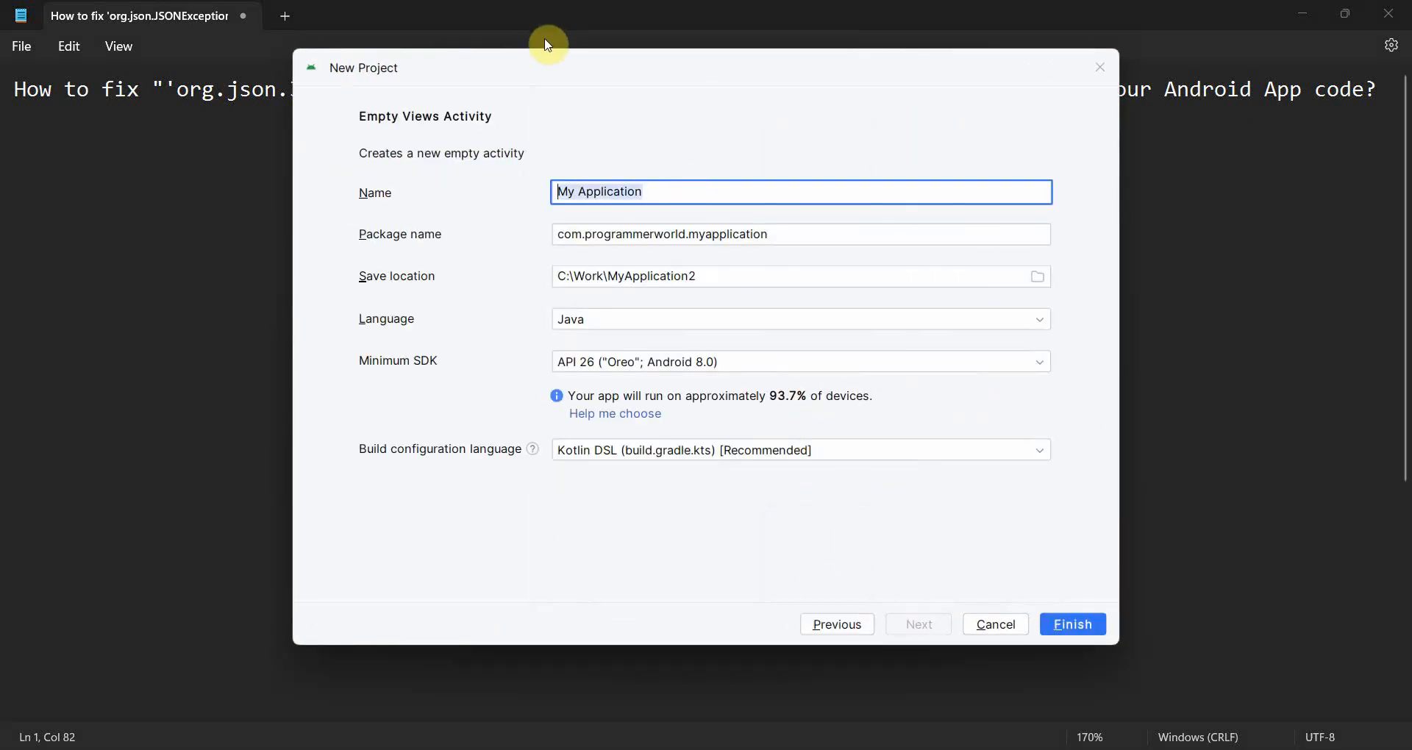
text(Jso)
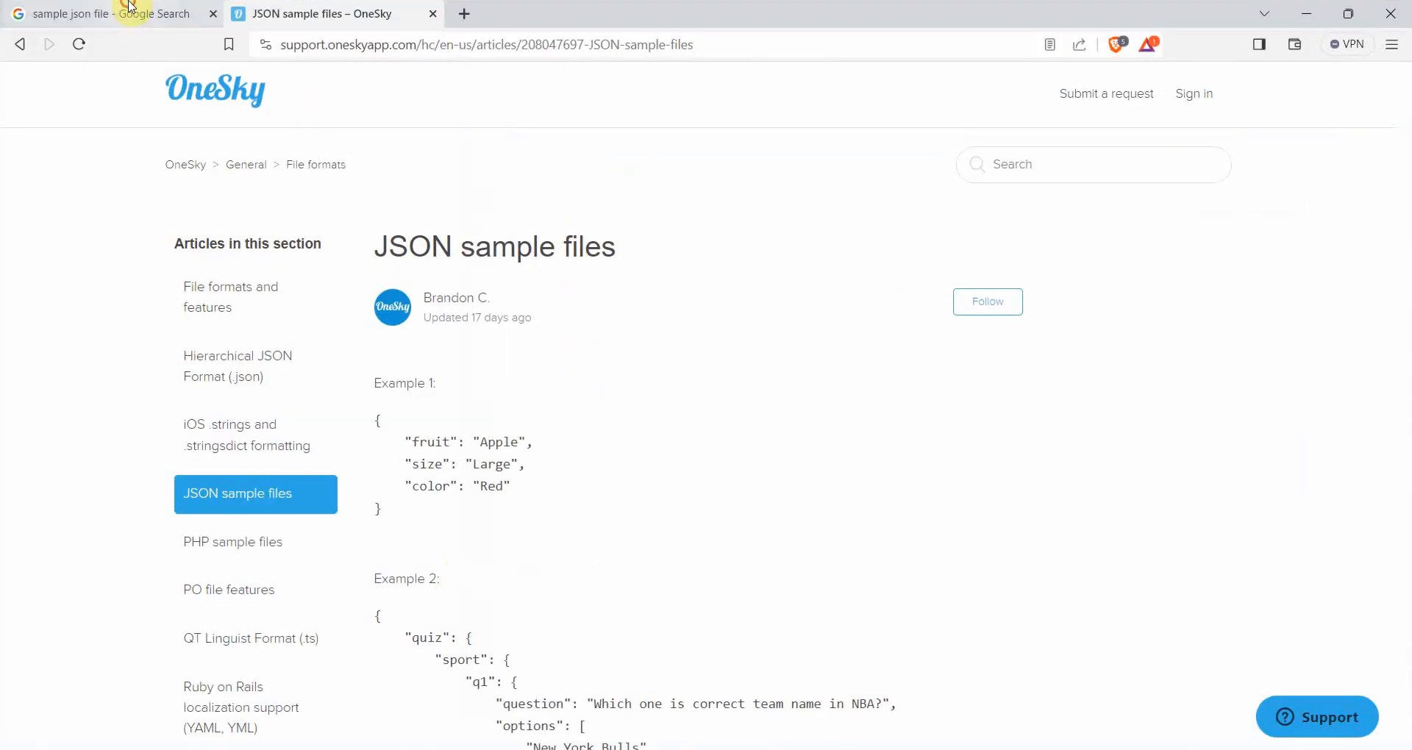
Switch to the OneSky JSON sample files tab and scroll down to Example 1.
click(90, 13)
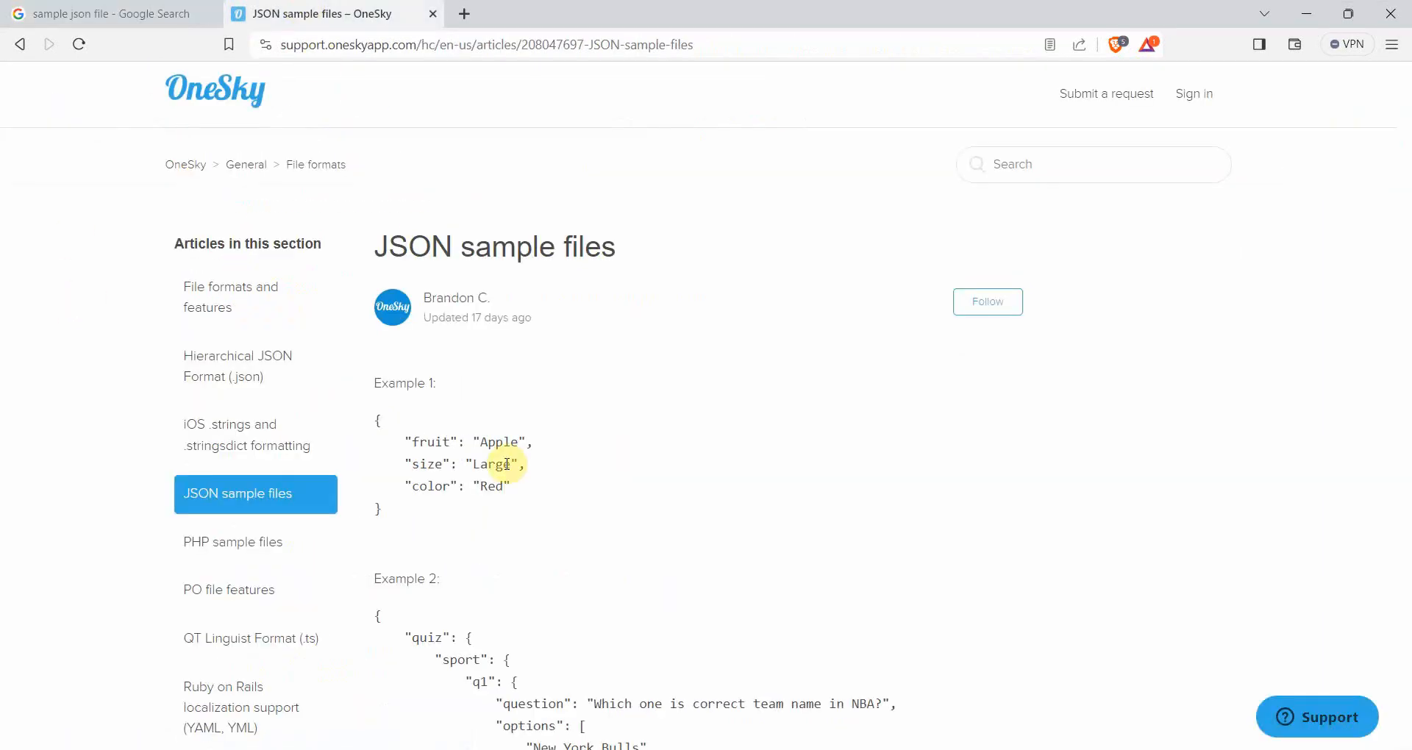
scroll(down, 3)
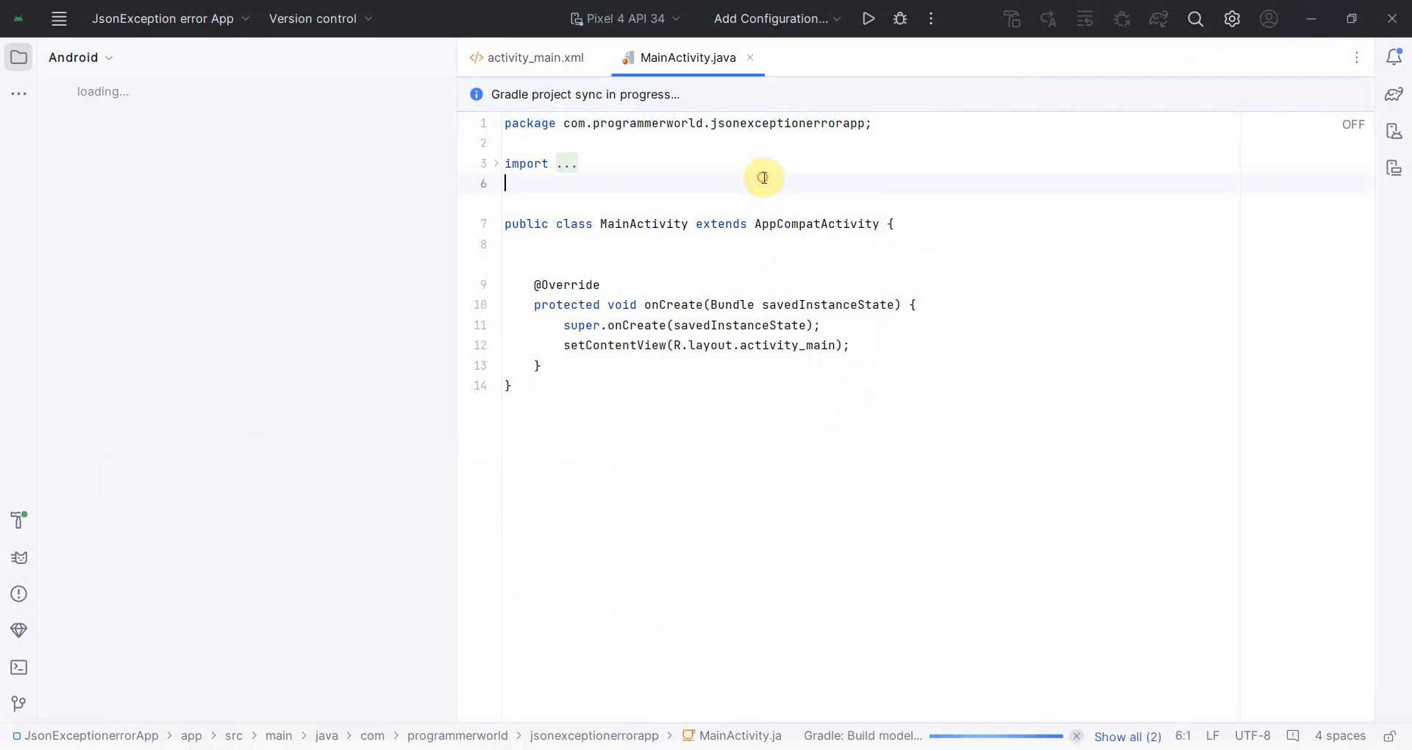
Declare private String stringJSON with the Apple/Large/Red JSON, then add a blank line below.
text(p)
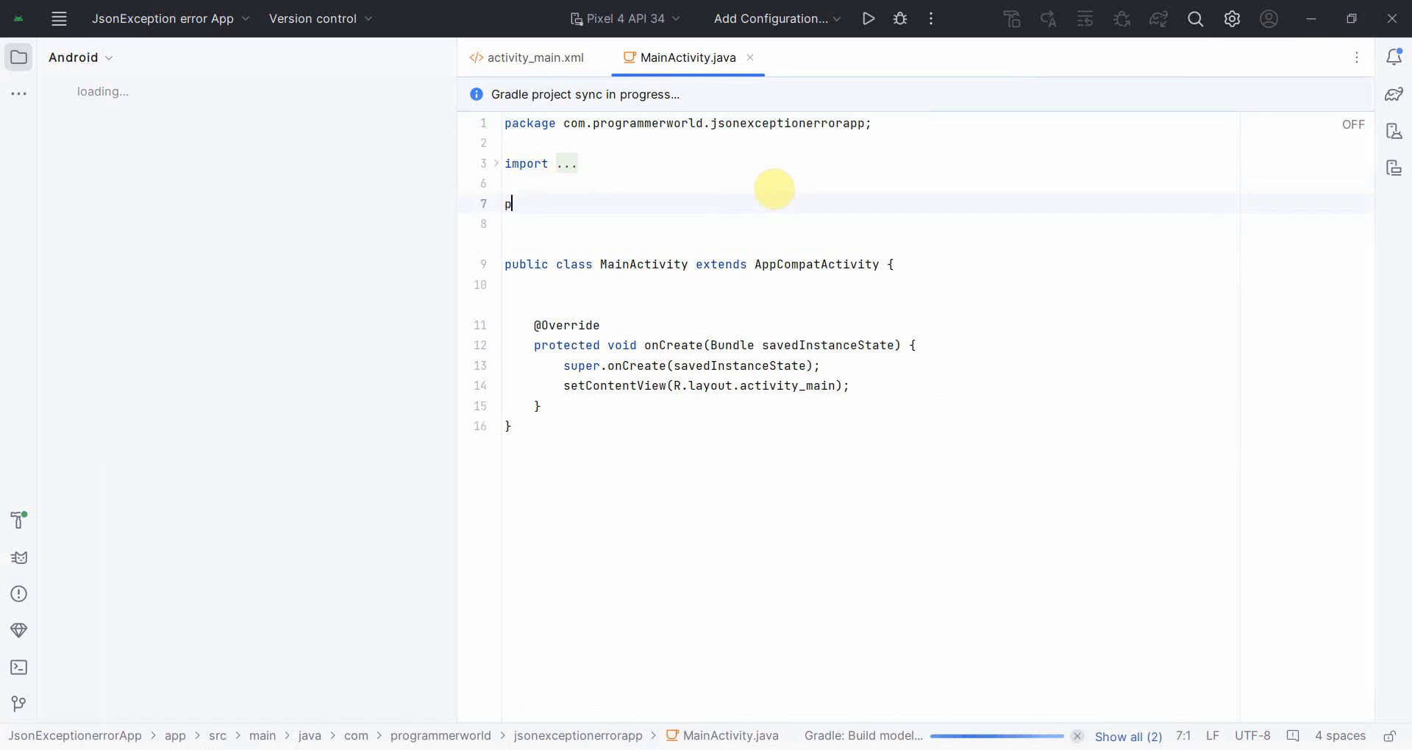
key(backspace)
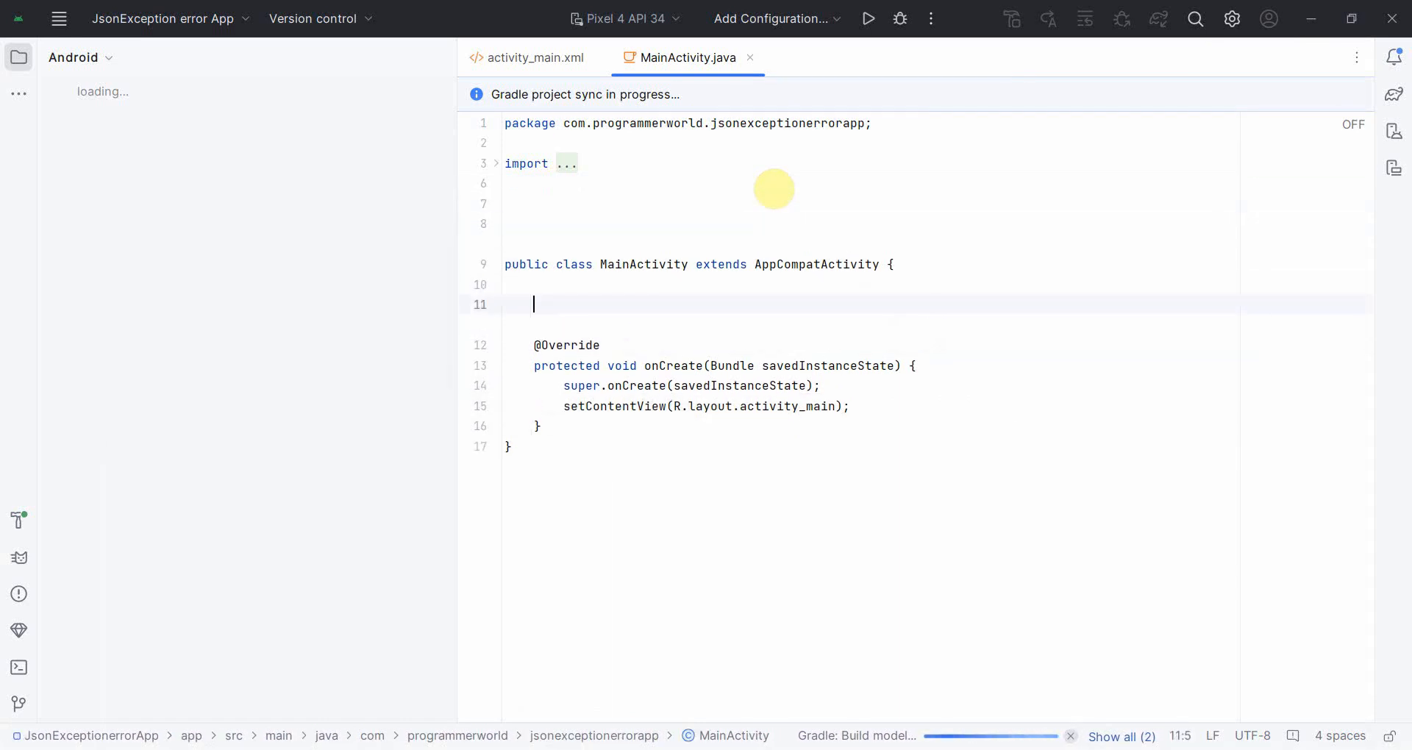
text(private)
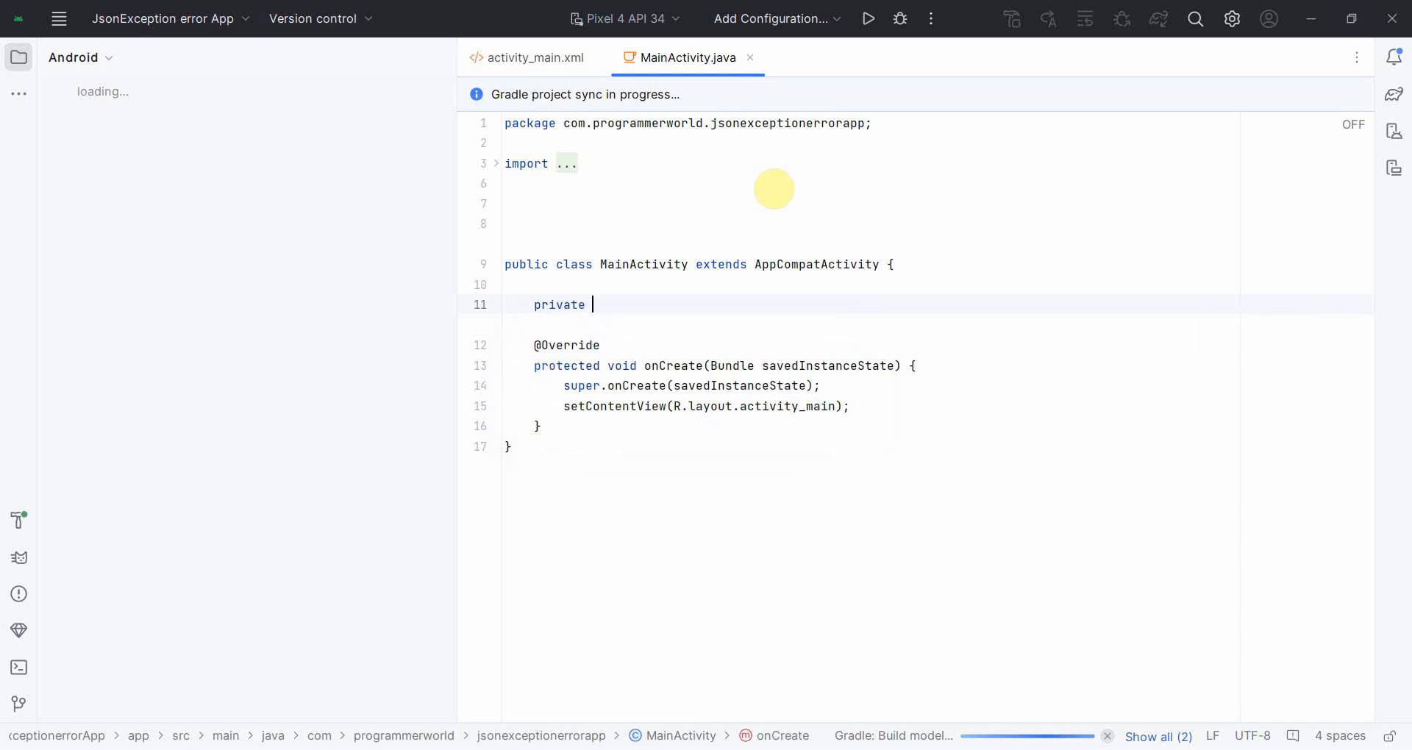
text(String strin)
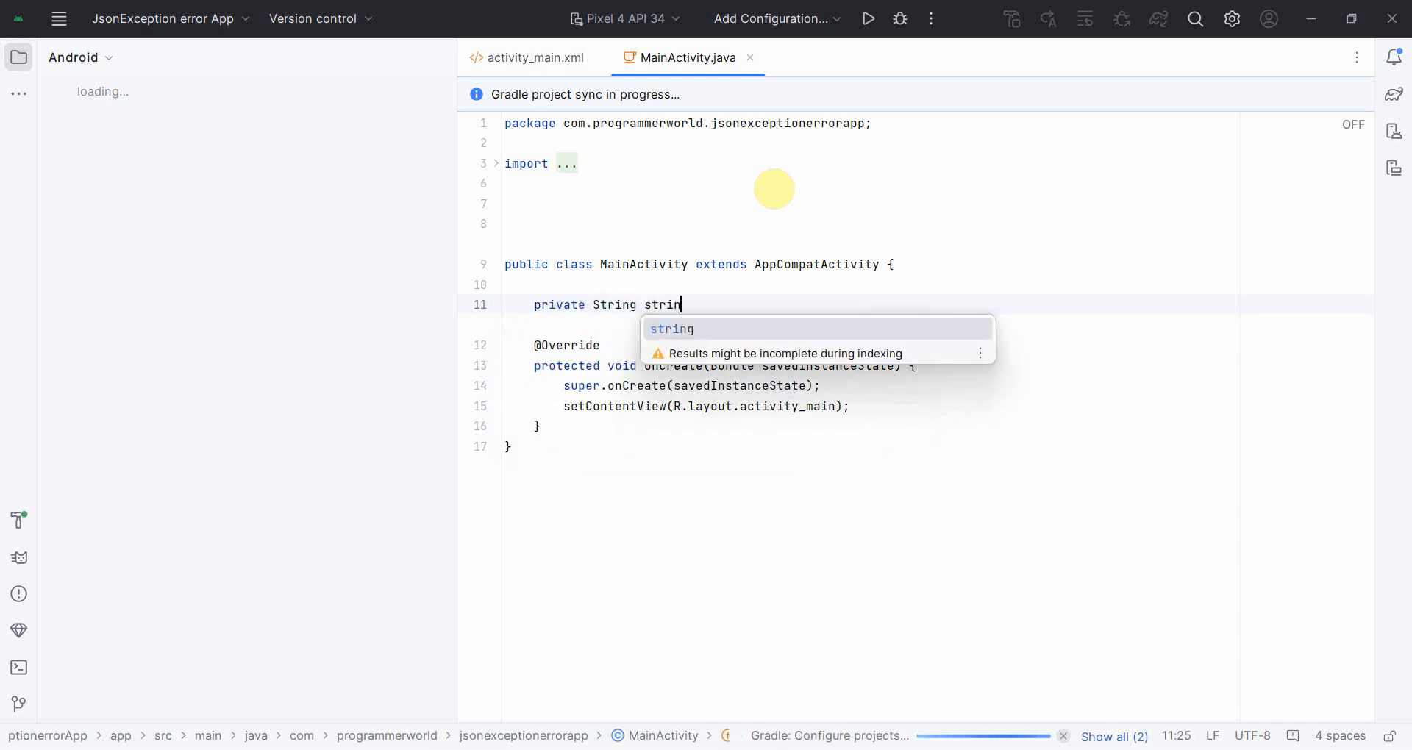
text(gJSON =)
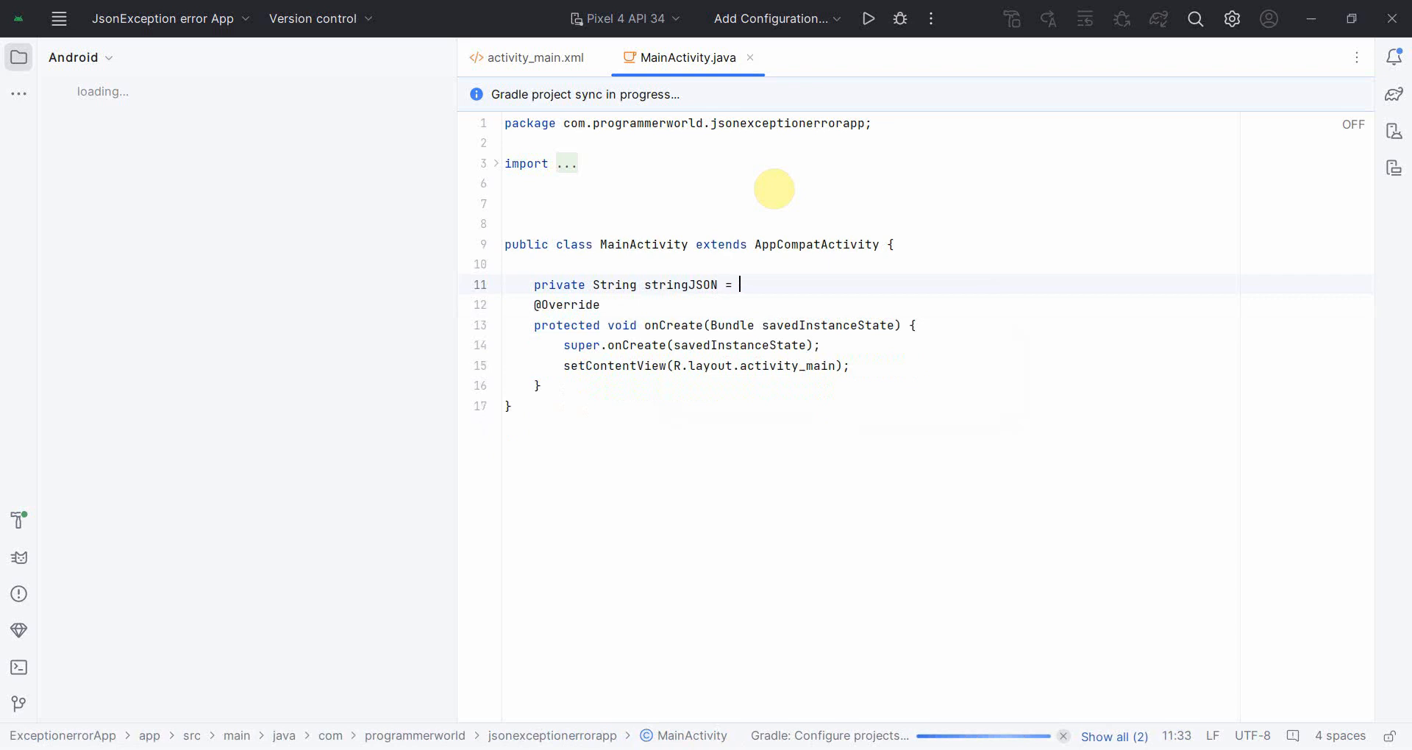
text("")
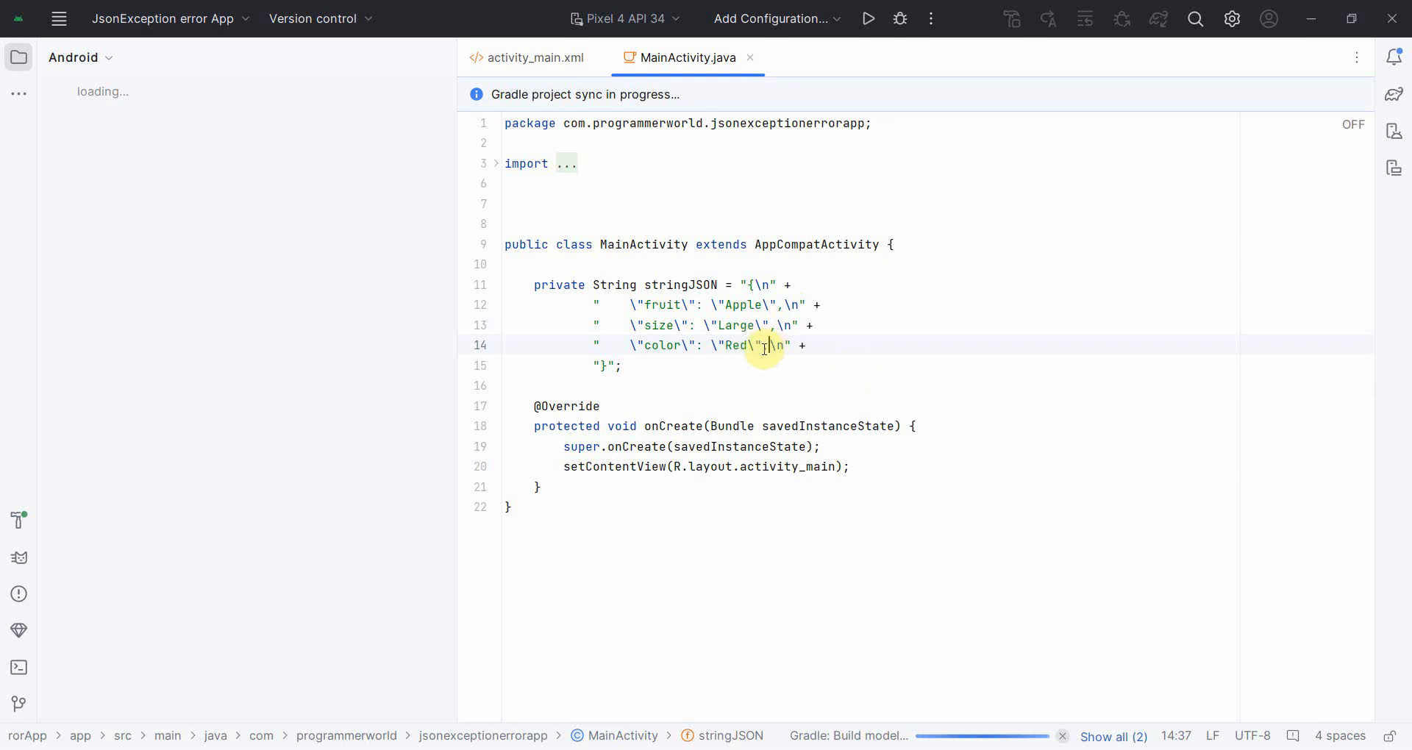
click(721, 386)
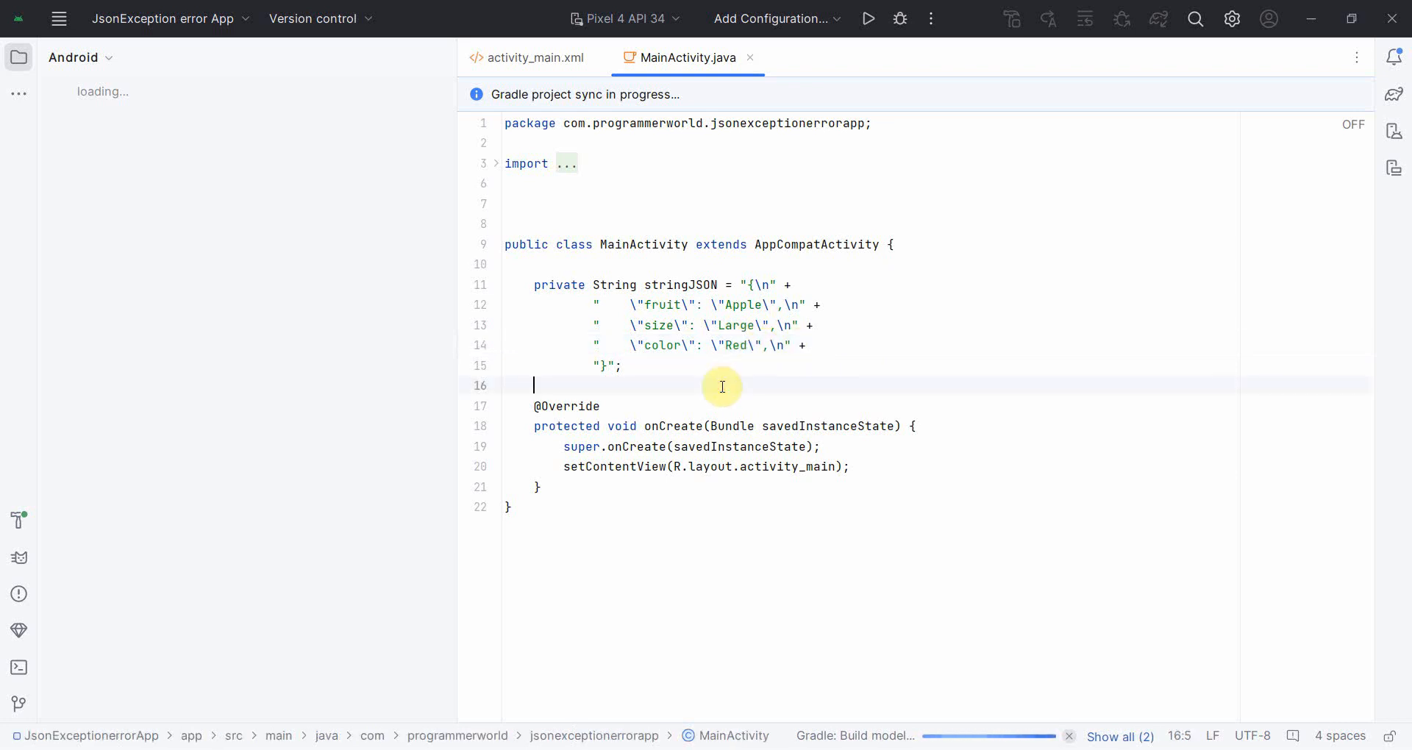
key(enter)
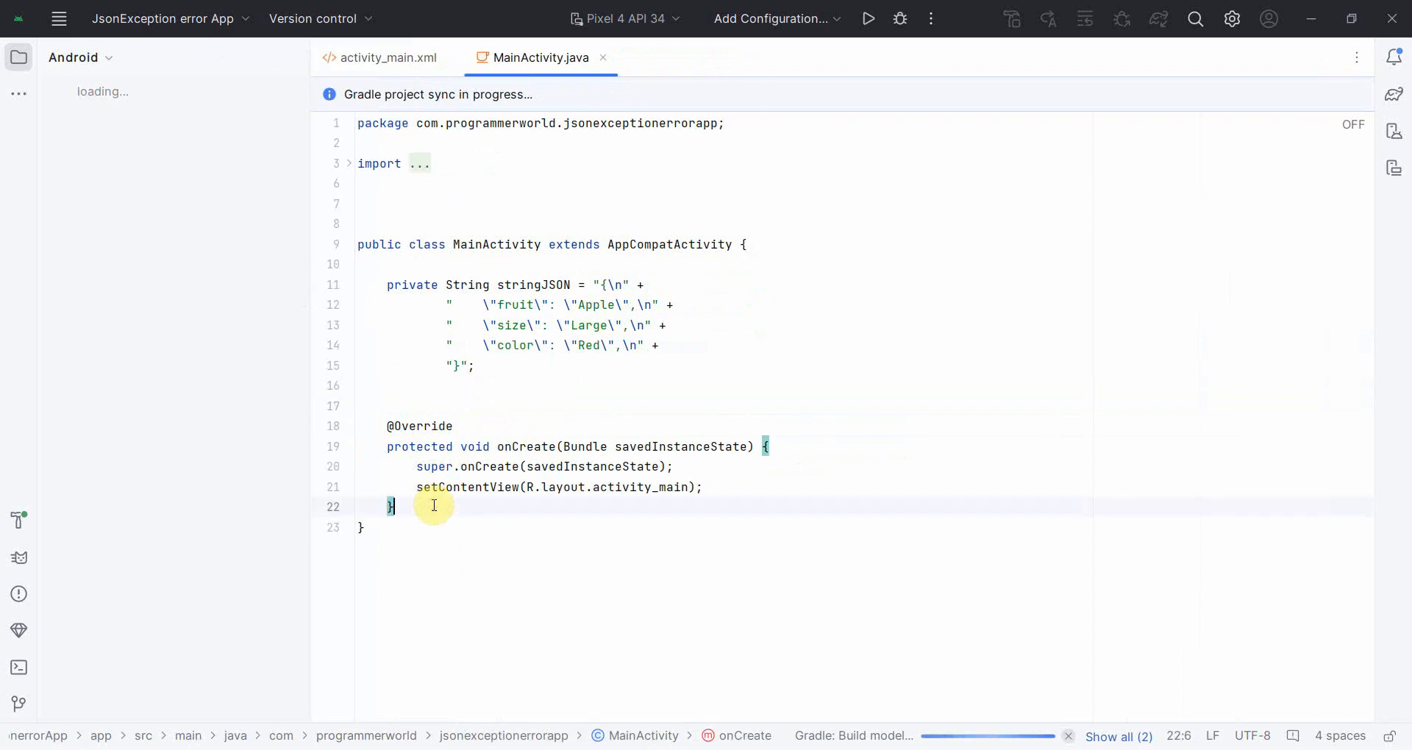
Write an empty 'public void buttonReadJSON(View view)' method below onCreate.
key(enter)
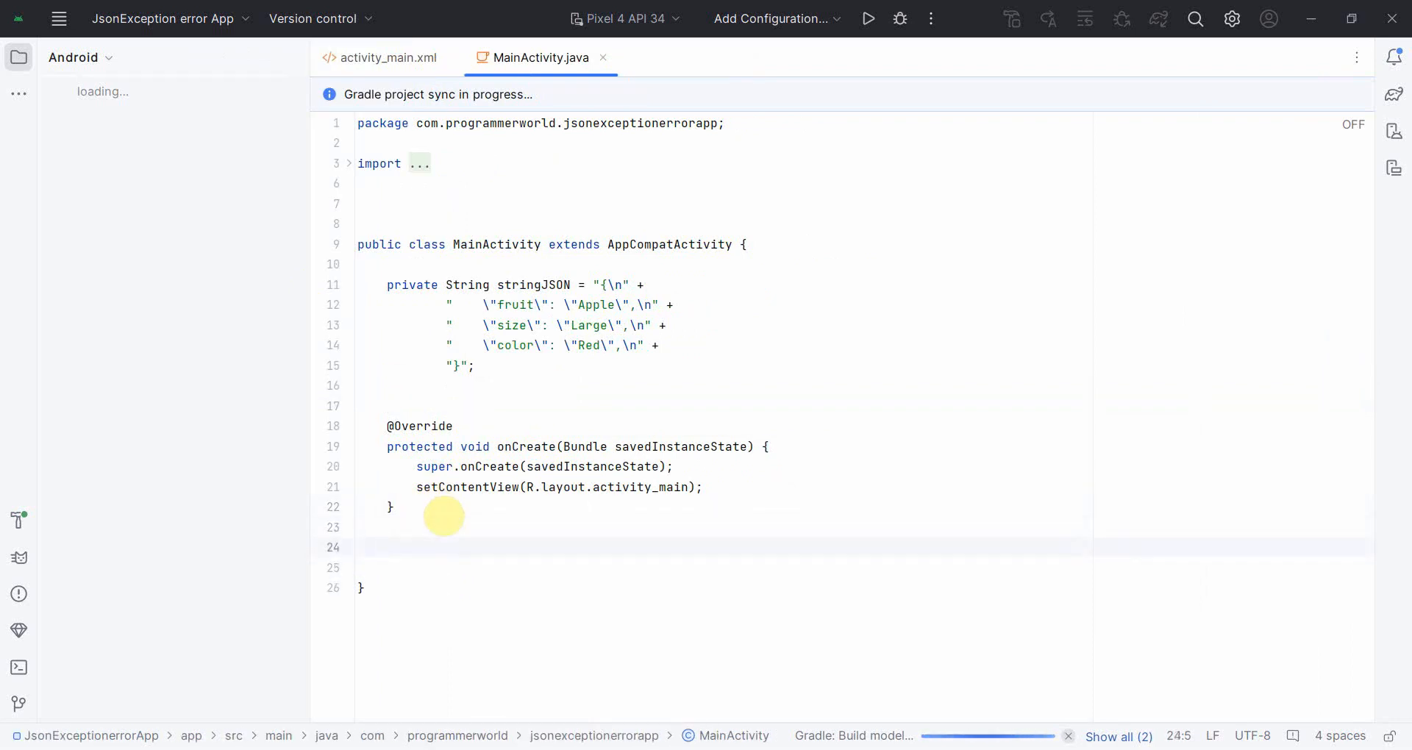
text(p)
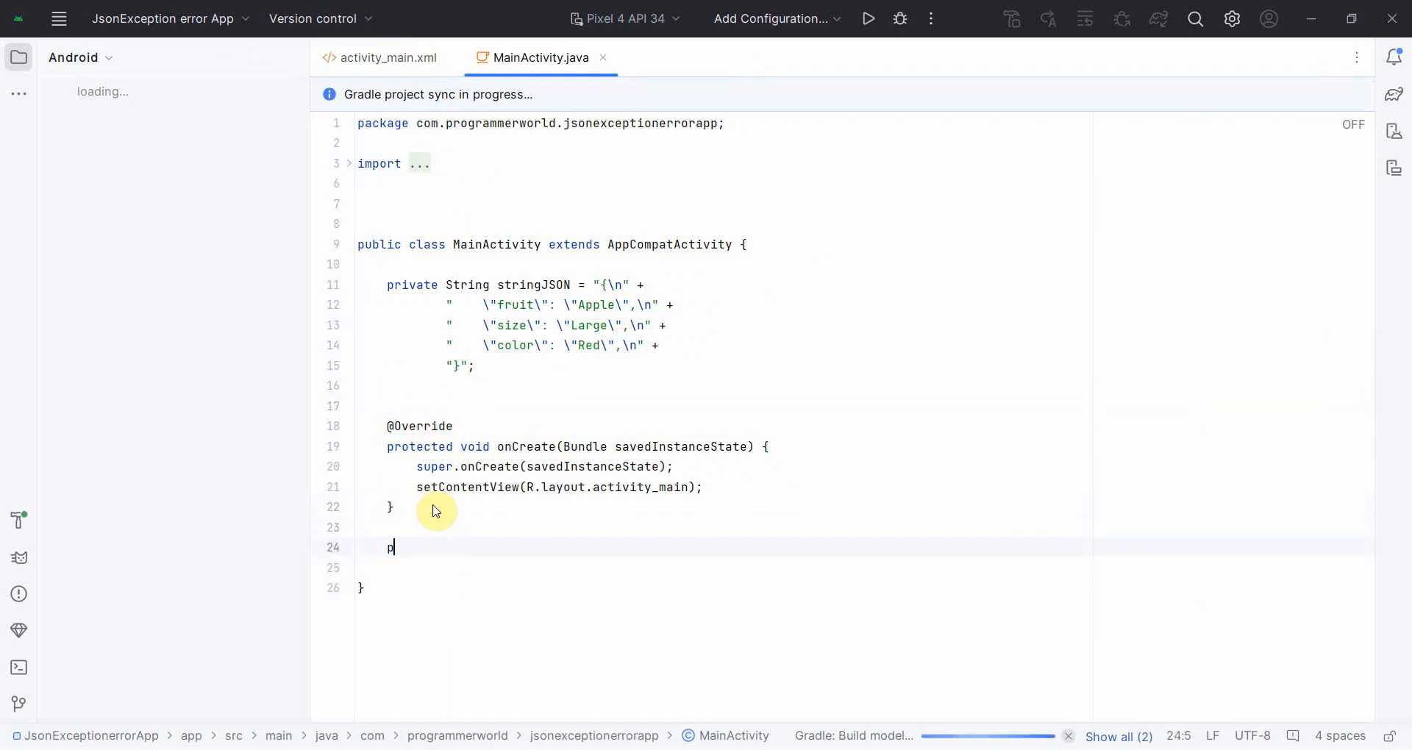
text(ublic void button)
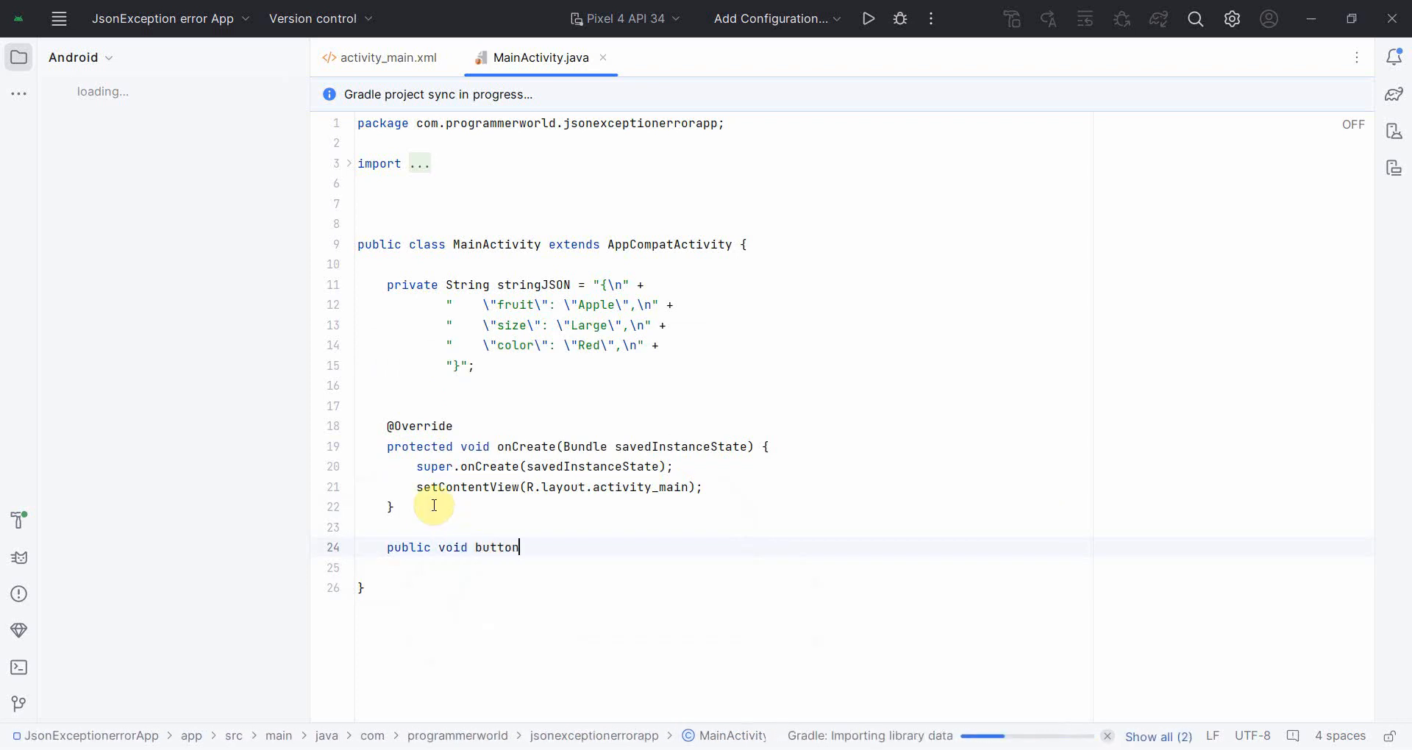
text(ReadJson)
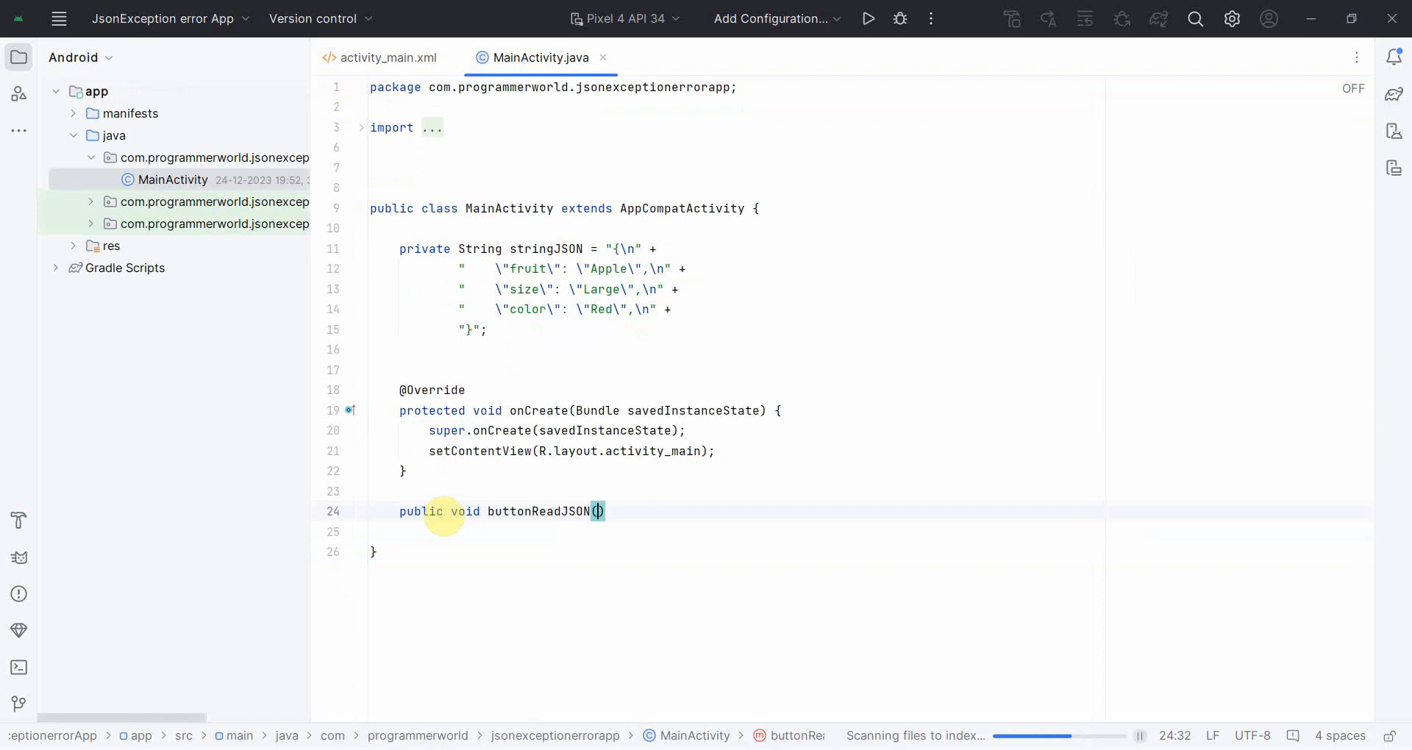
text(Vi)
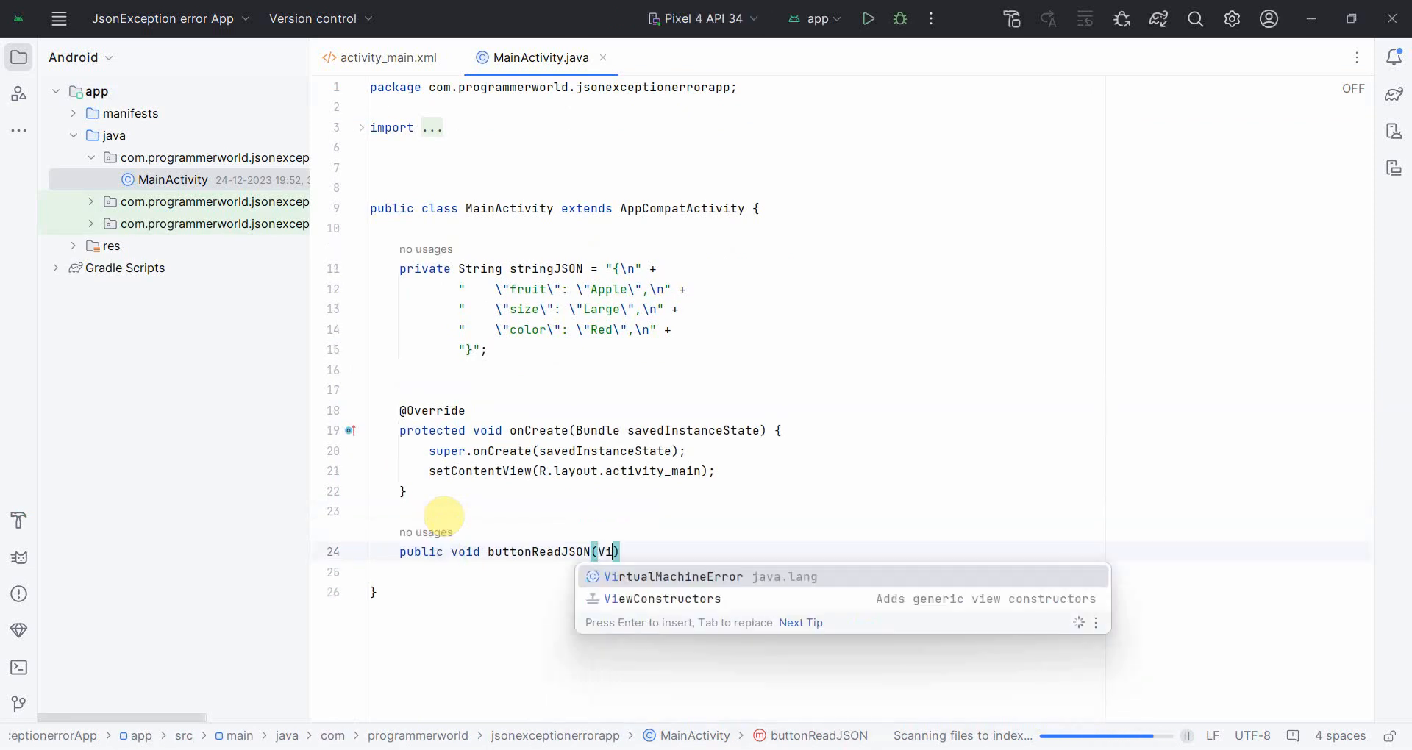
key(Return)
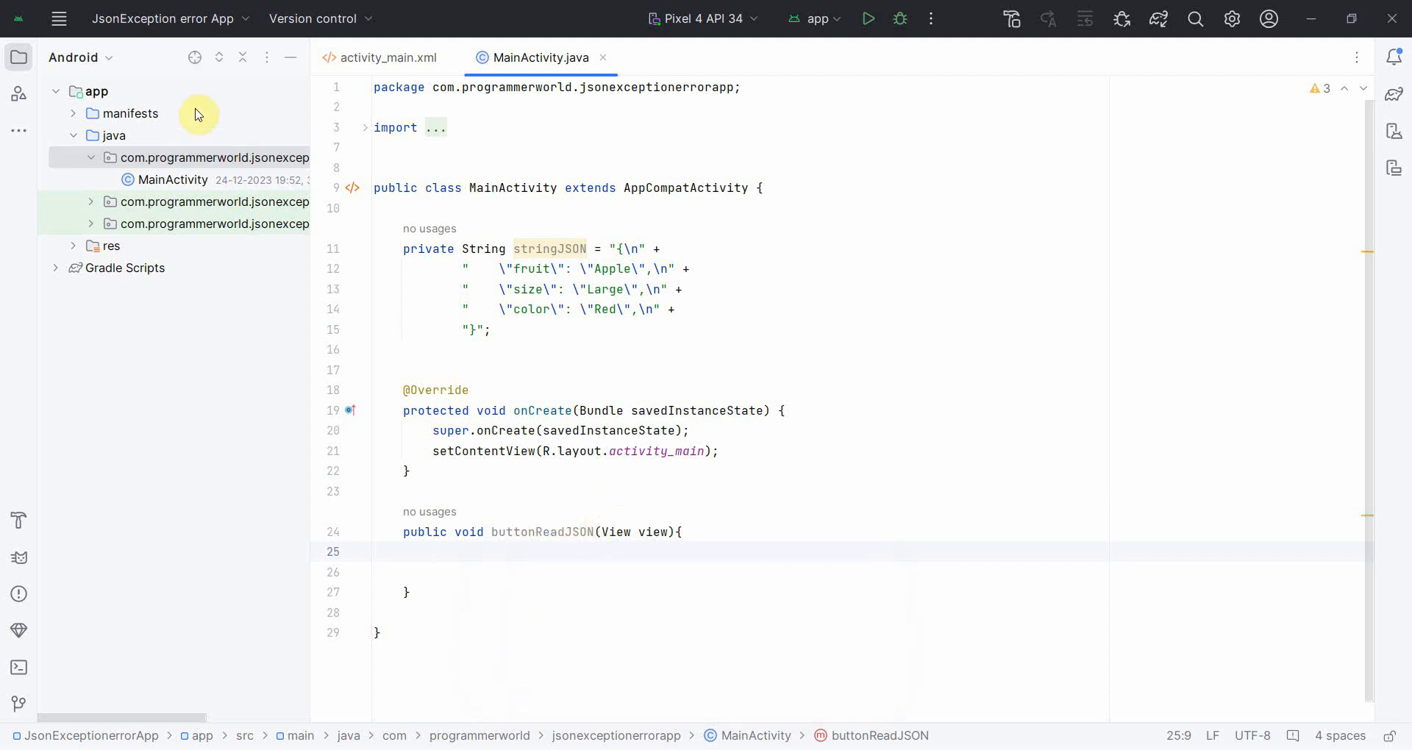
mouse_move(899, 19)
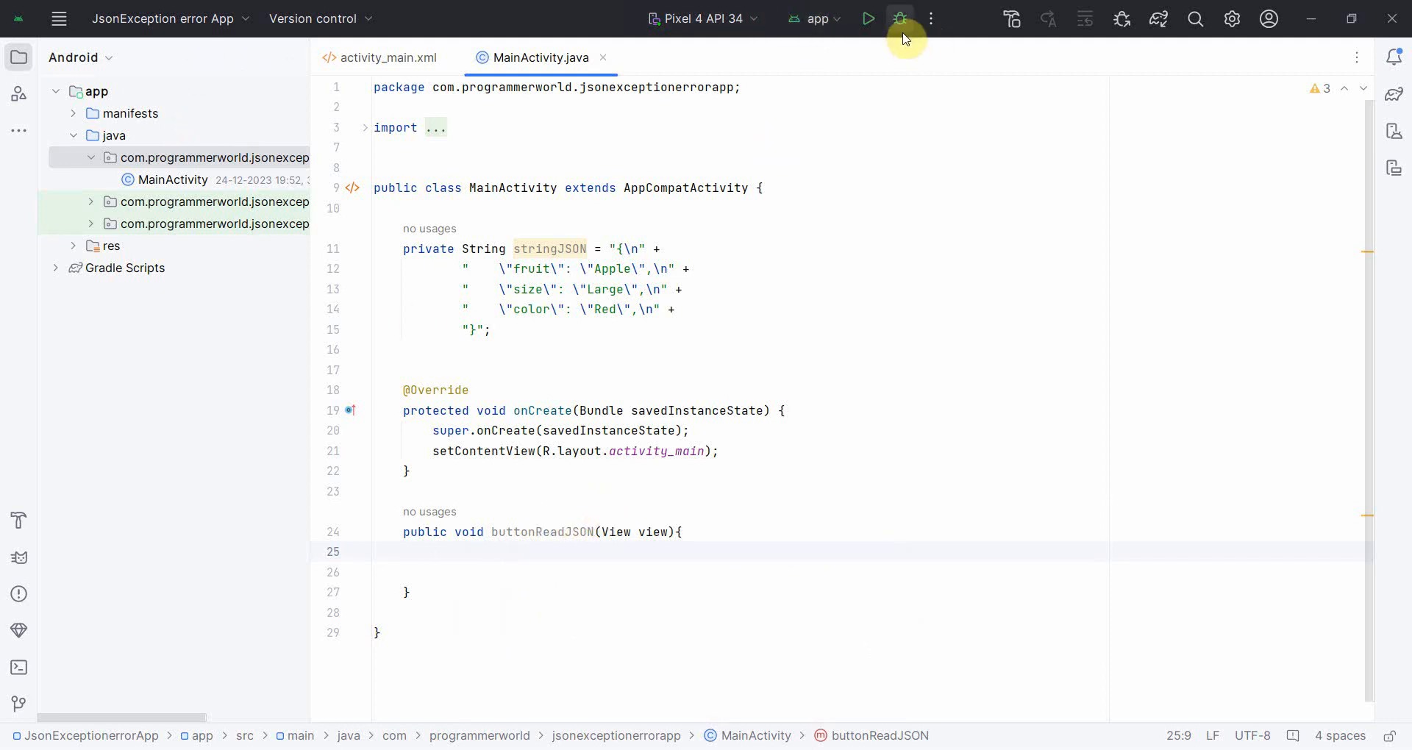
Create 'new JSONObject(stringJSON)' in buttonReadJSON, surrounded by a try/catch for JSONException.
click(867, 17)
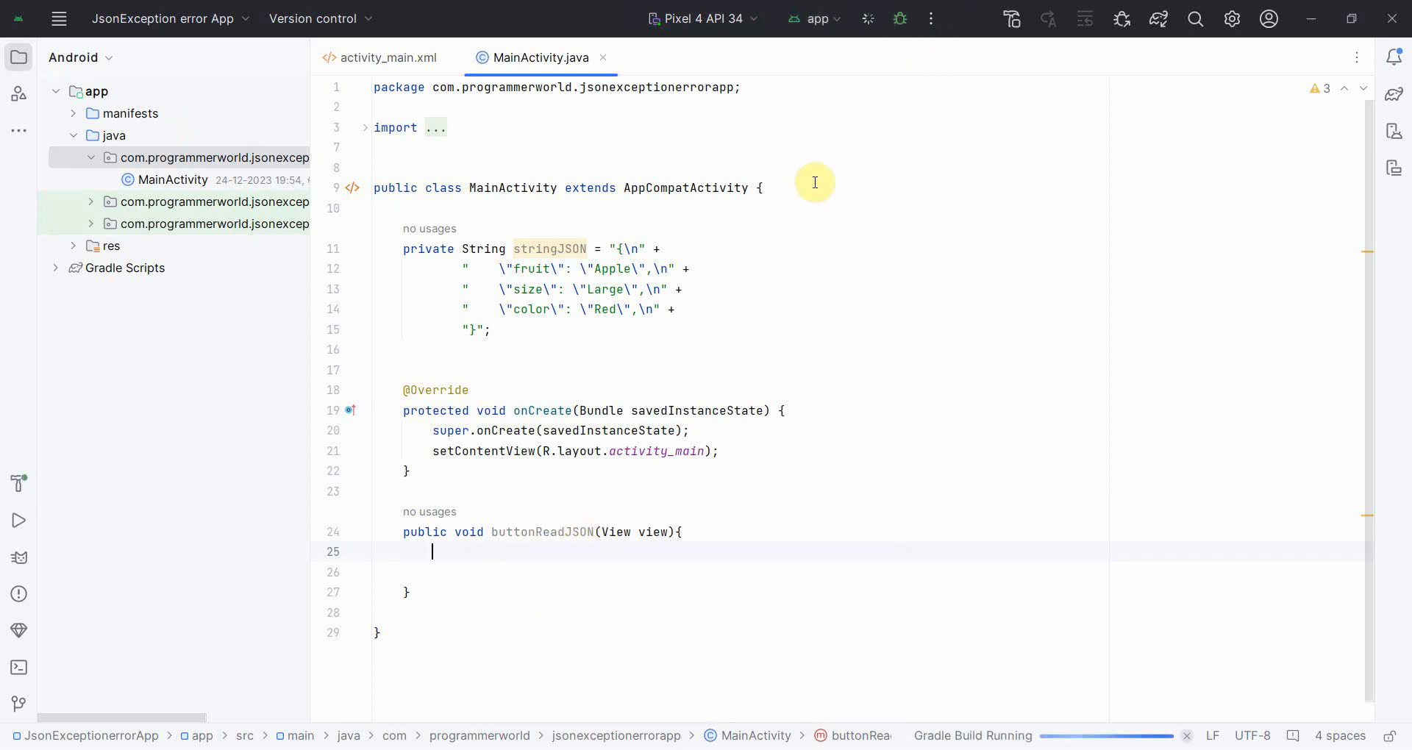
mouse_move(772, 556)
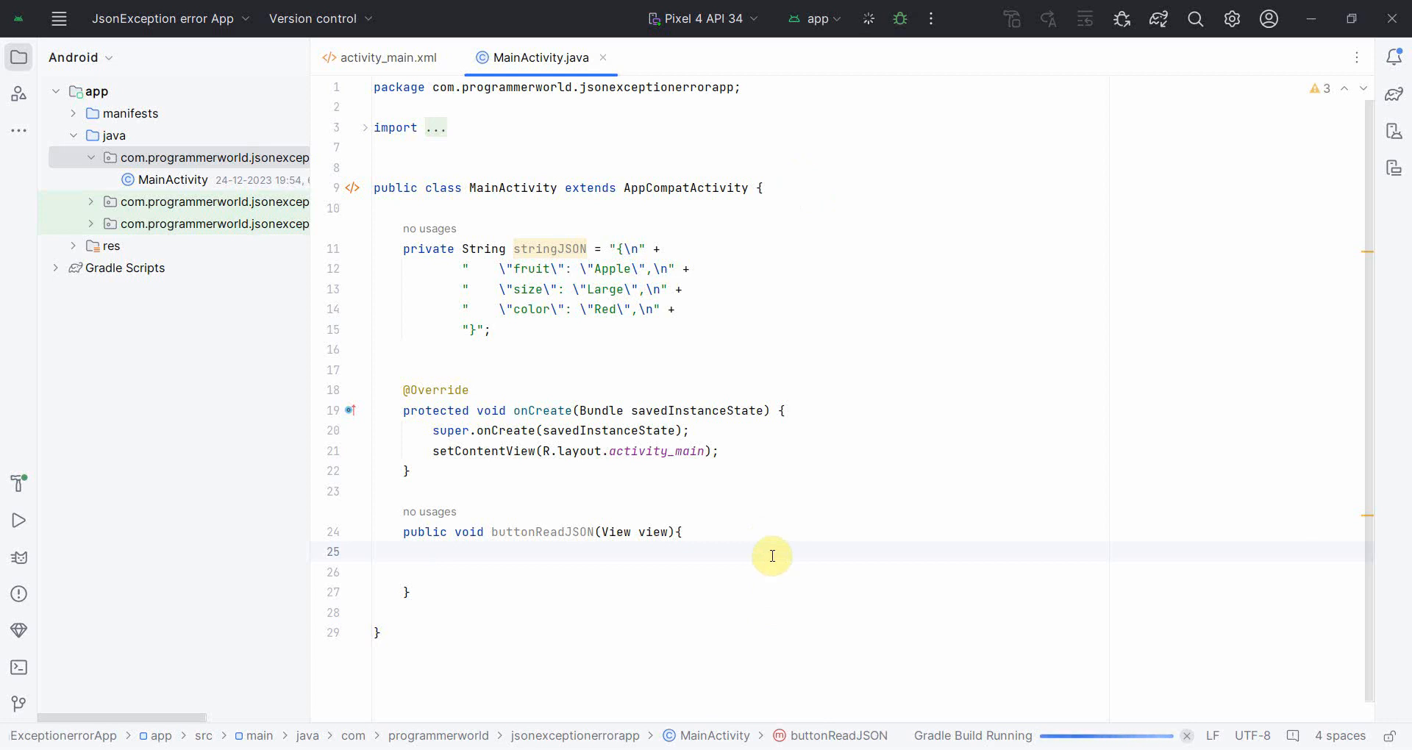
text(JSONO)
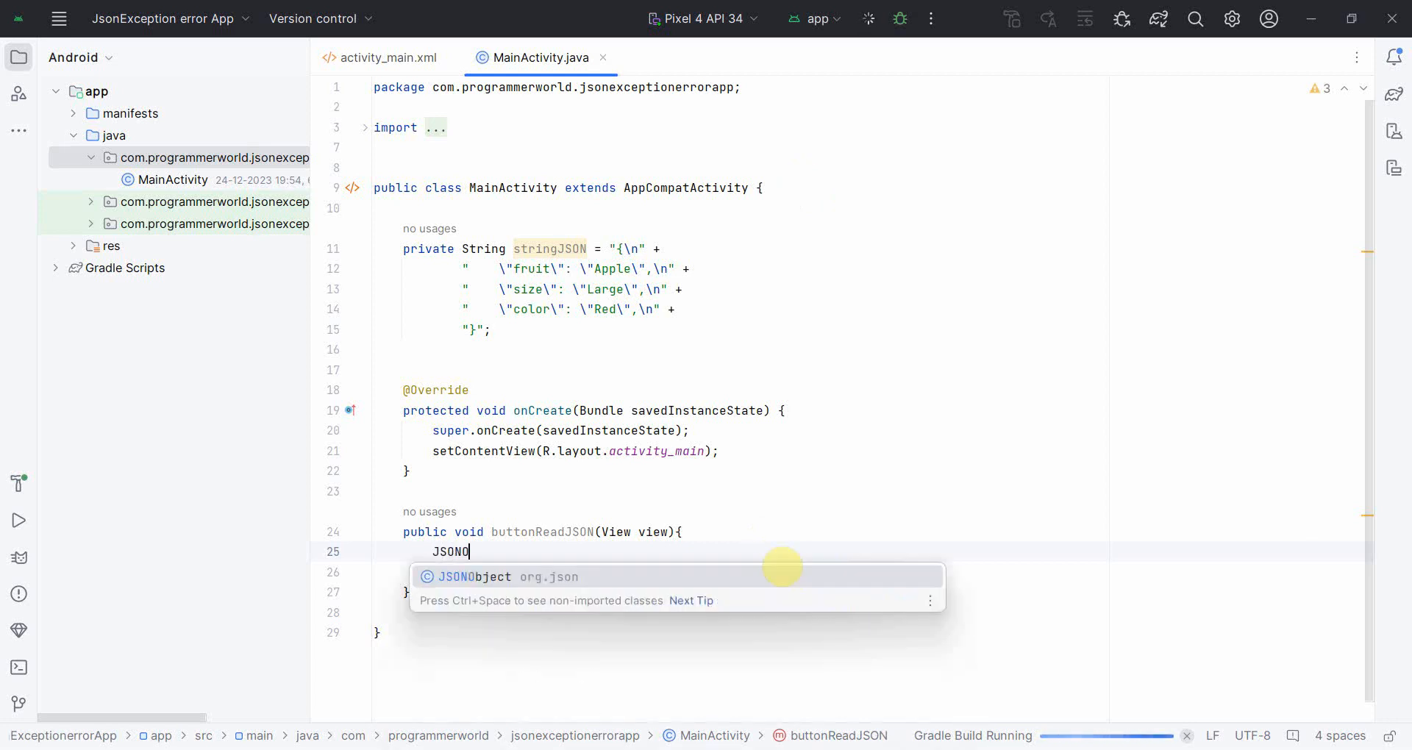
click(507, 577)
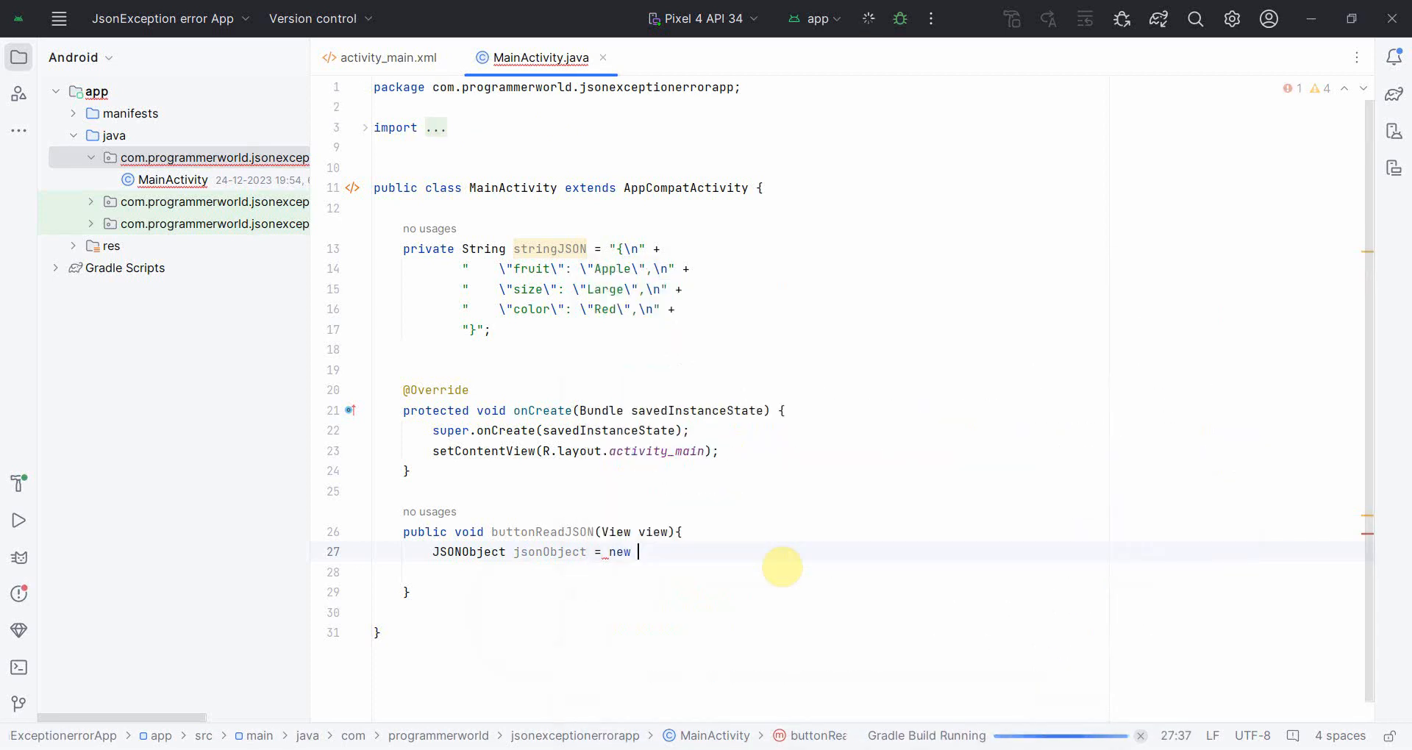
text(JS)
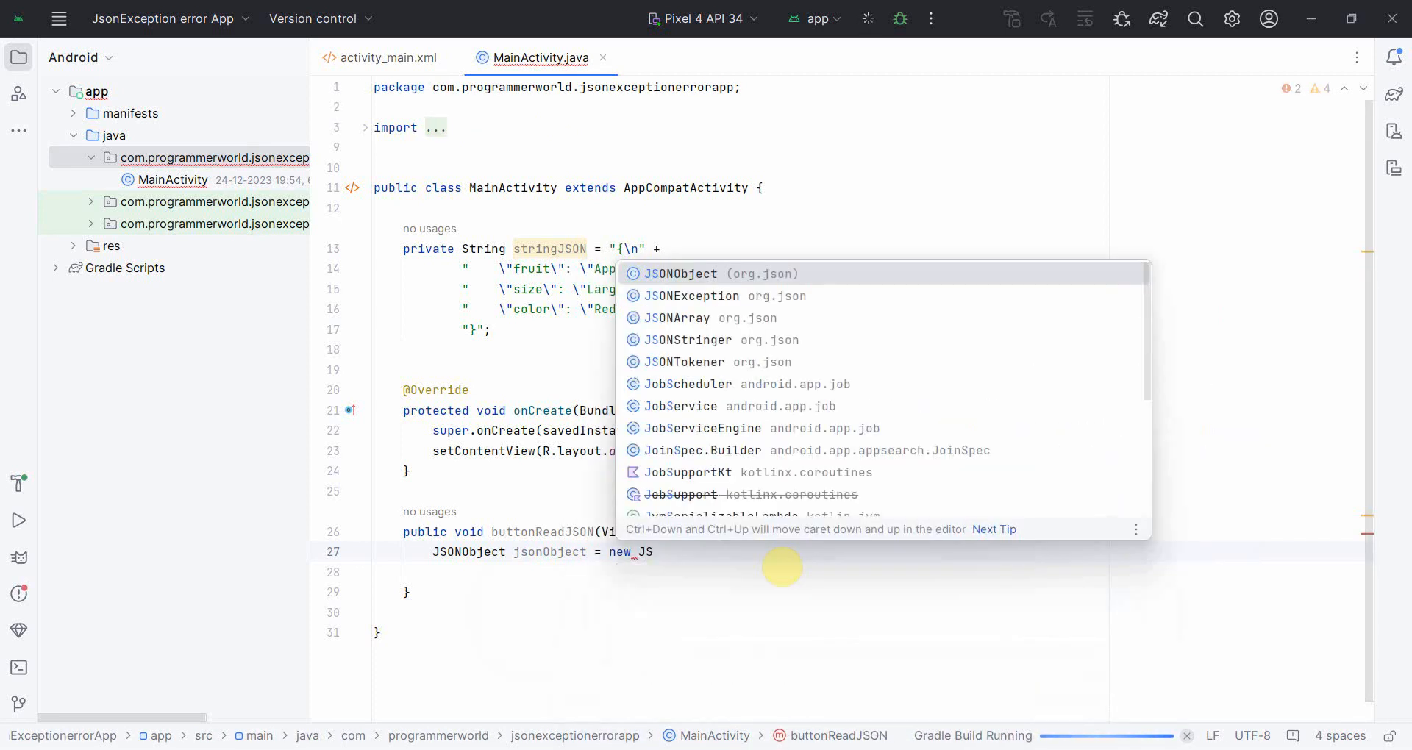
click(690, 274)
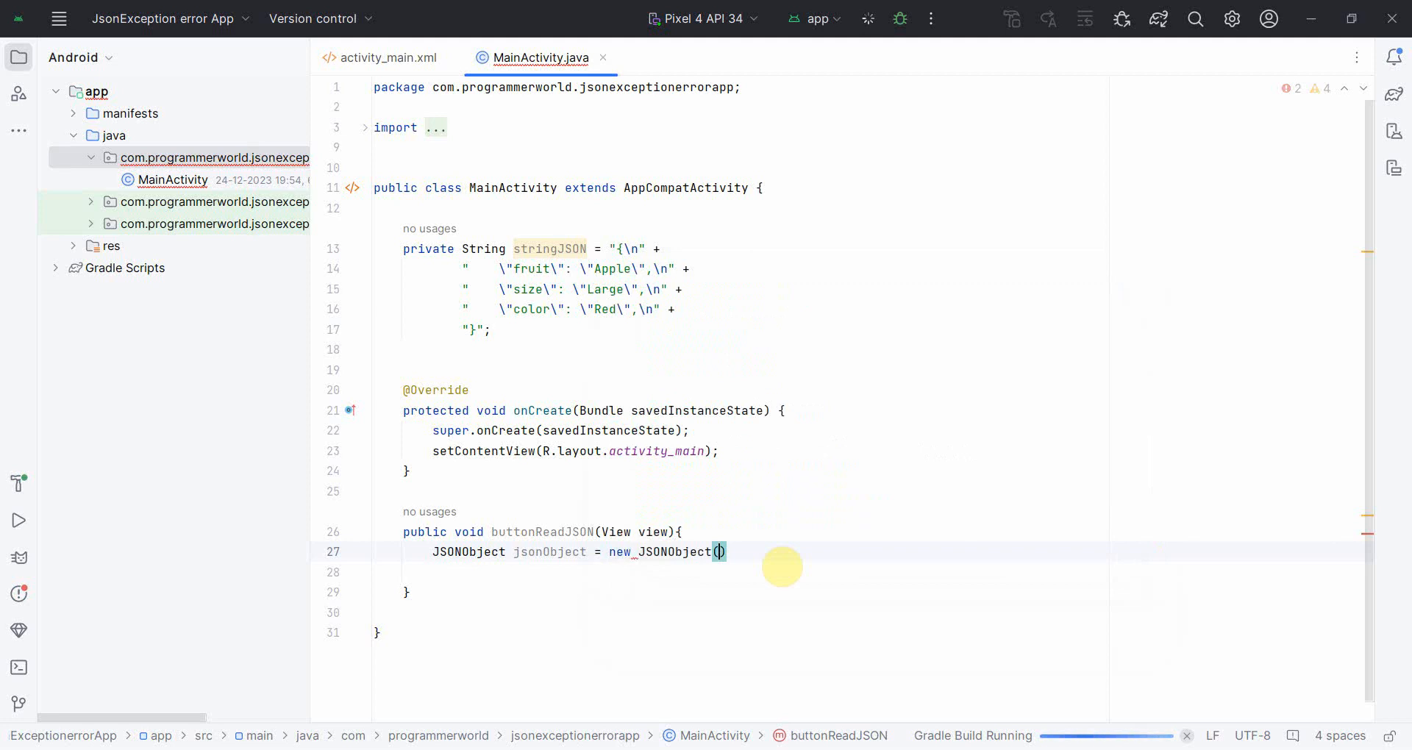
text(stringJSON)
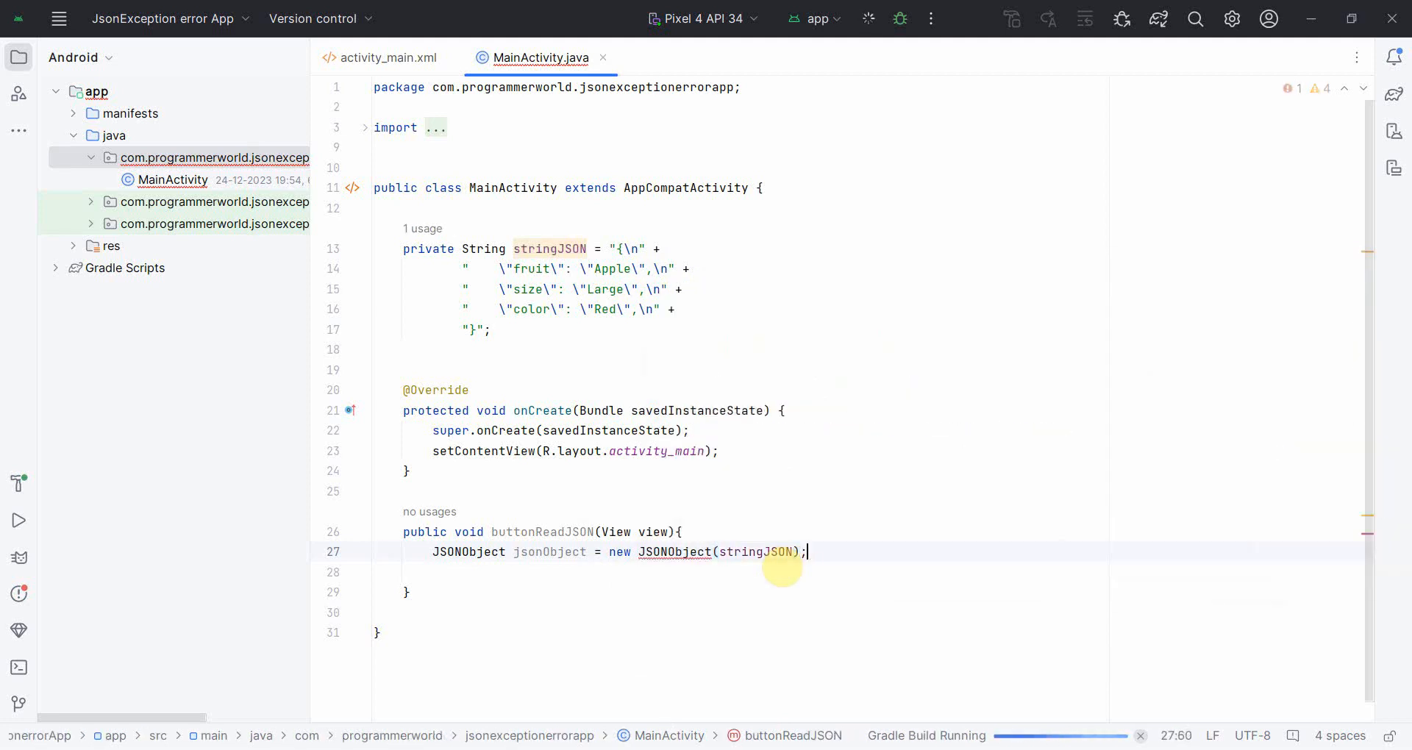
click(689, 552)
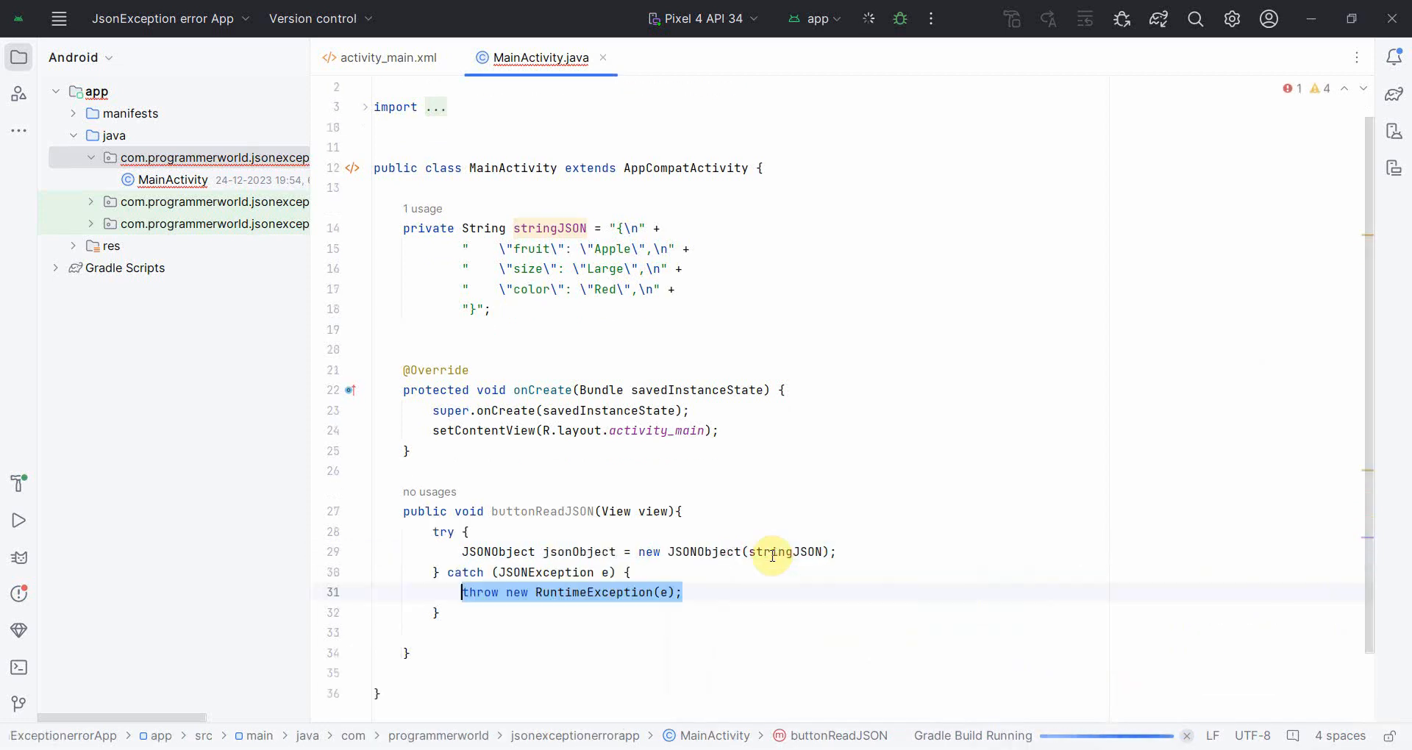
mouse_move(705, 448)
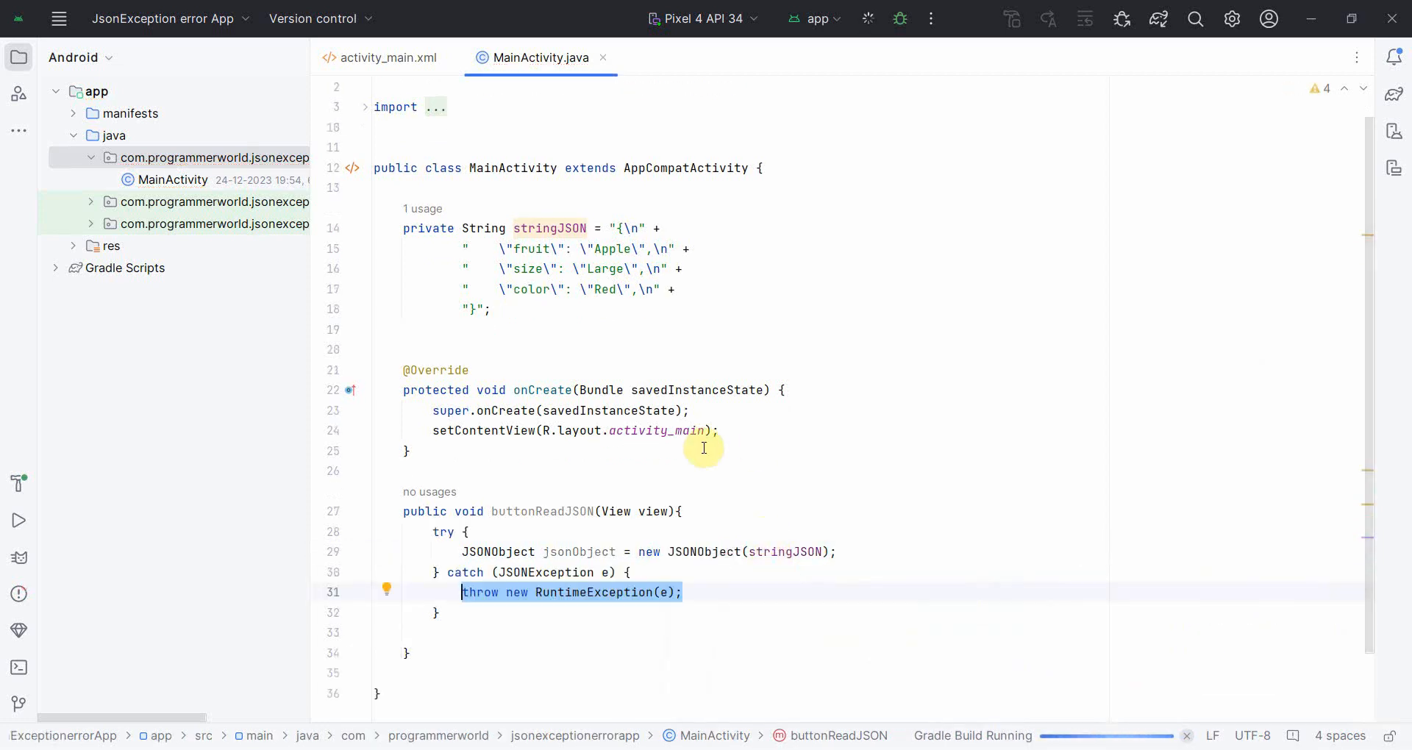
click(835, 551)
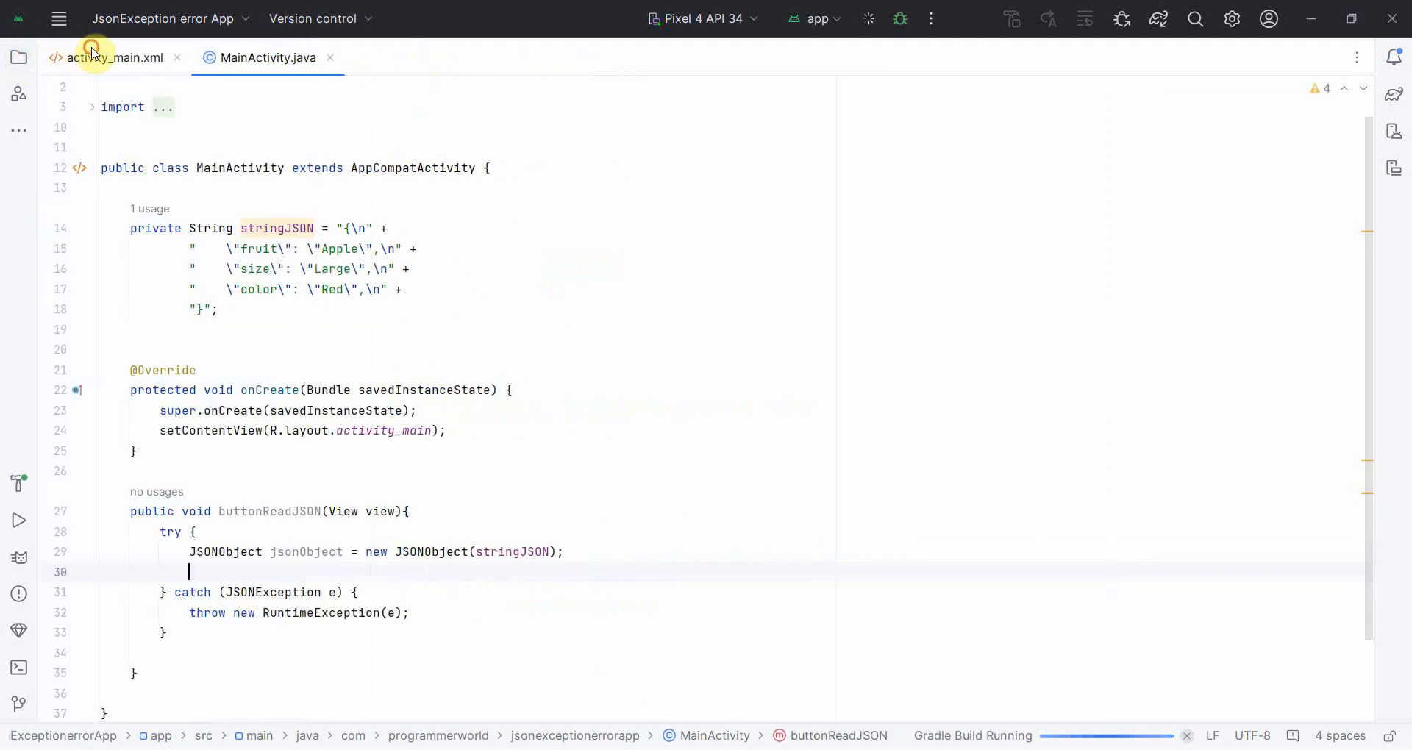
In activity_main.xml, set the Hello World! TextView to 24sp and move it up.
click(108, 57)
text(t)
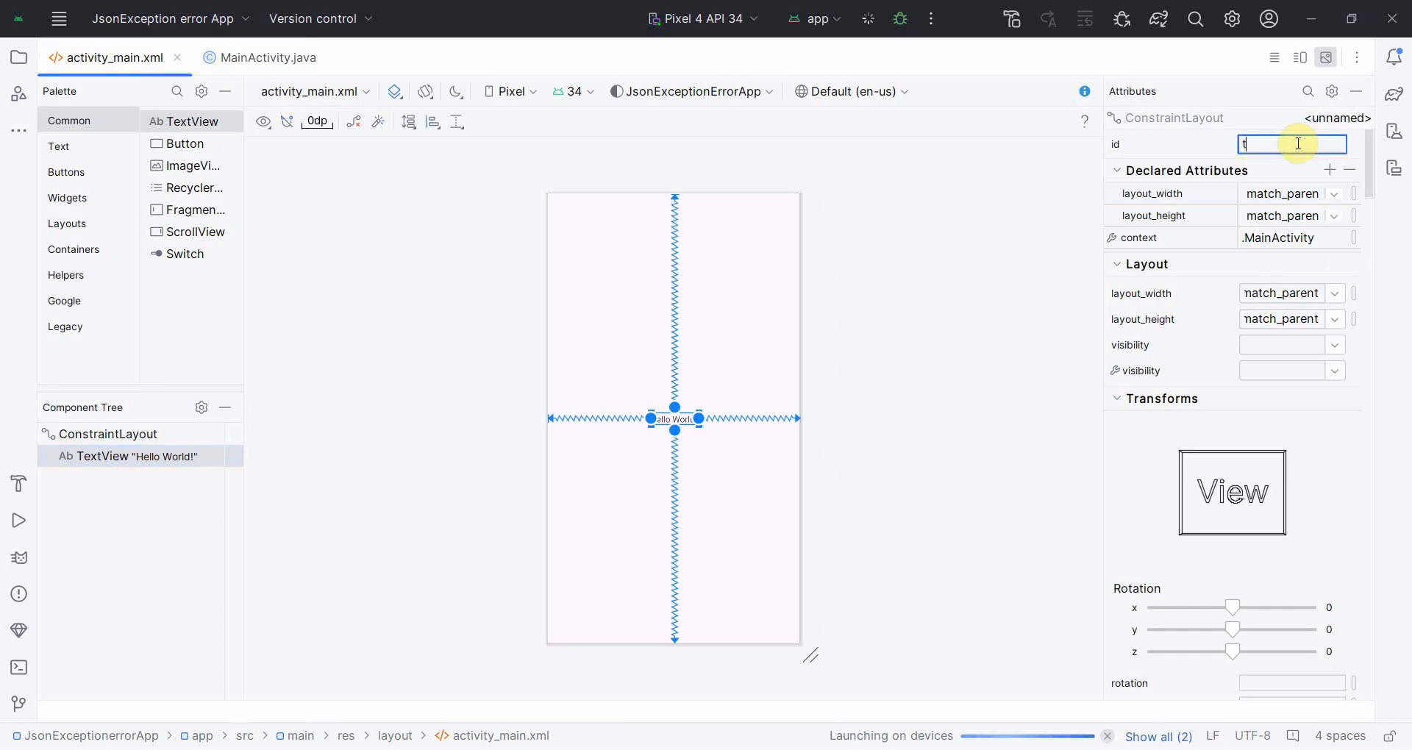
text(extView)
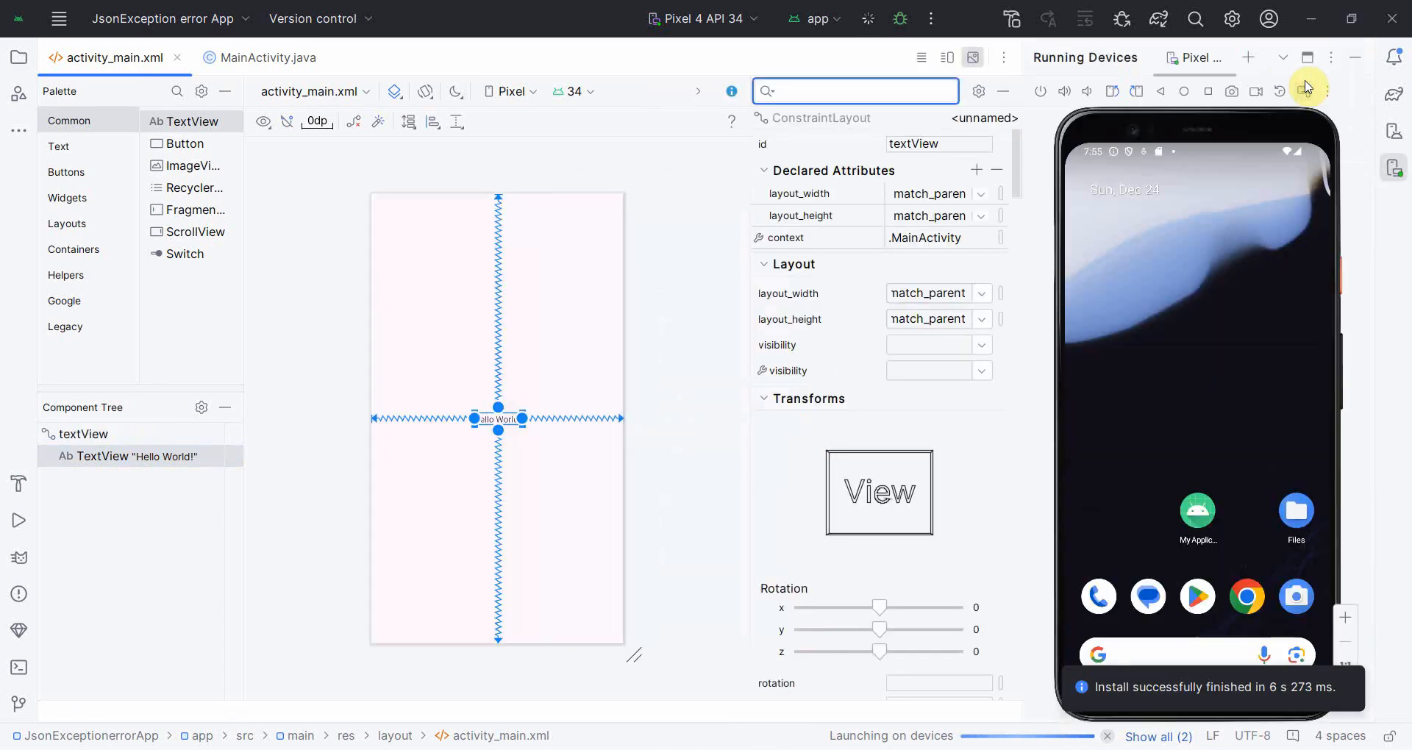
text(si)
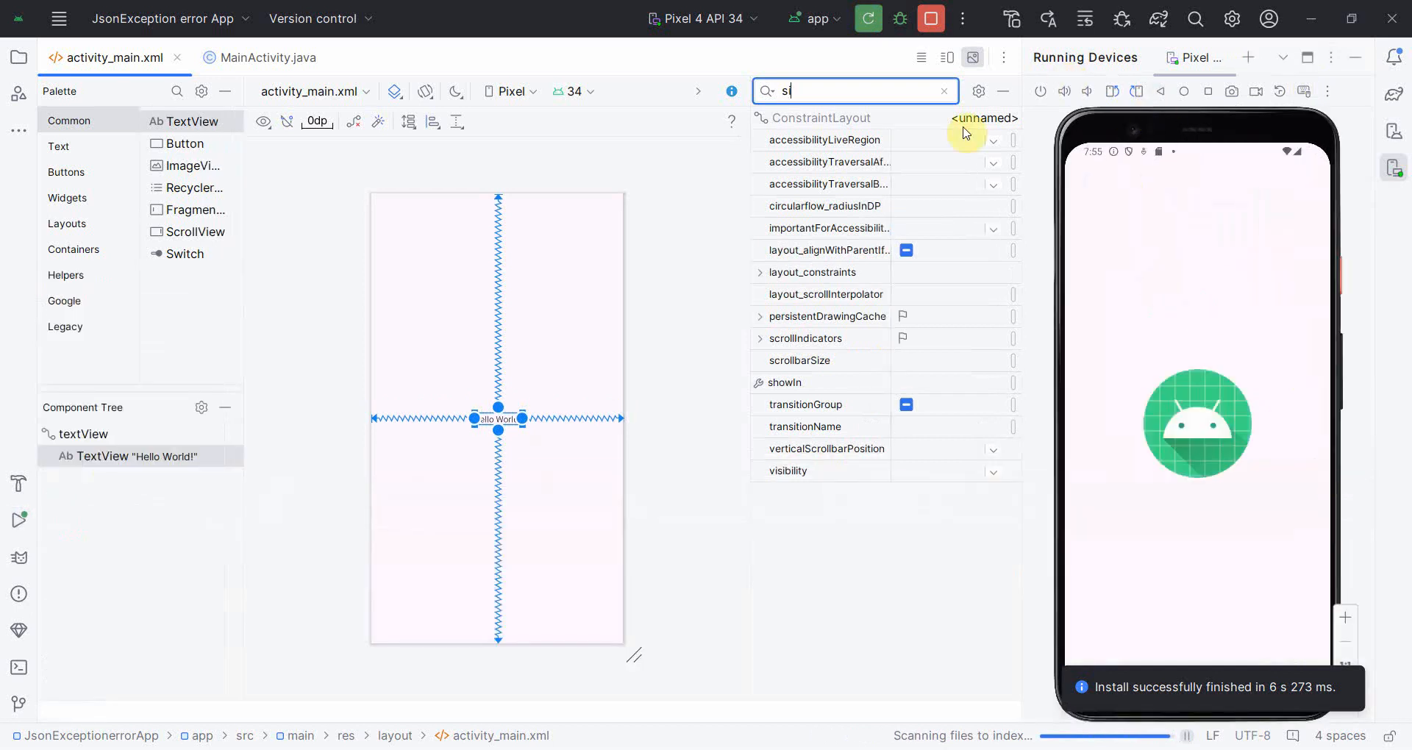
text(z)
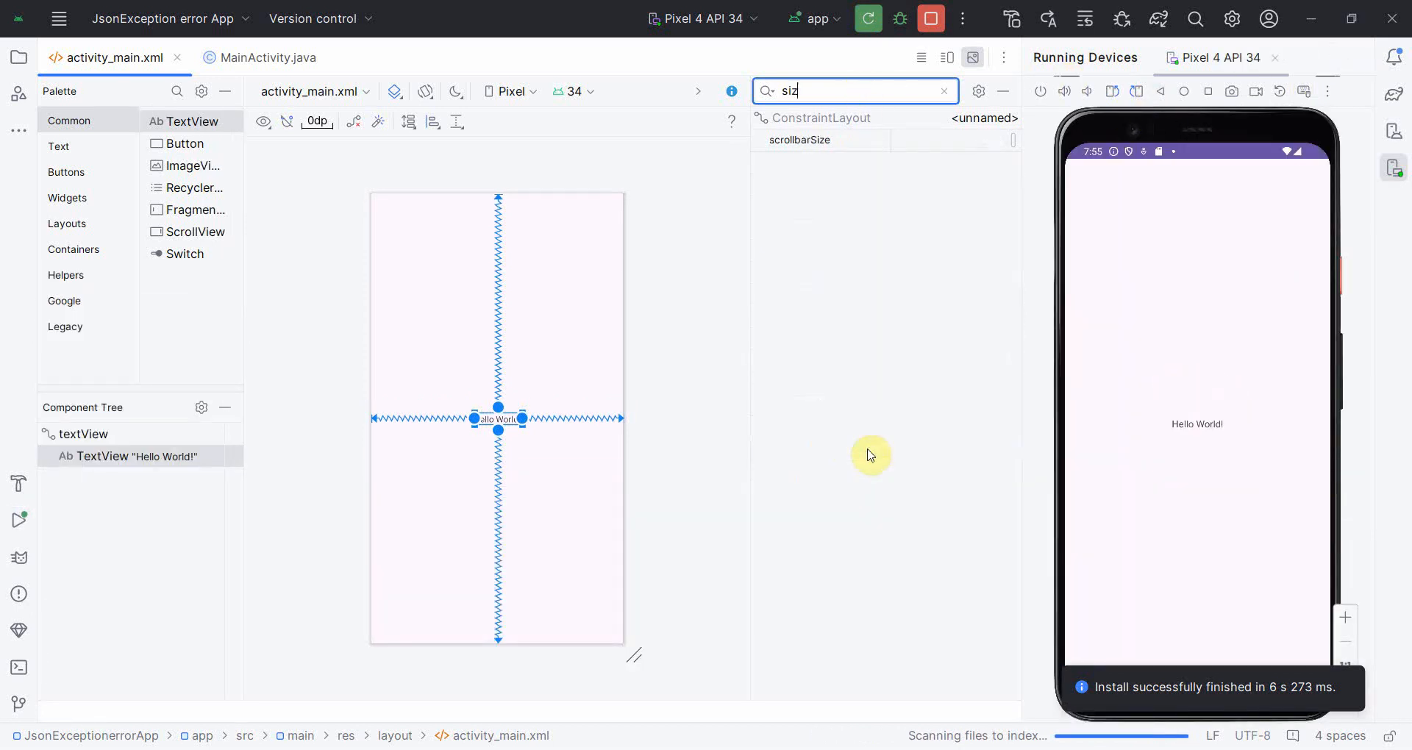
click(846, 90)
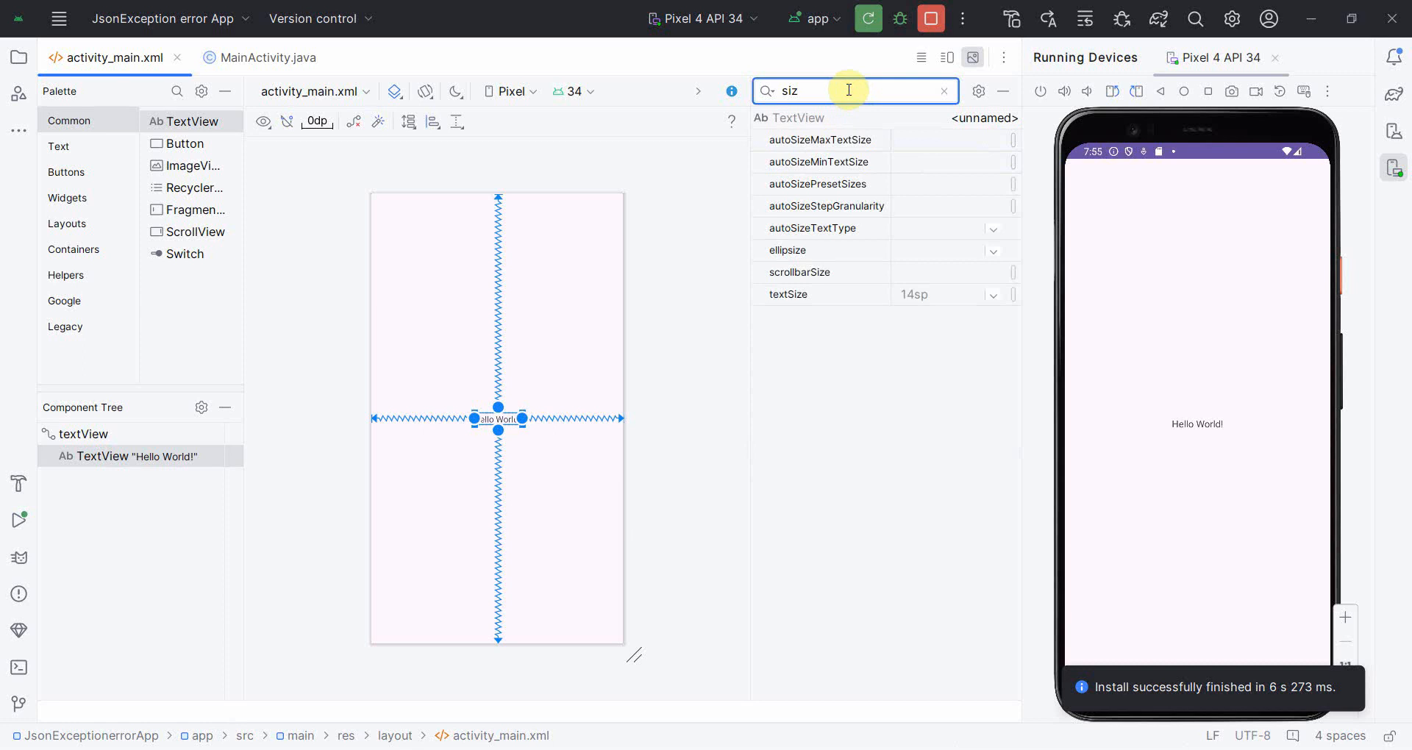
click(994, 294)
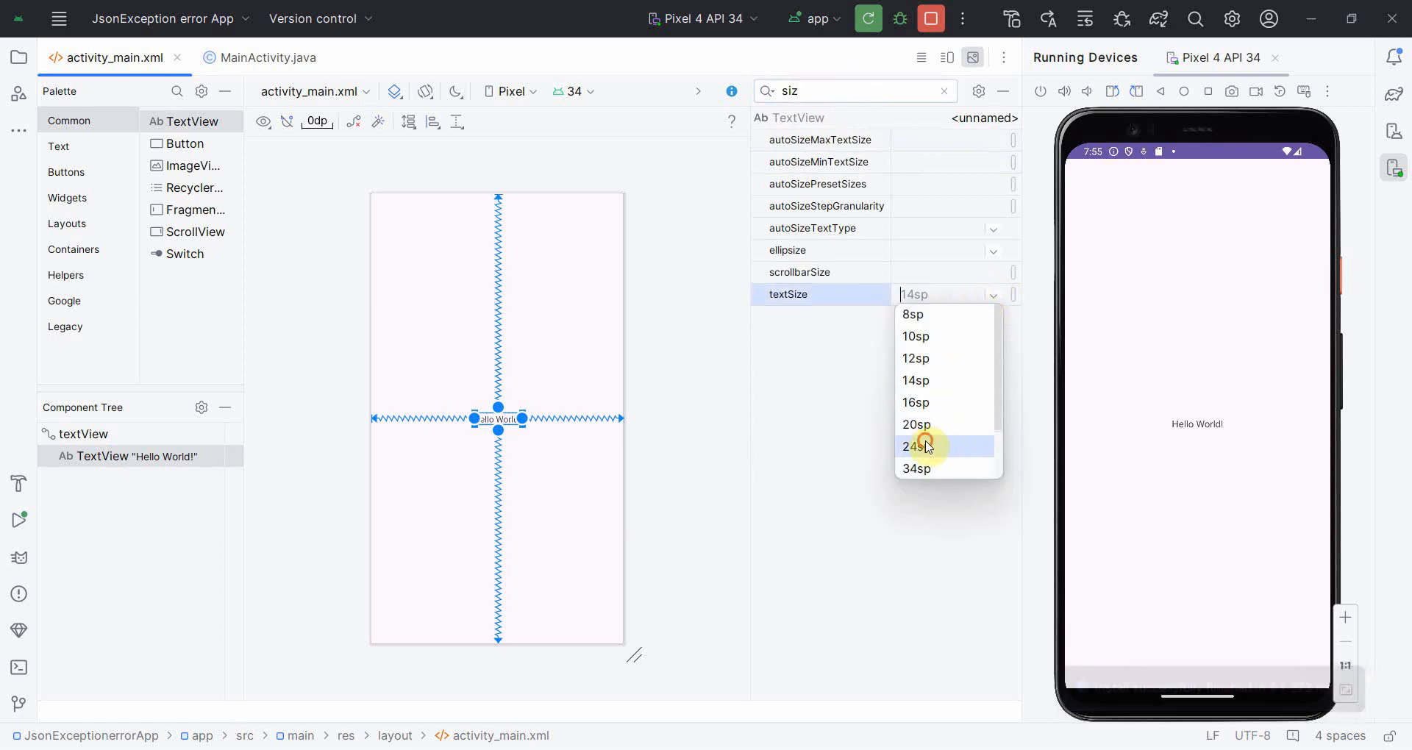
click(915, 447)
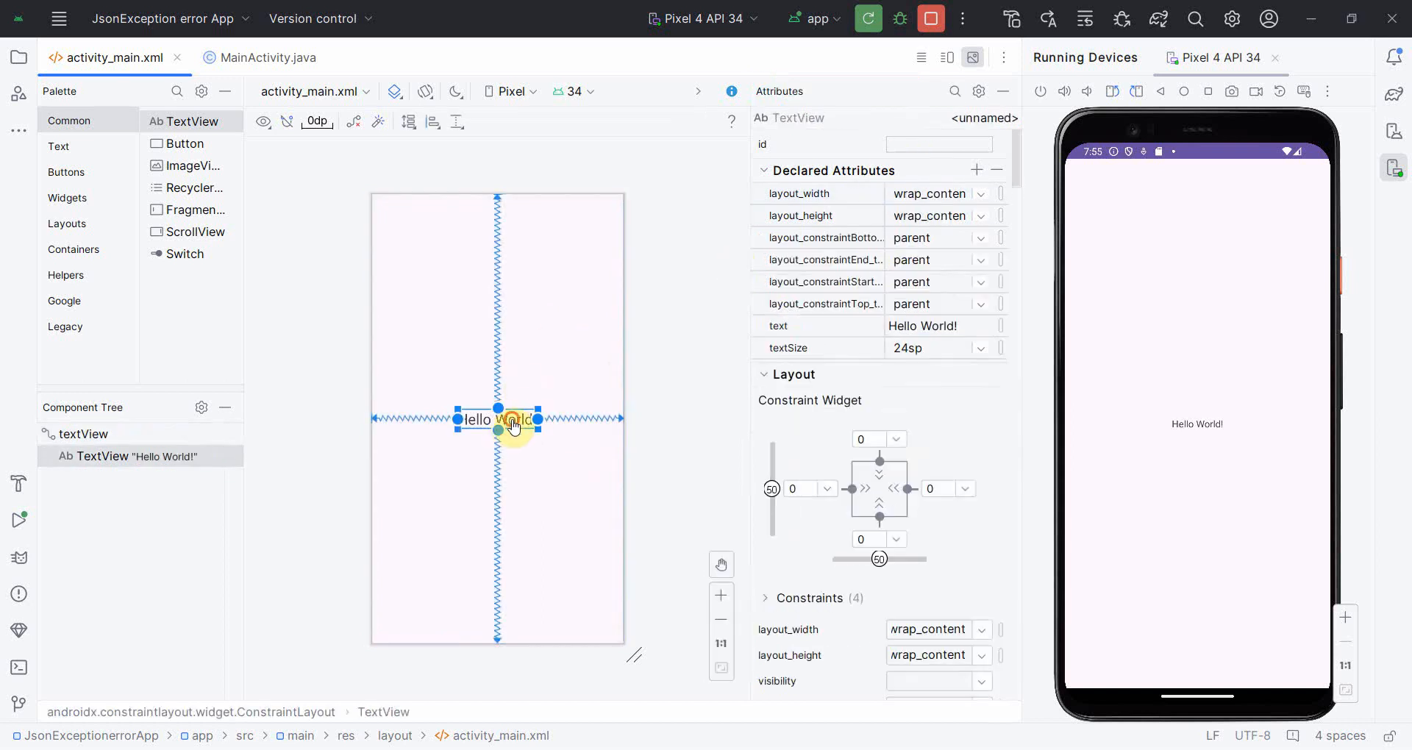
drag(497, 419, 497, 286)
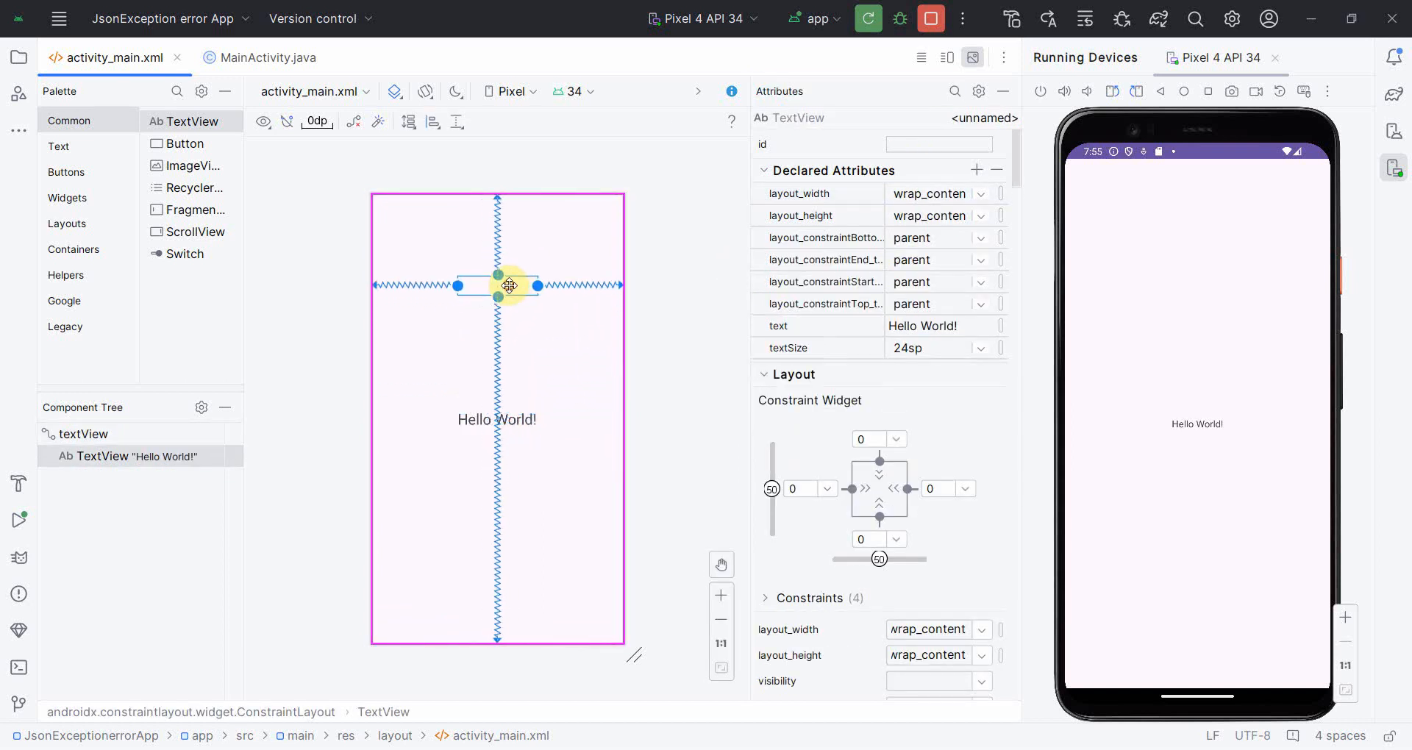
Place a 'Read JSON' button at the top of the layout, constrained to the parent.
drag(184, 143, 511, 235)
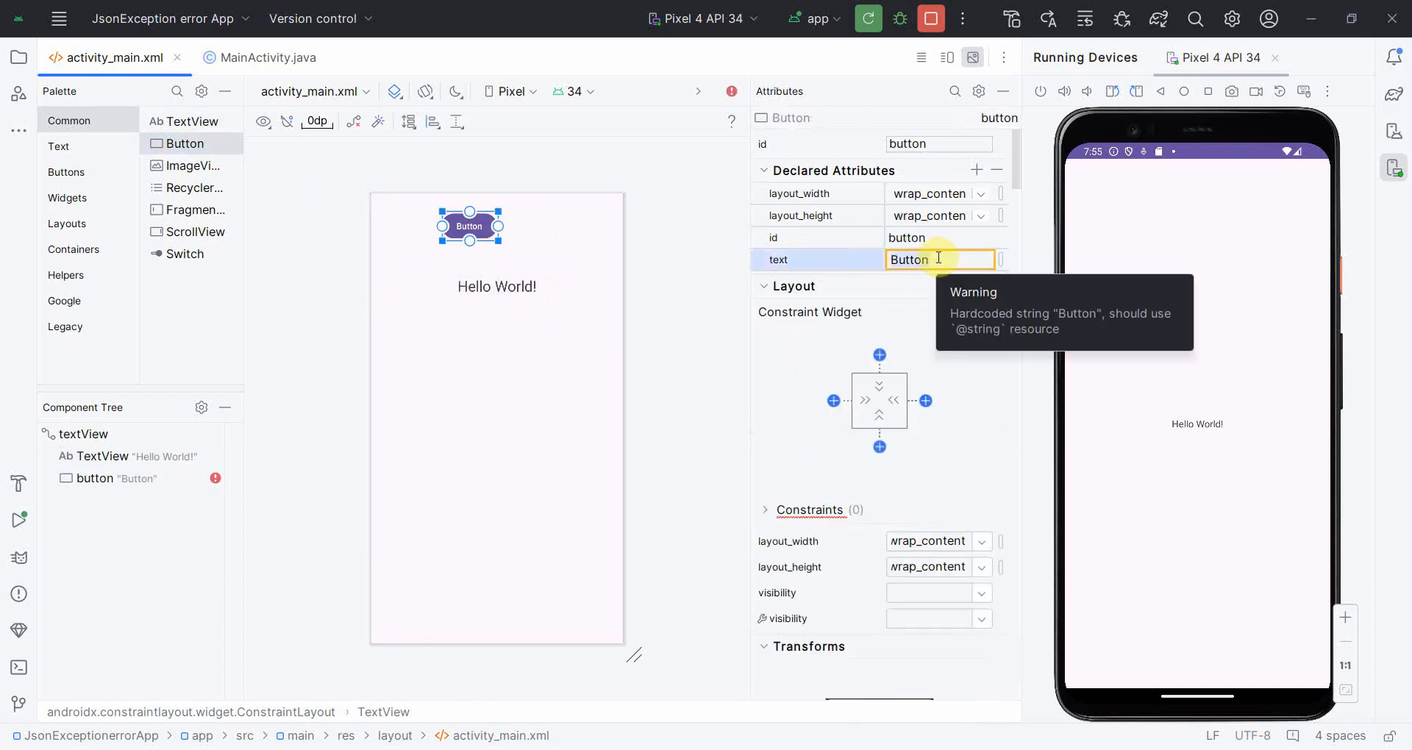
text(Read JSON)
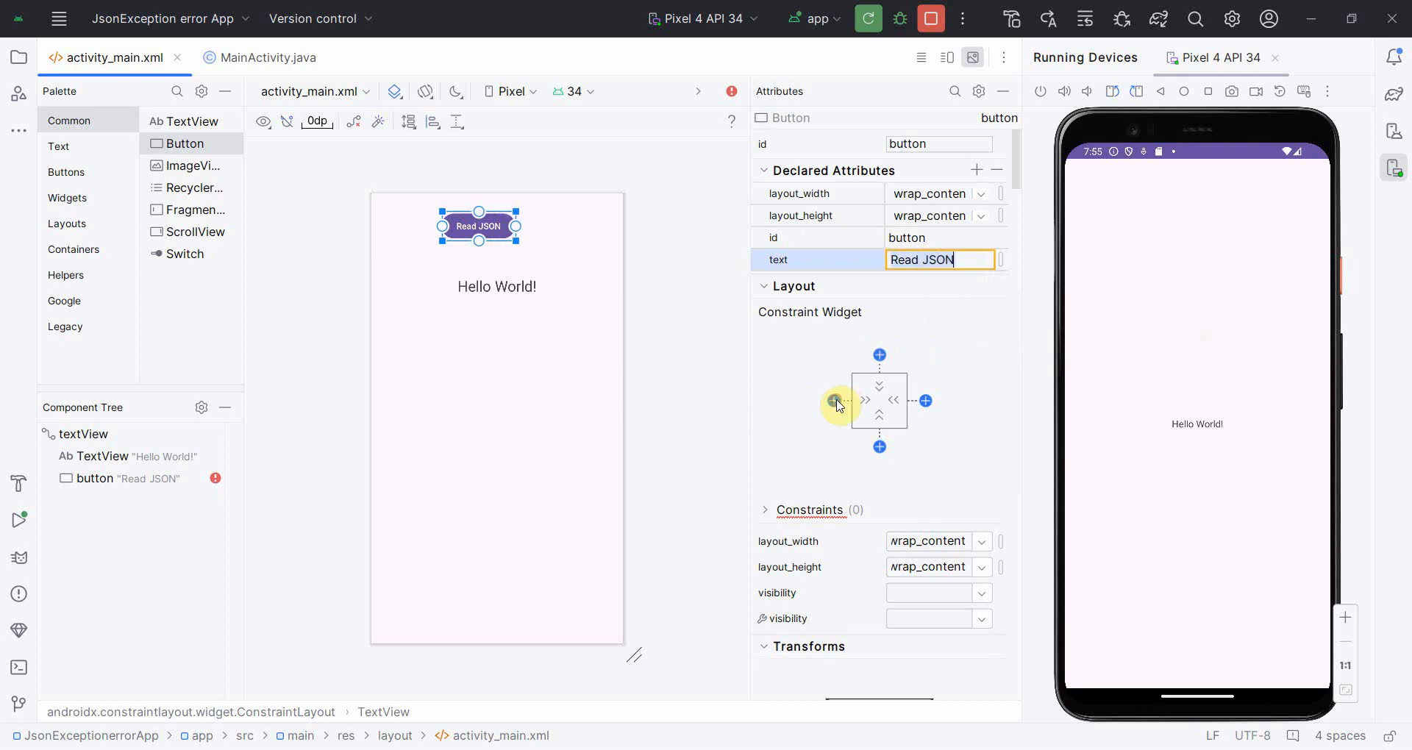
click(835, 402)
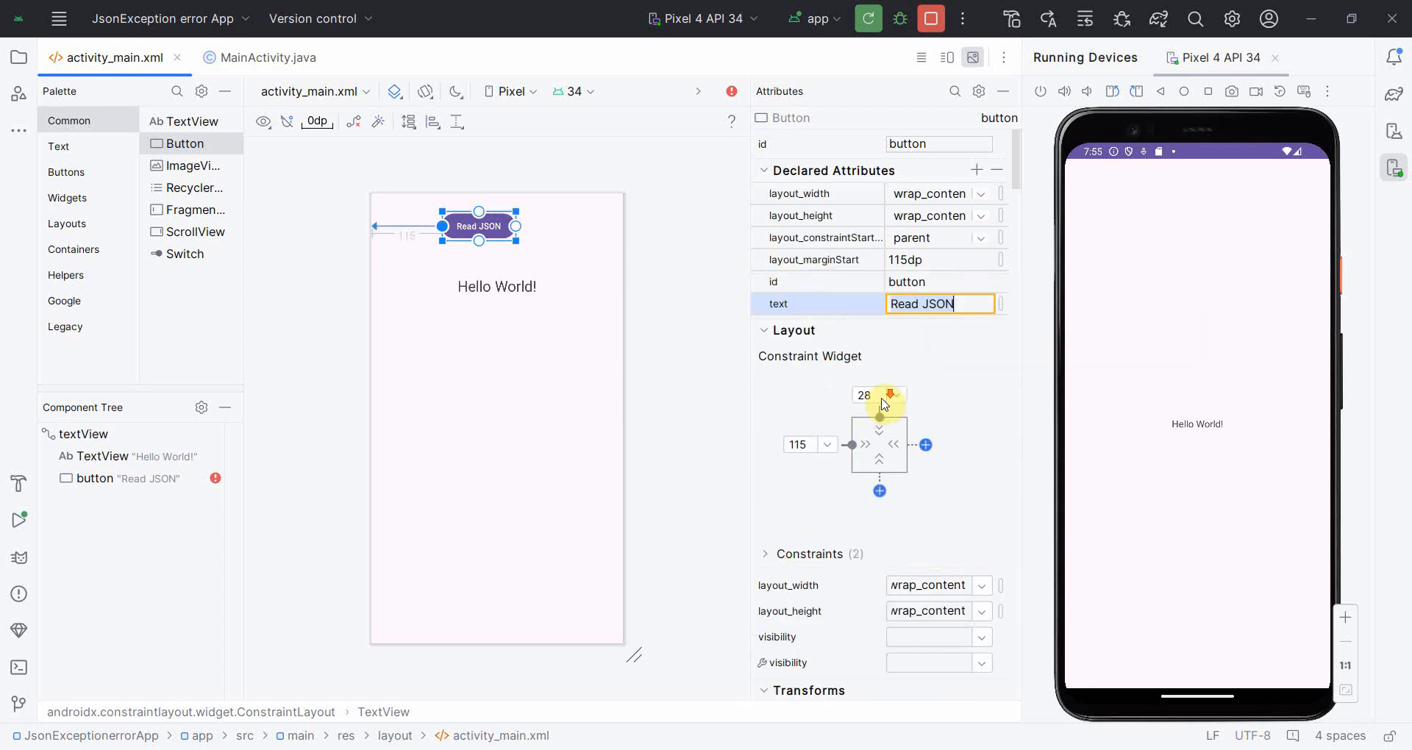
scroll(down, 3)
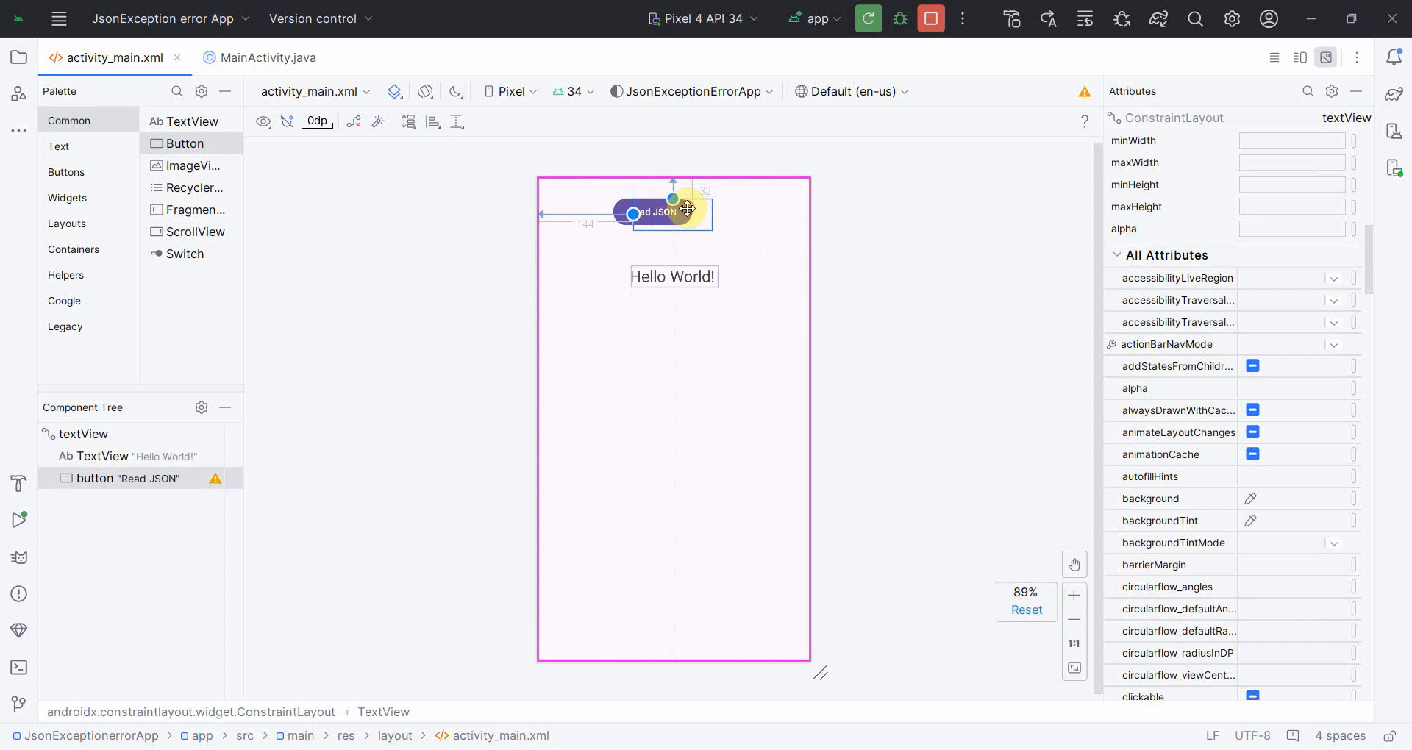
Add a private TextView field, assigned with findViewById(R.id.textView) in onCreate.
click(267, 58)
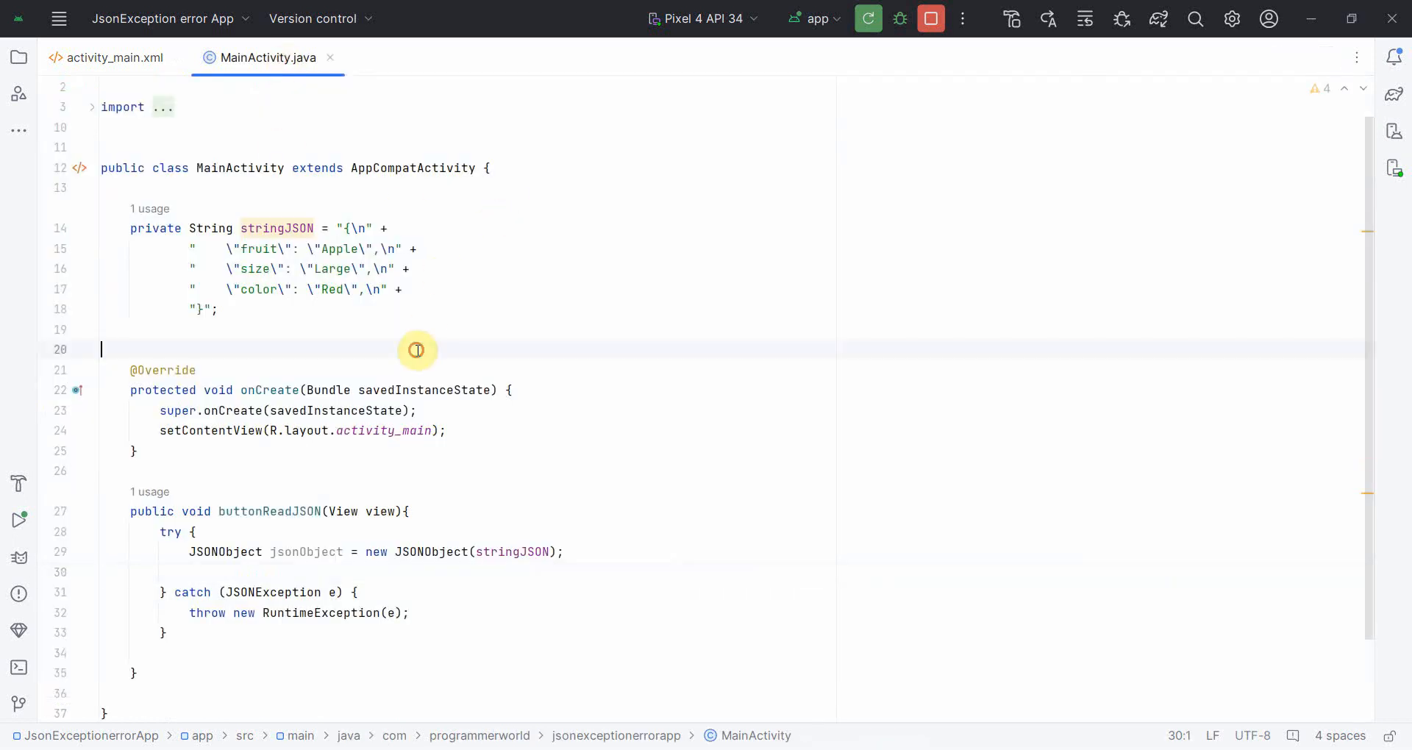
text(private TextView textView;)
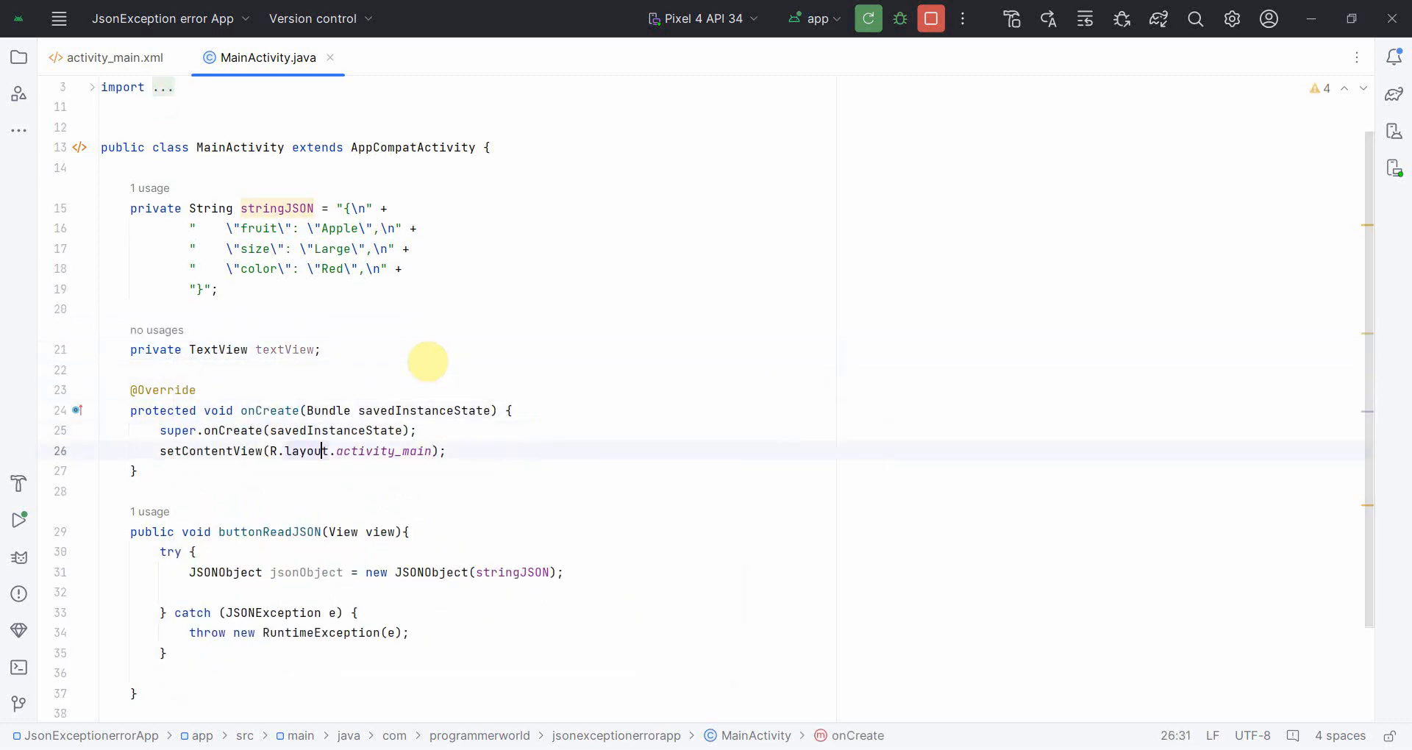
text(textView = find)
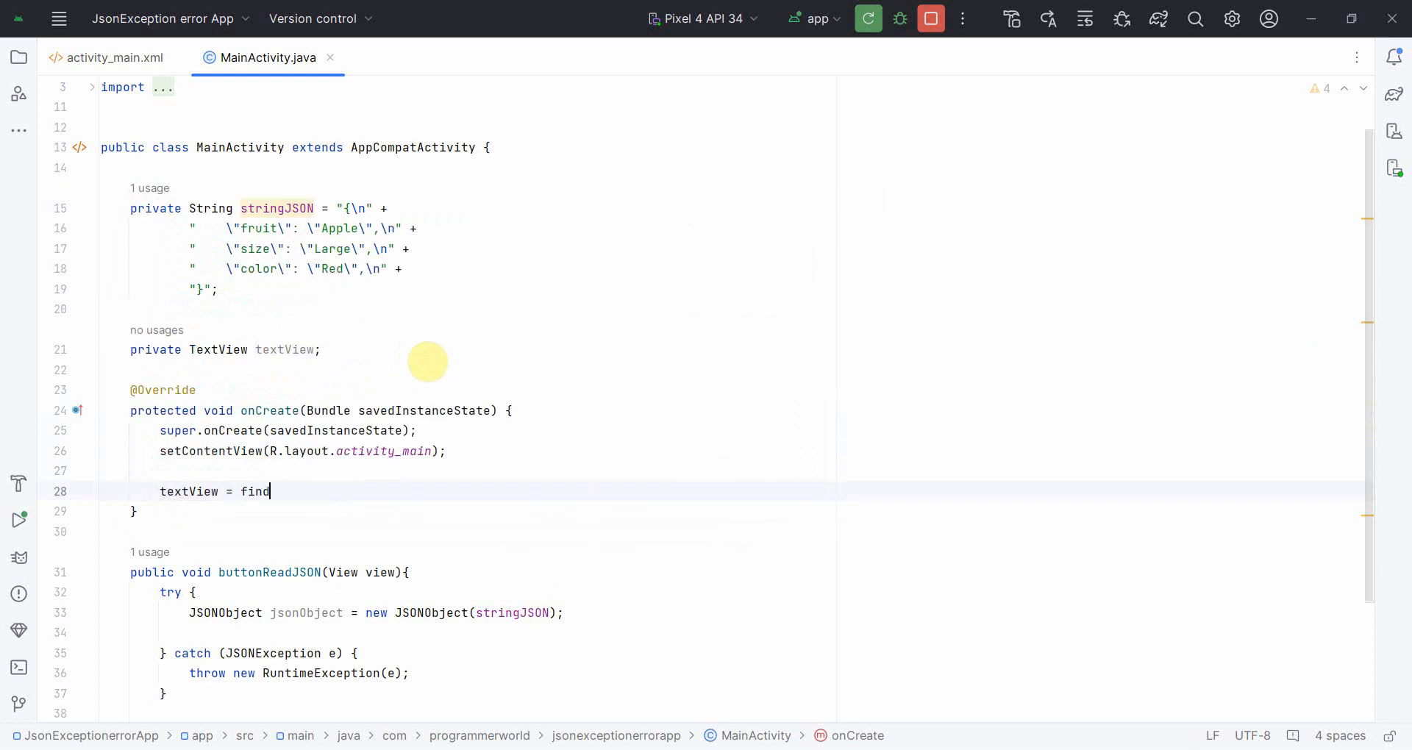
text(ViewById(R.id.t)
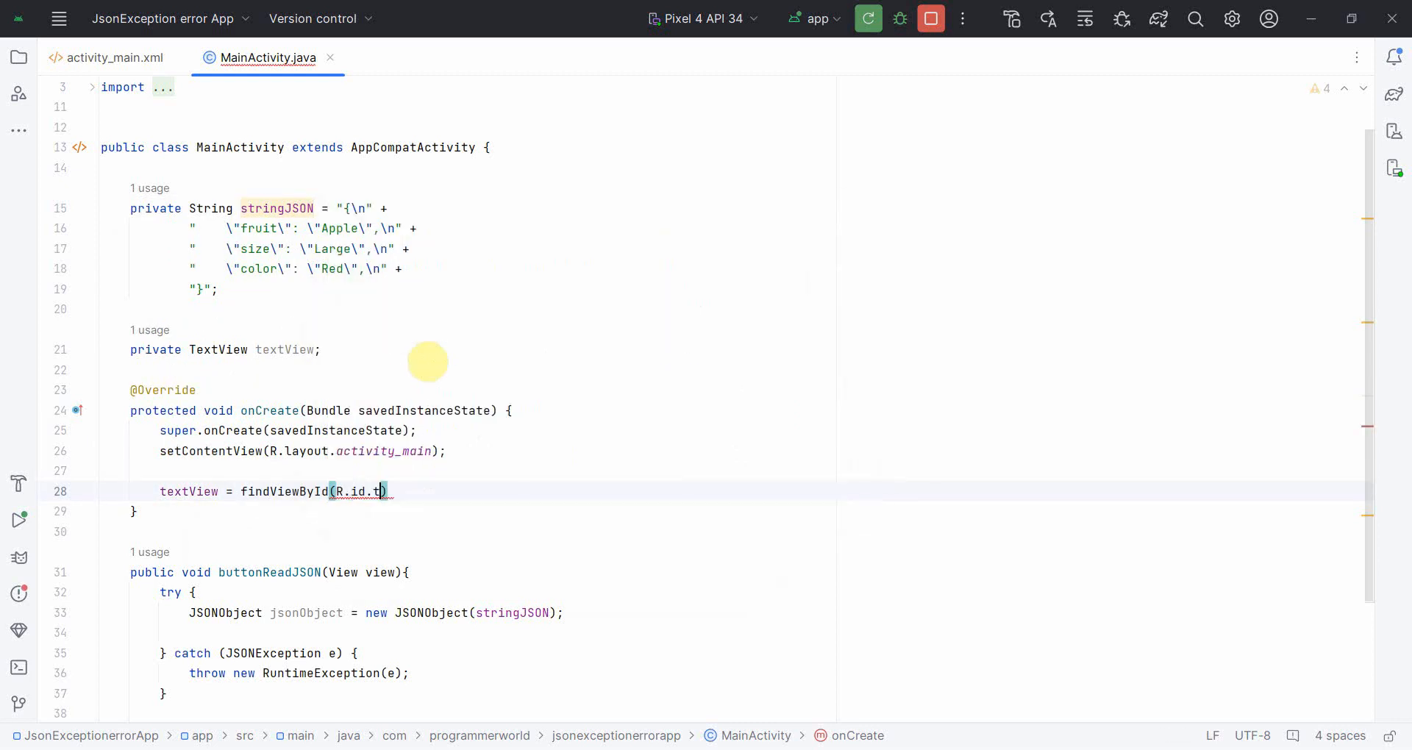
text(extView);)
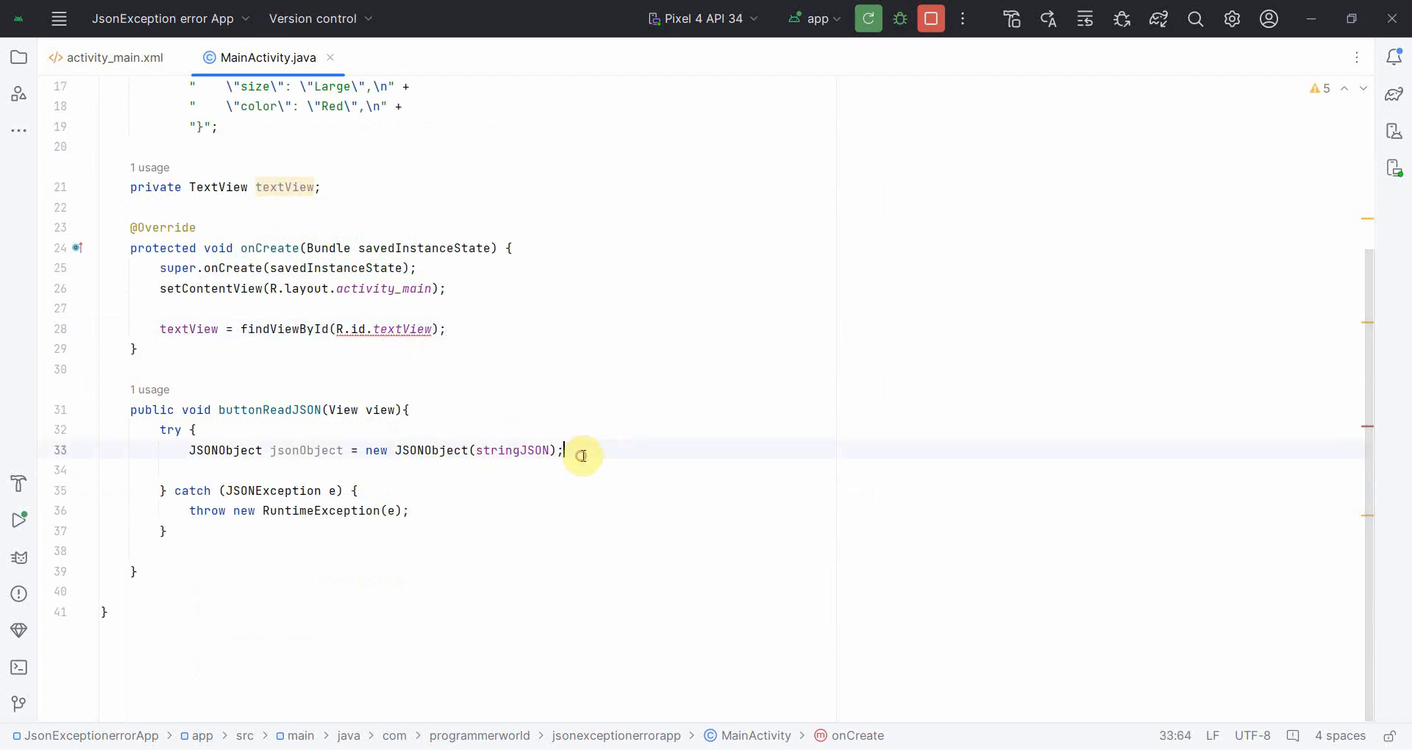
text(showLockTaskEscapeMessage();.)
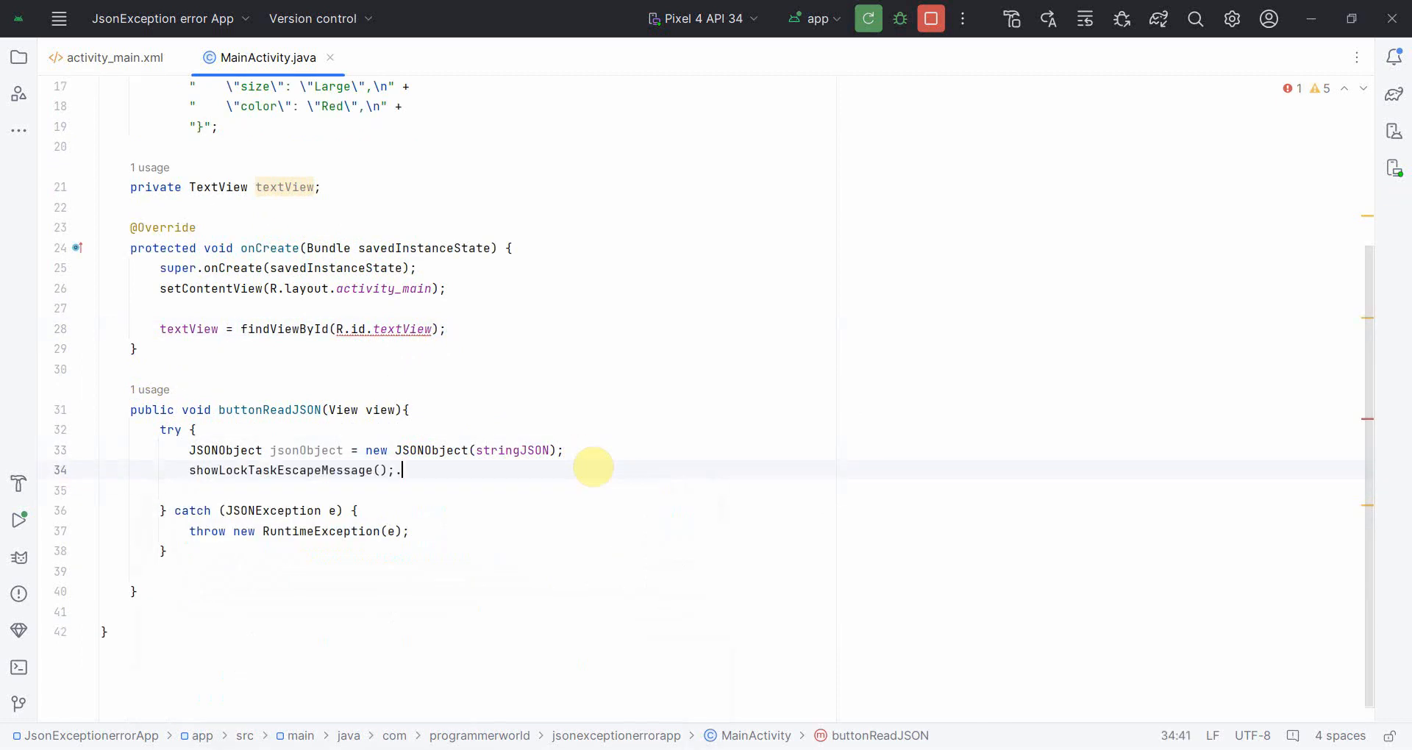
key(BackSpace)
text(te)
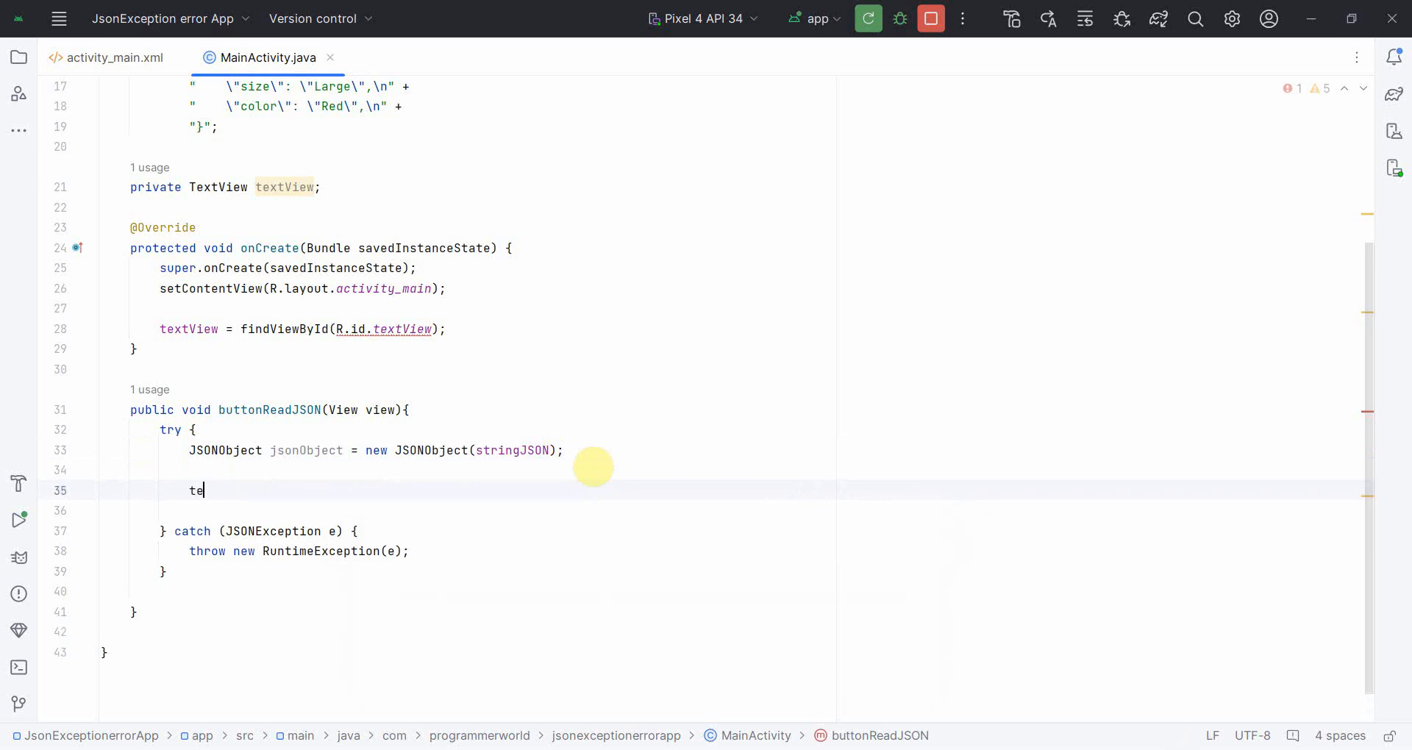
Set textView to jsonObject.getString("fruit"), and to e.toString() in the catch block.
text(xtView.setText();)
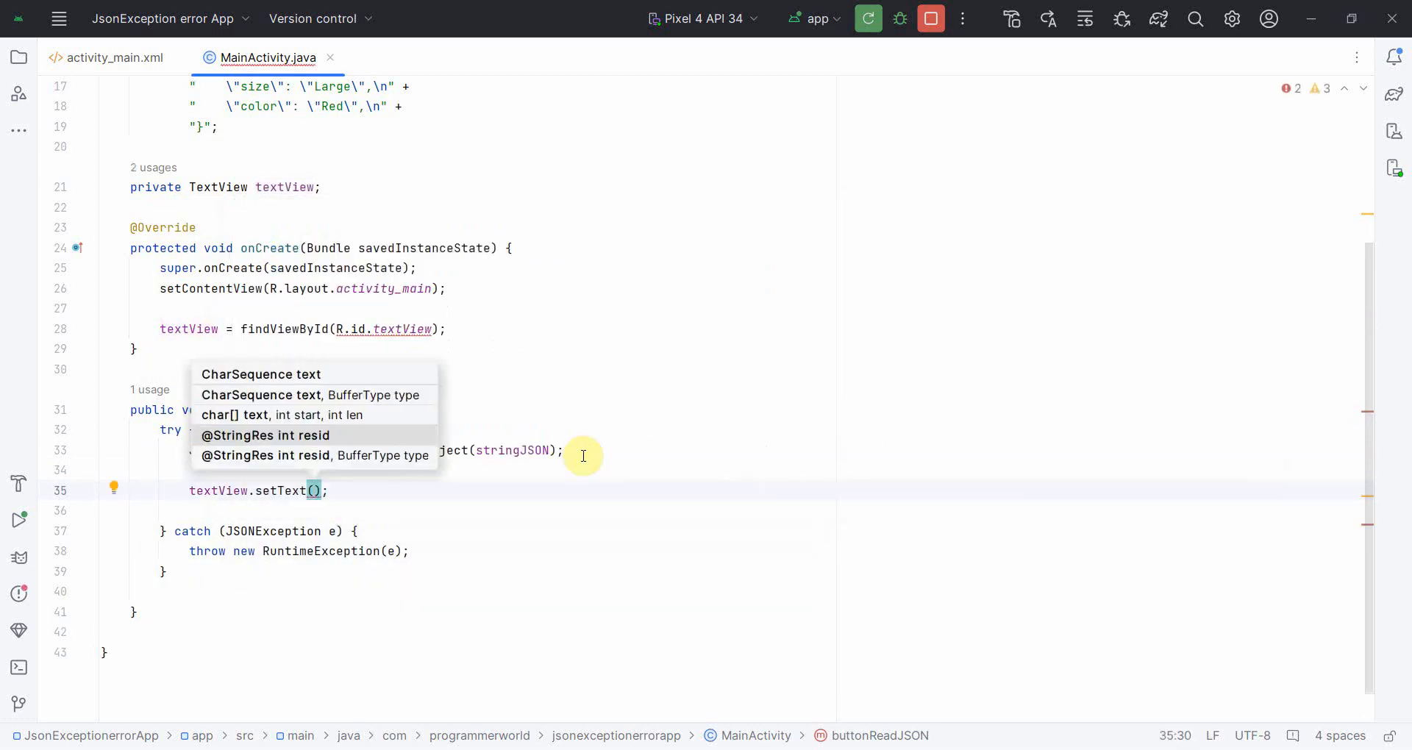
text(jsonObject.)
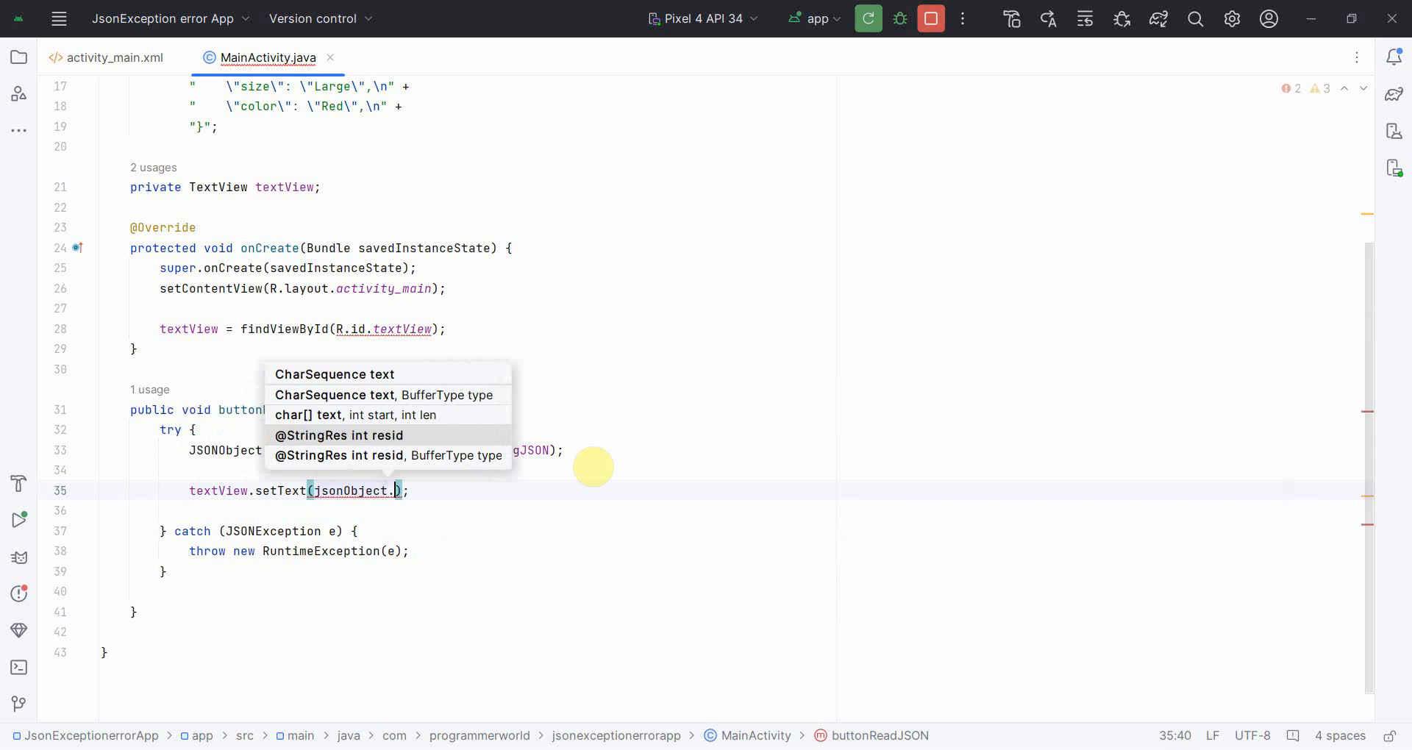
text(getString()
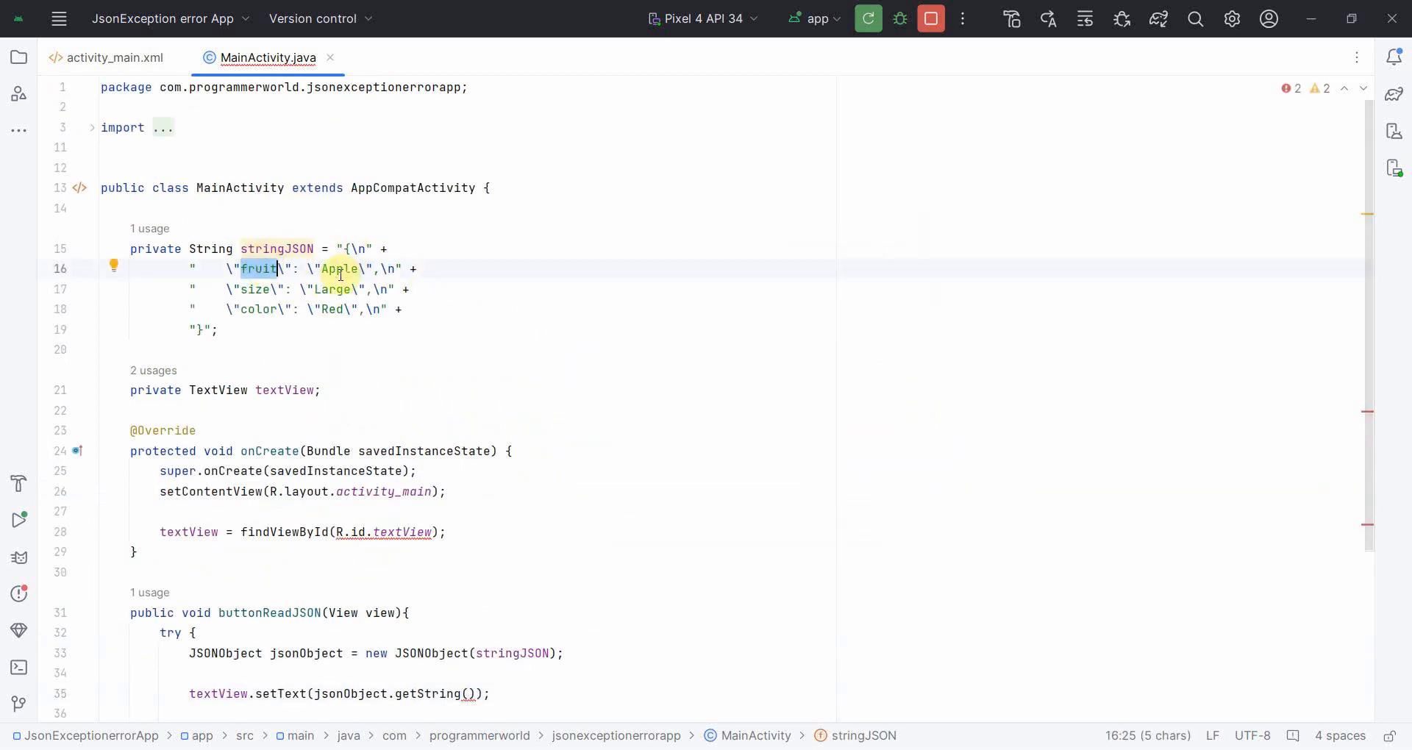
scroll(down, 3)
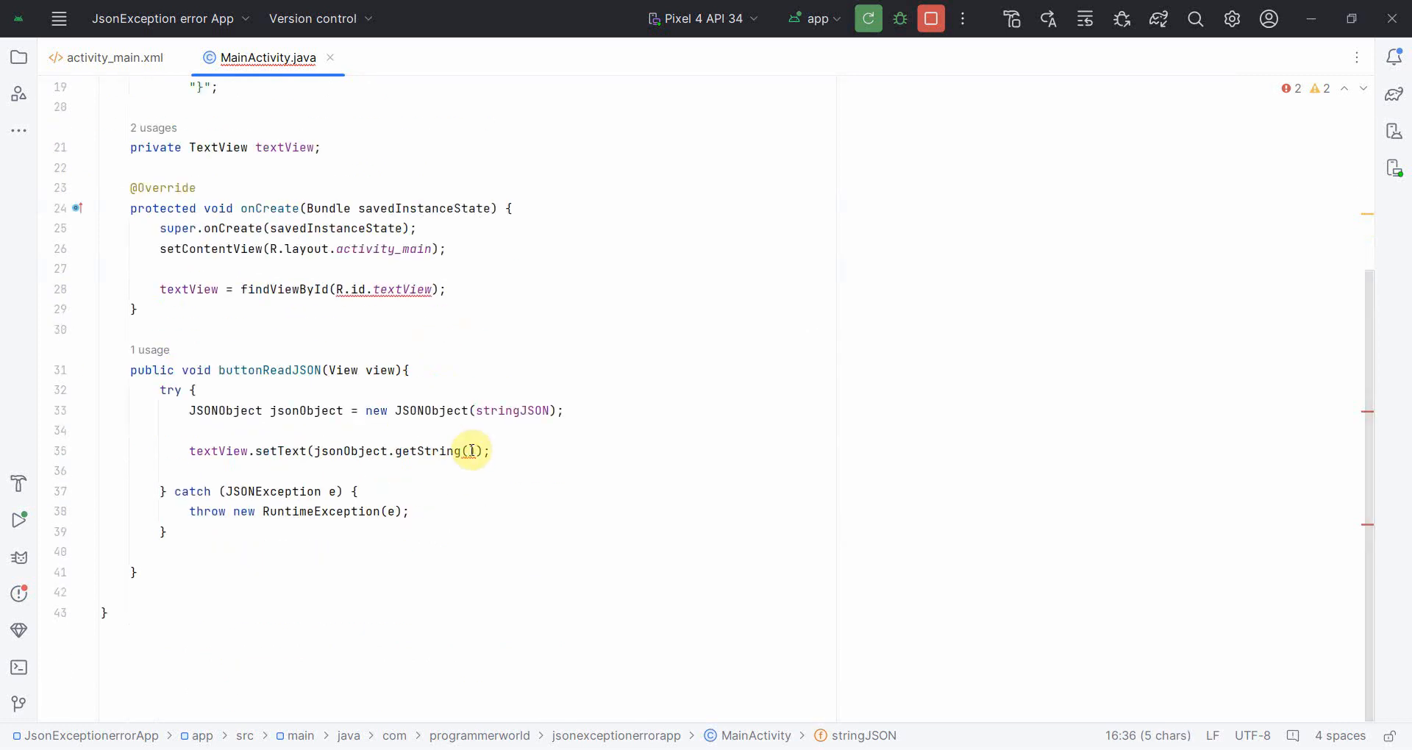
text("fruit")
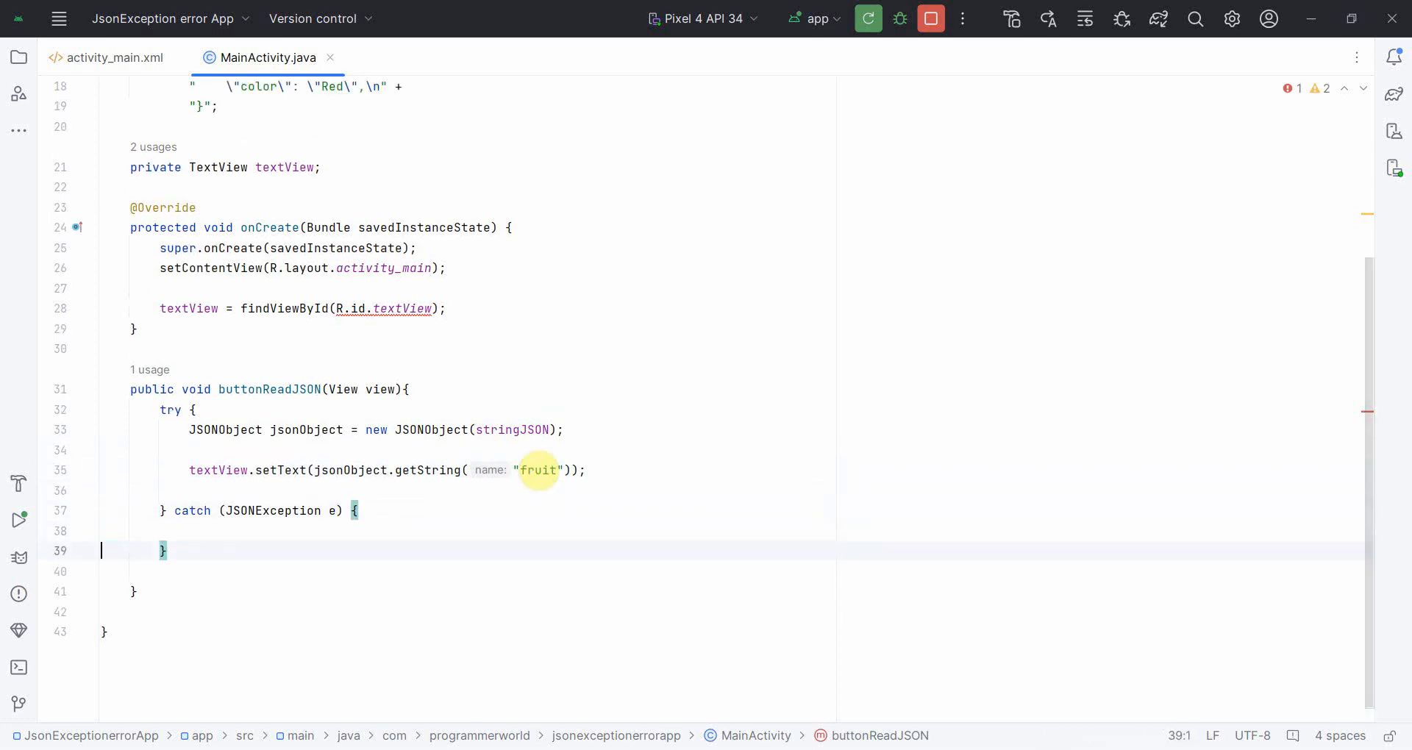
text(textView.se)
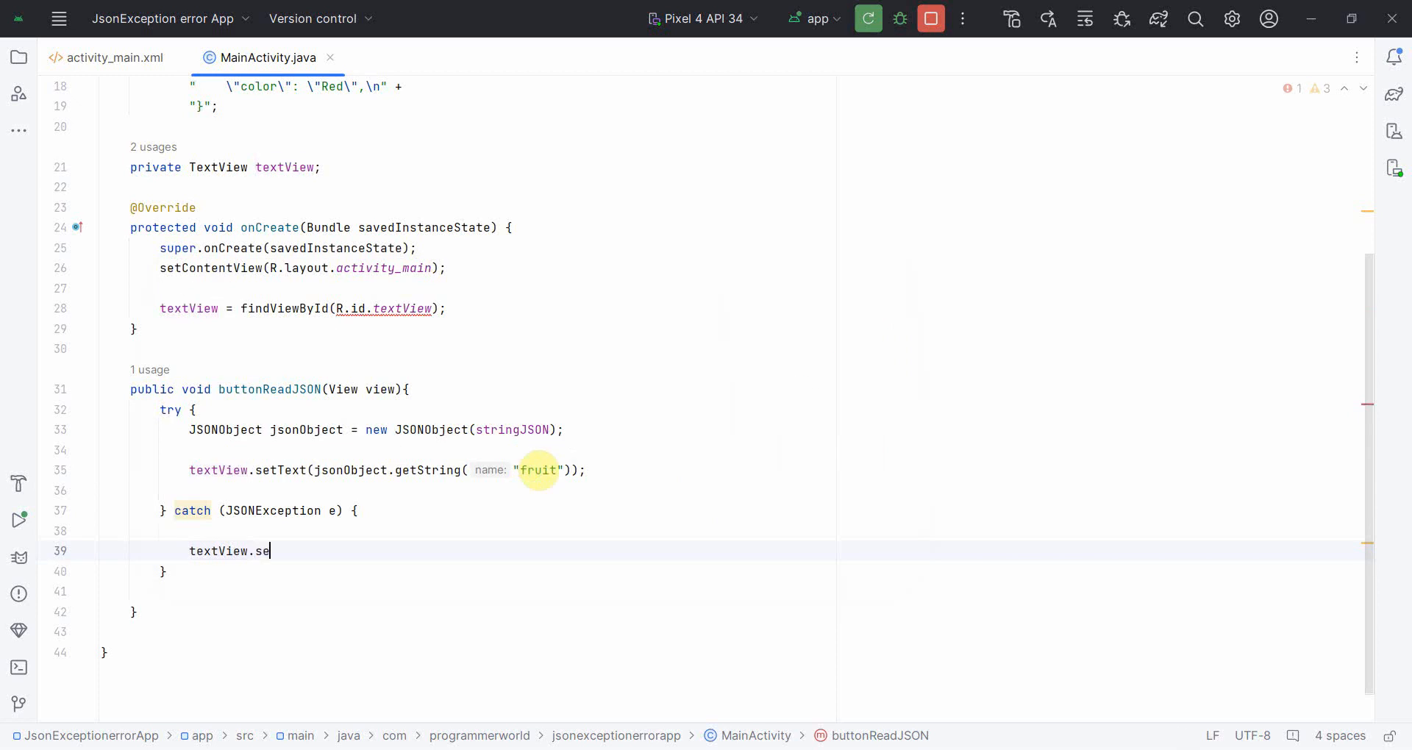
text(tText(e);)
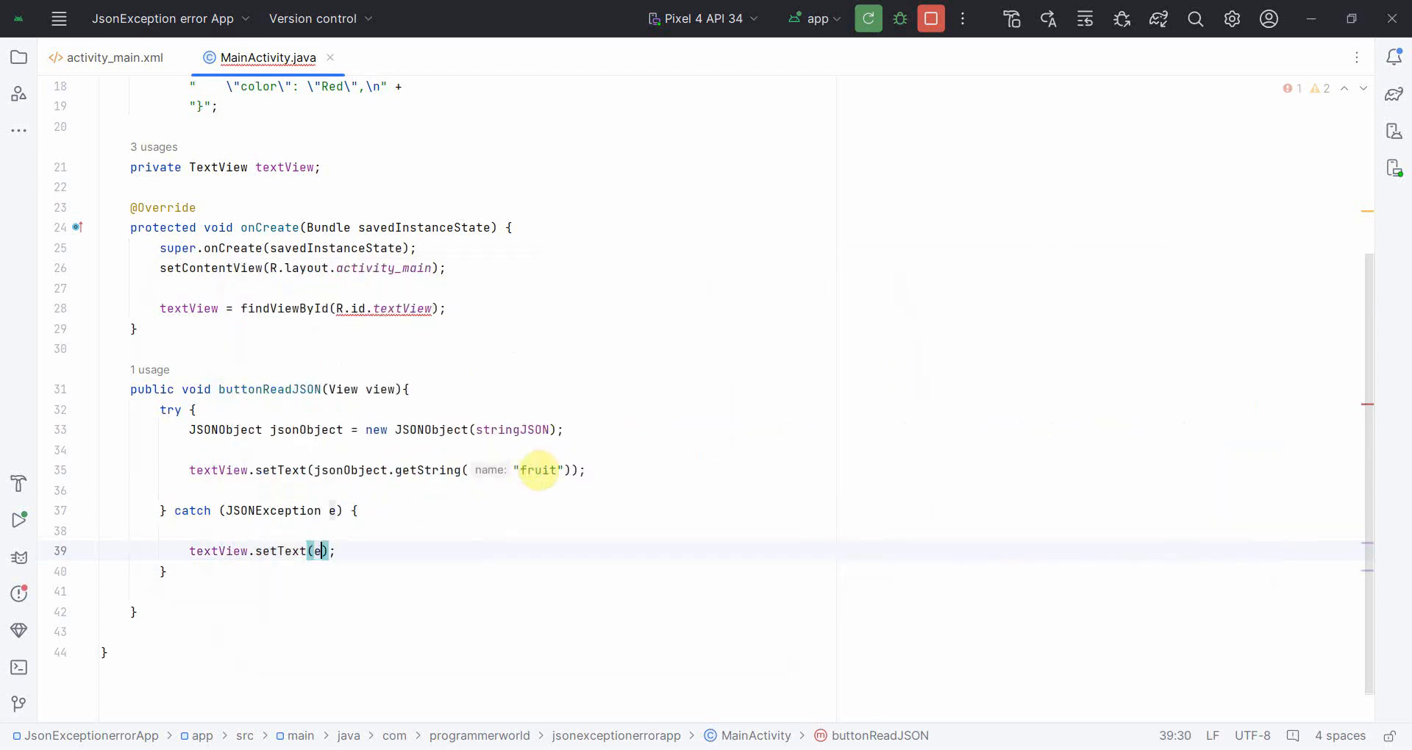
text(.toString())
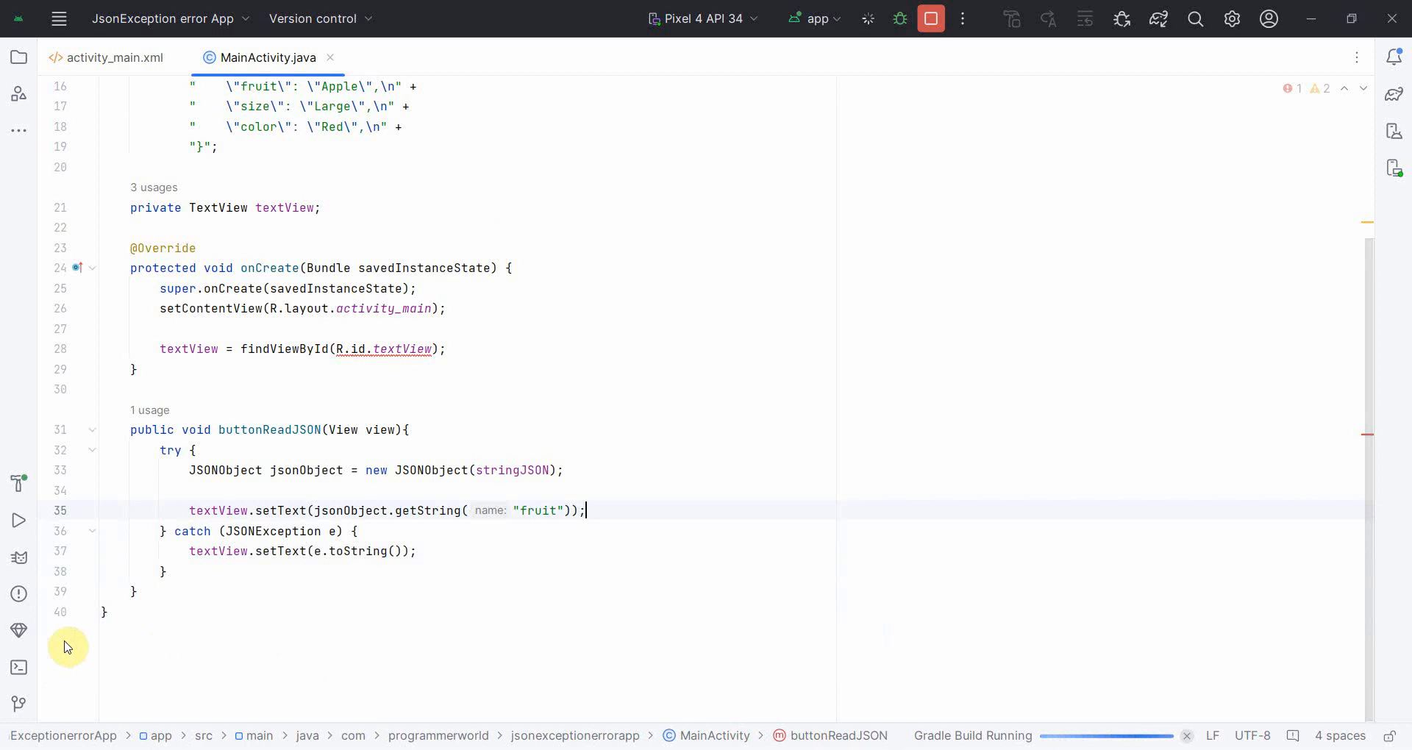
Run the app on the Pixel 4 API 34 emulator in Running Devices.
click(297, 489)
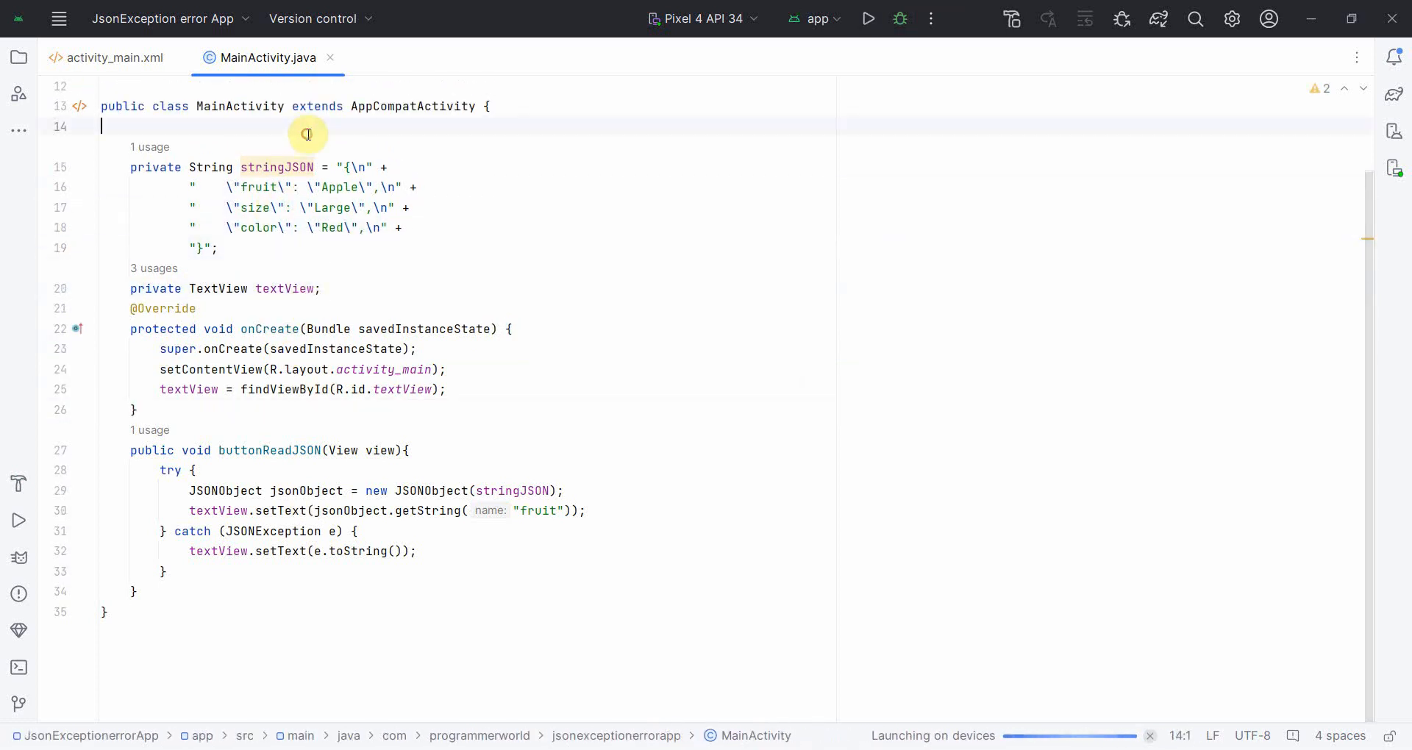
click(867, 17)
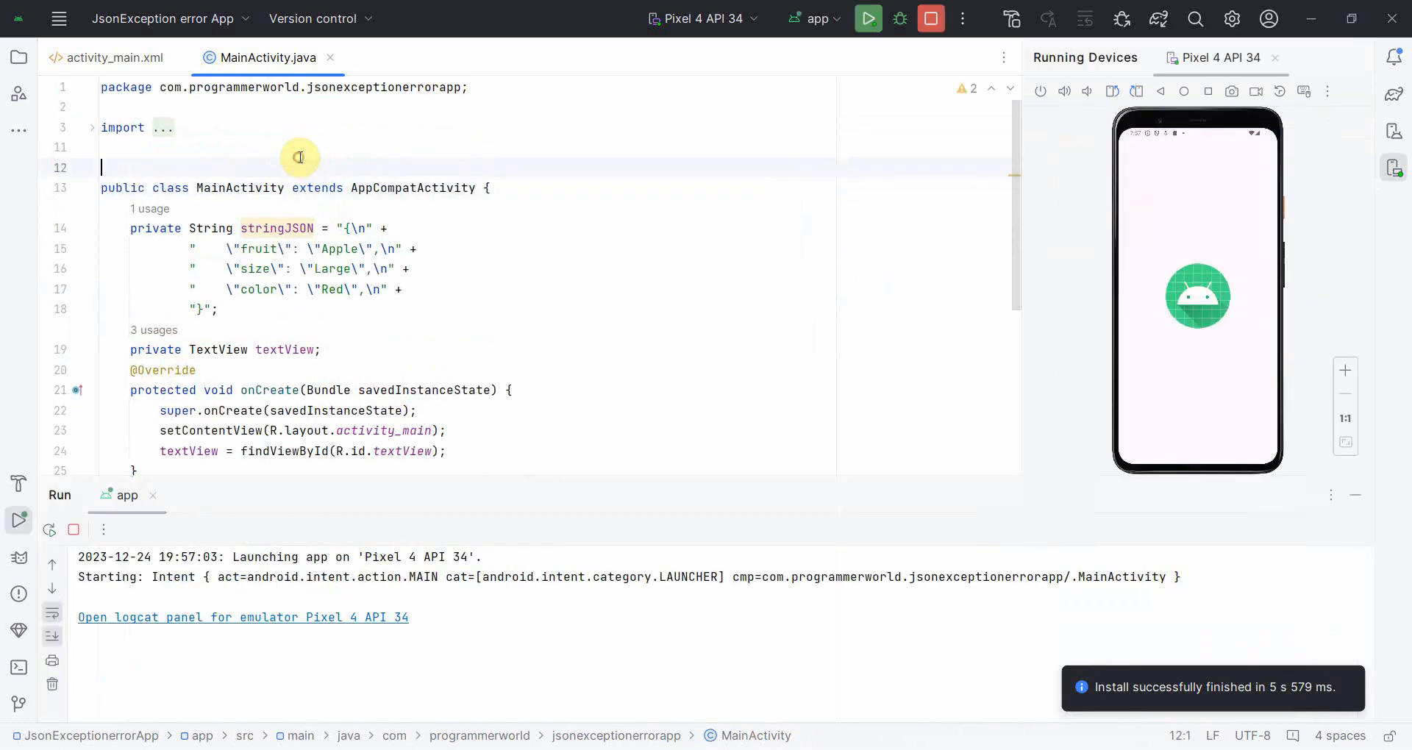
click(92, 128)
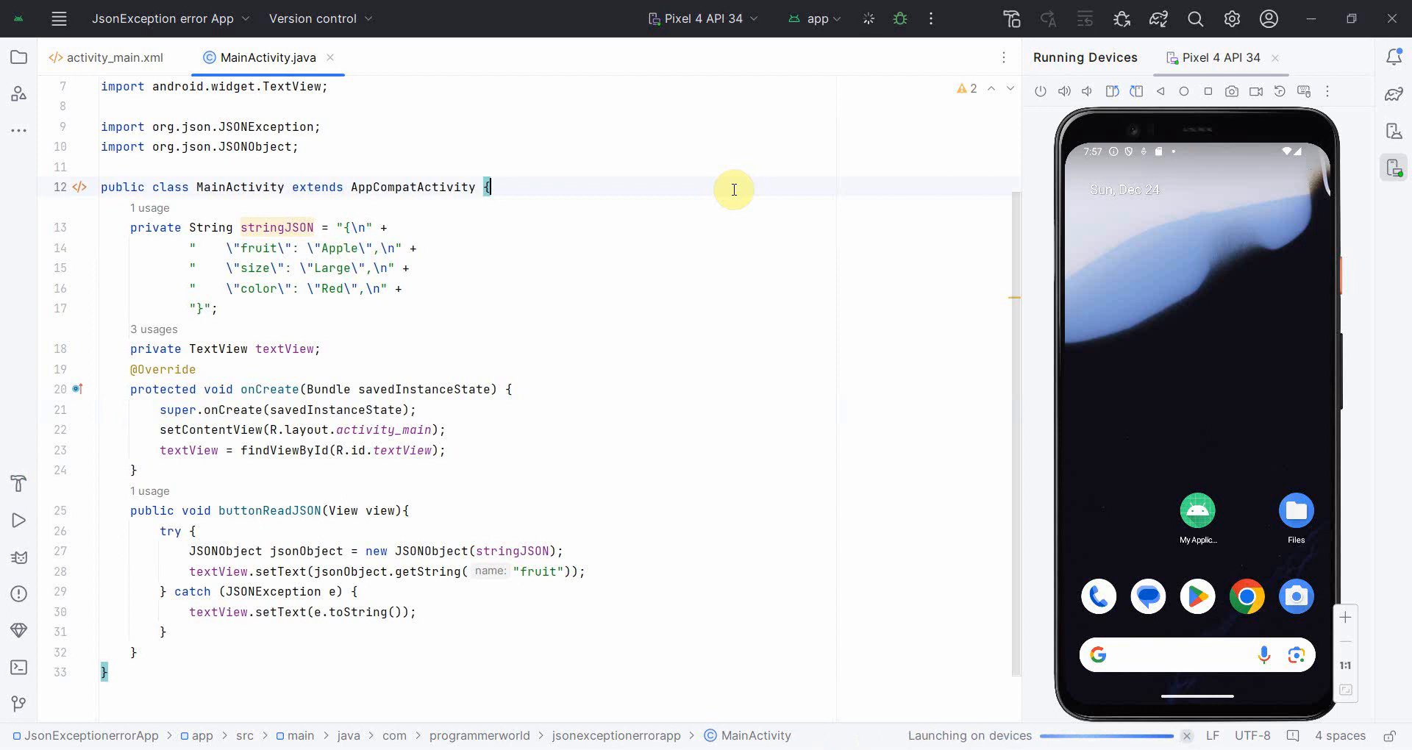
click(867, 18)
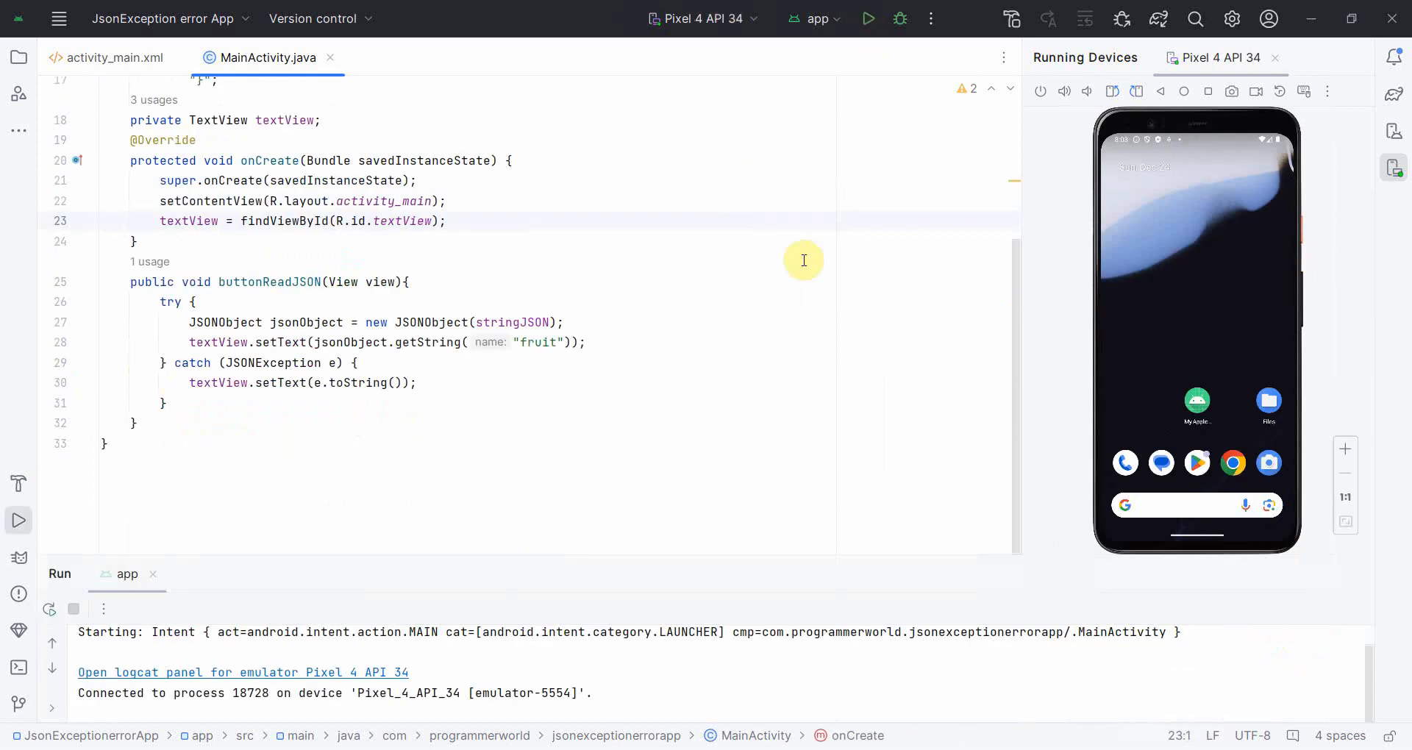
click(866, 18)
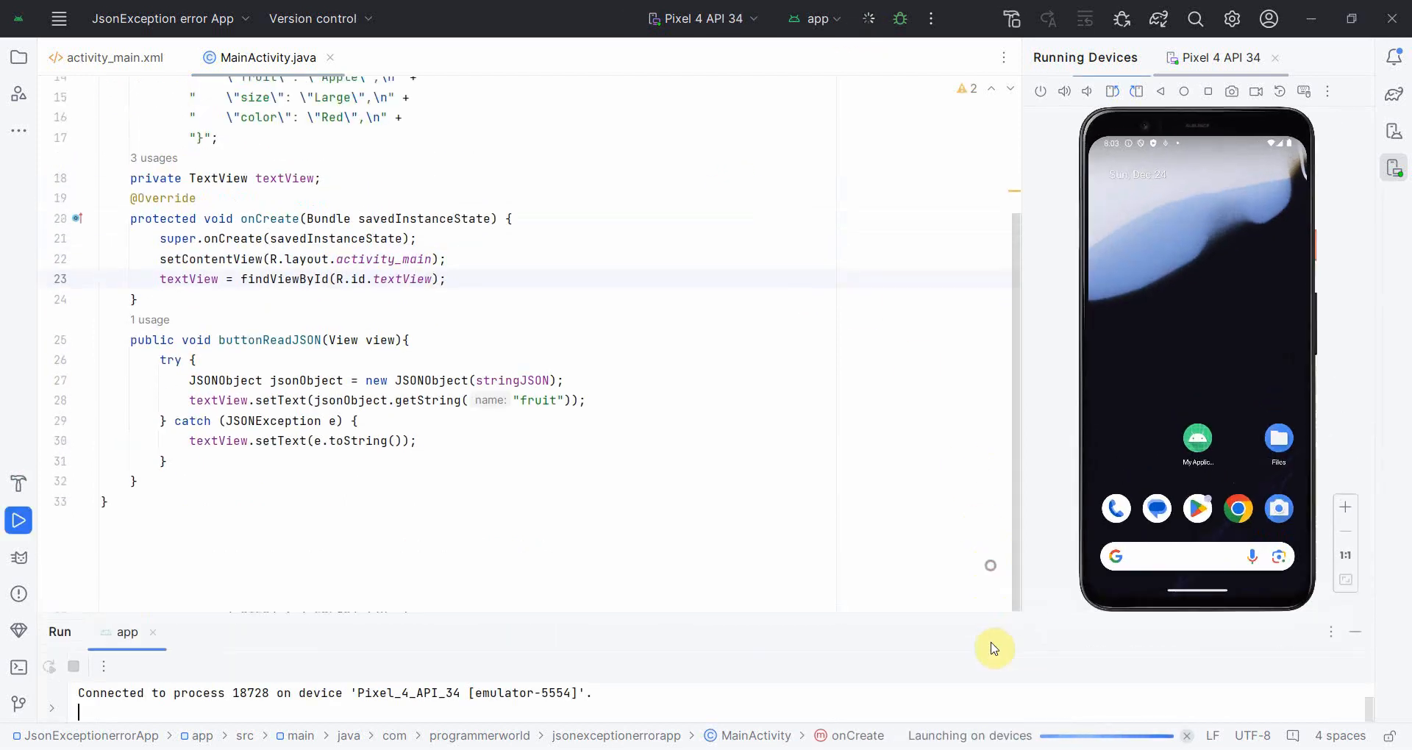
click(867, 18)
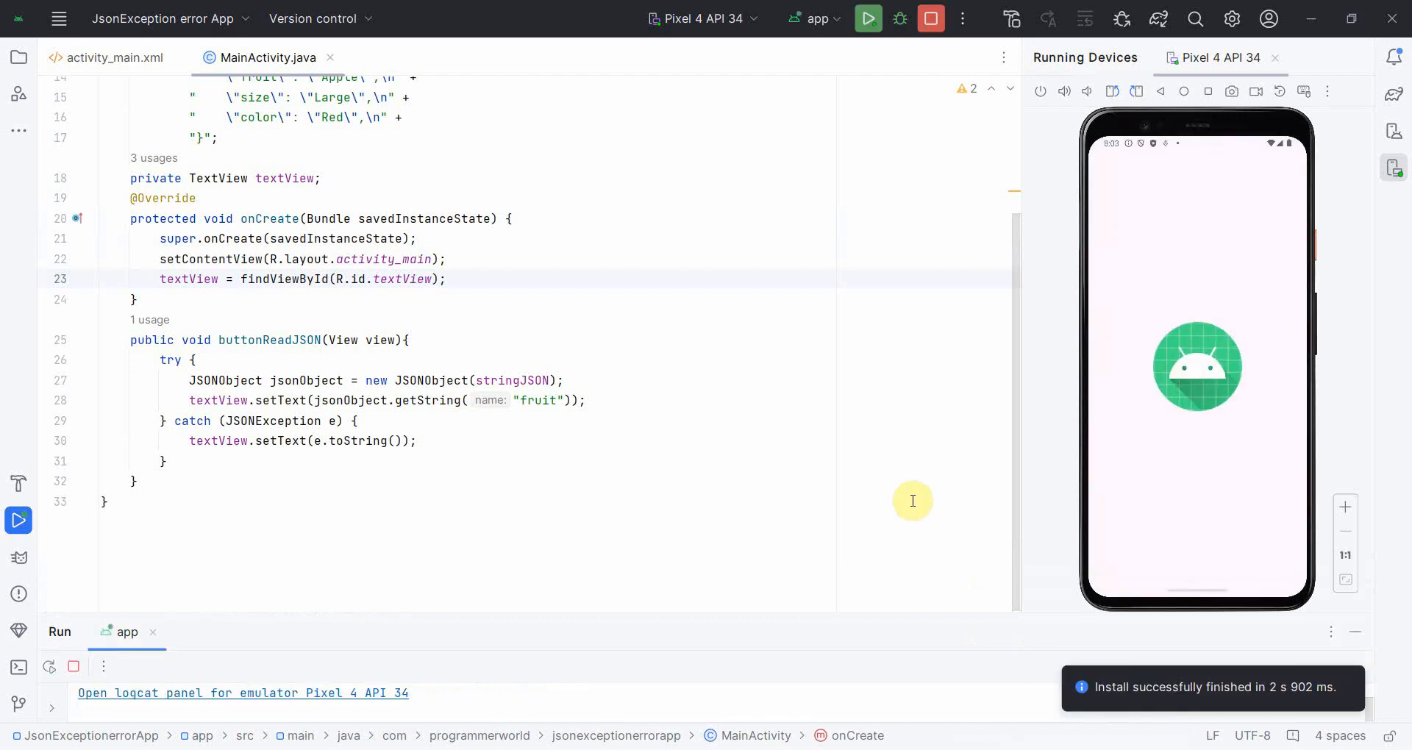
click(867, 18)
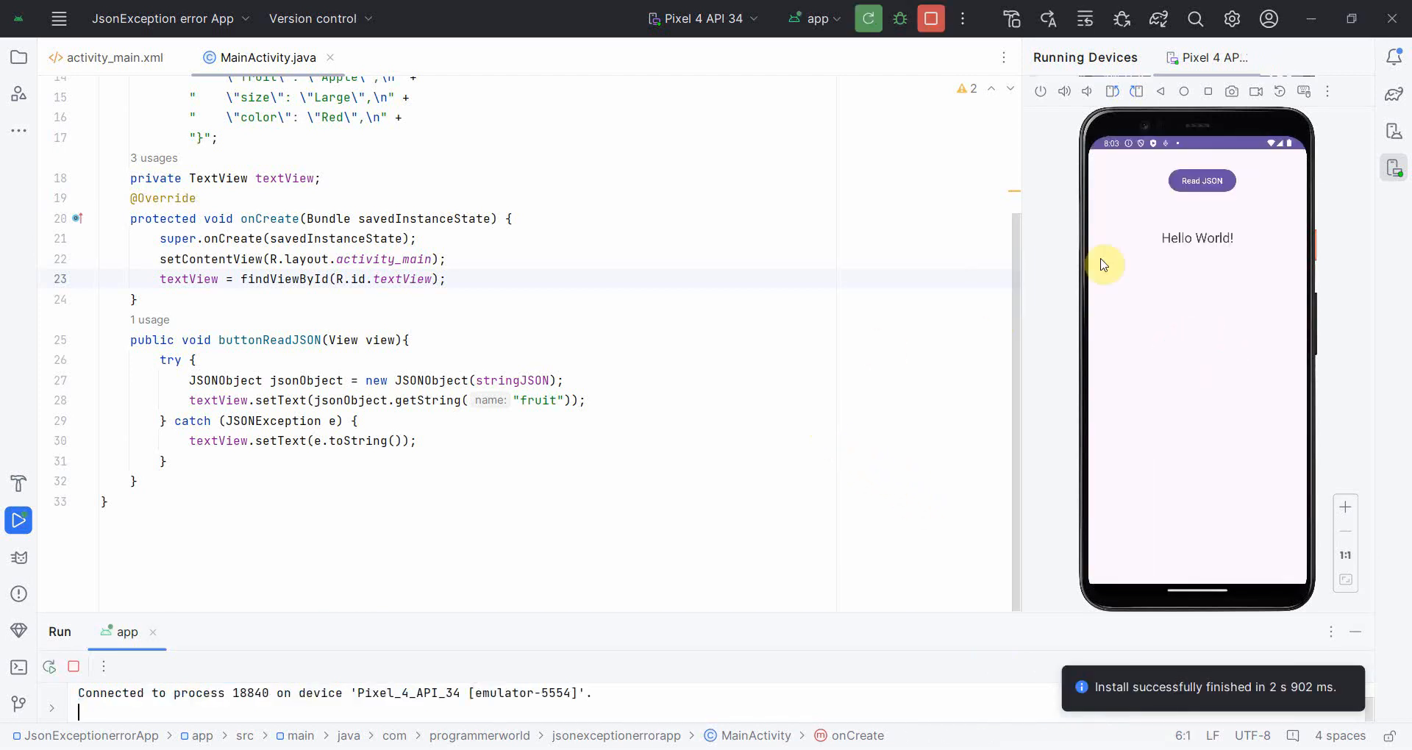
Tap Read JSON in the emulator to show the JSONException at character 65.
click(1202, 180)
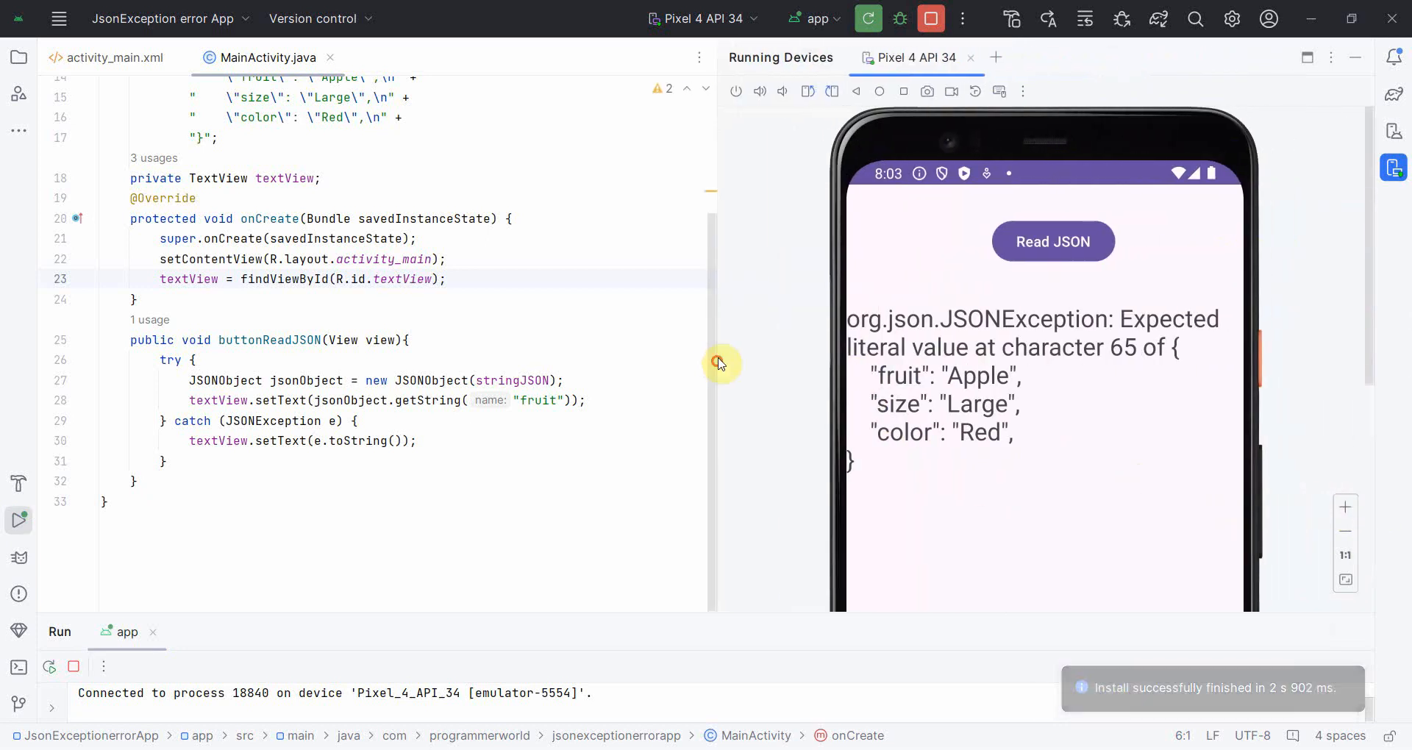
mouse_move(1071, 352)
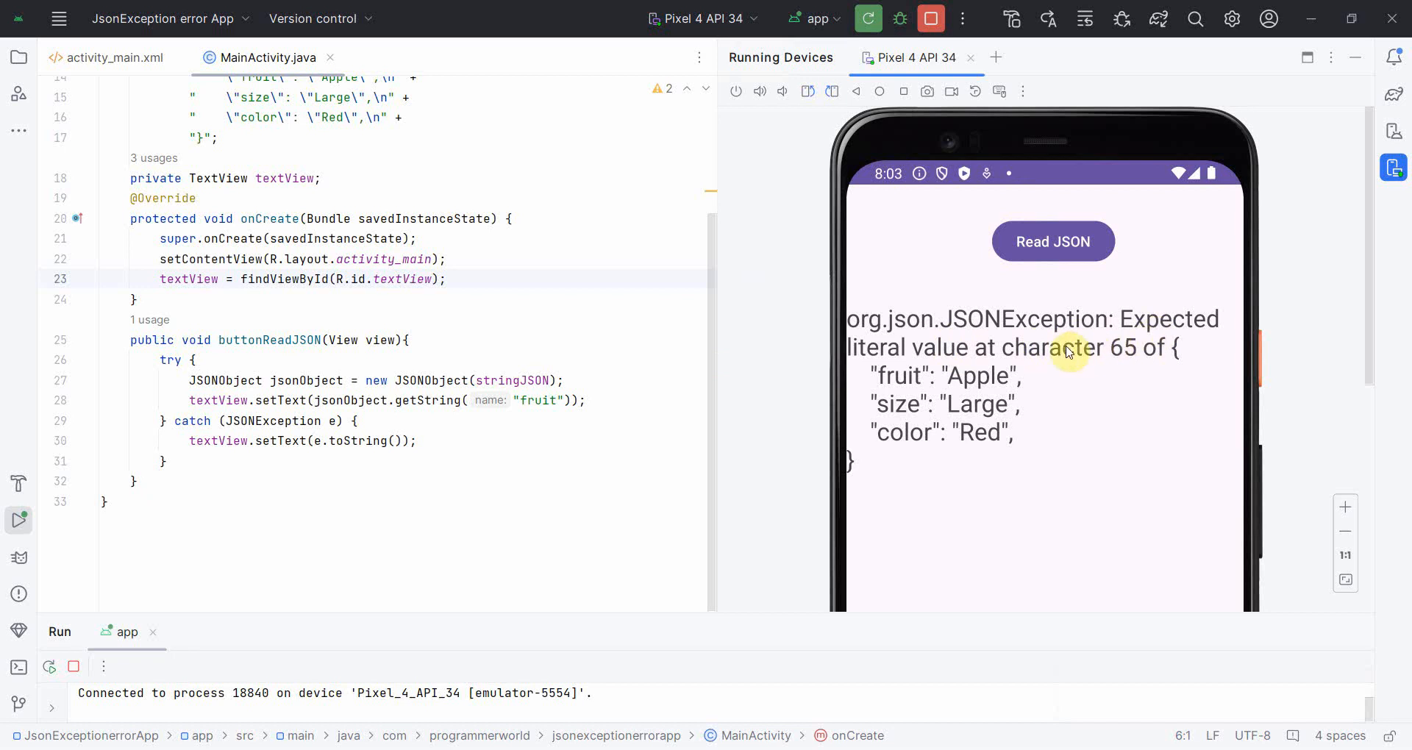
mouse_move(1105, 376)
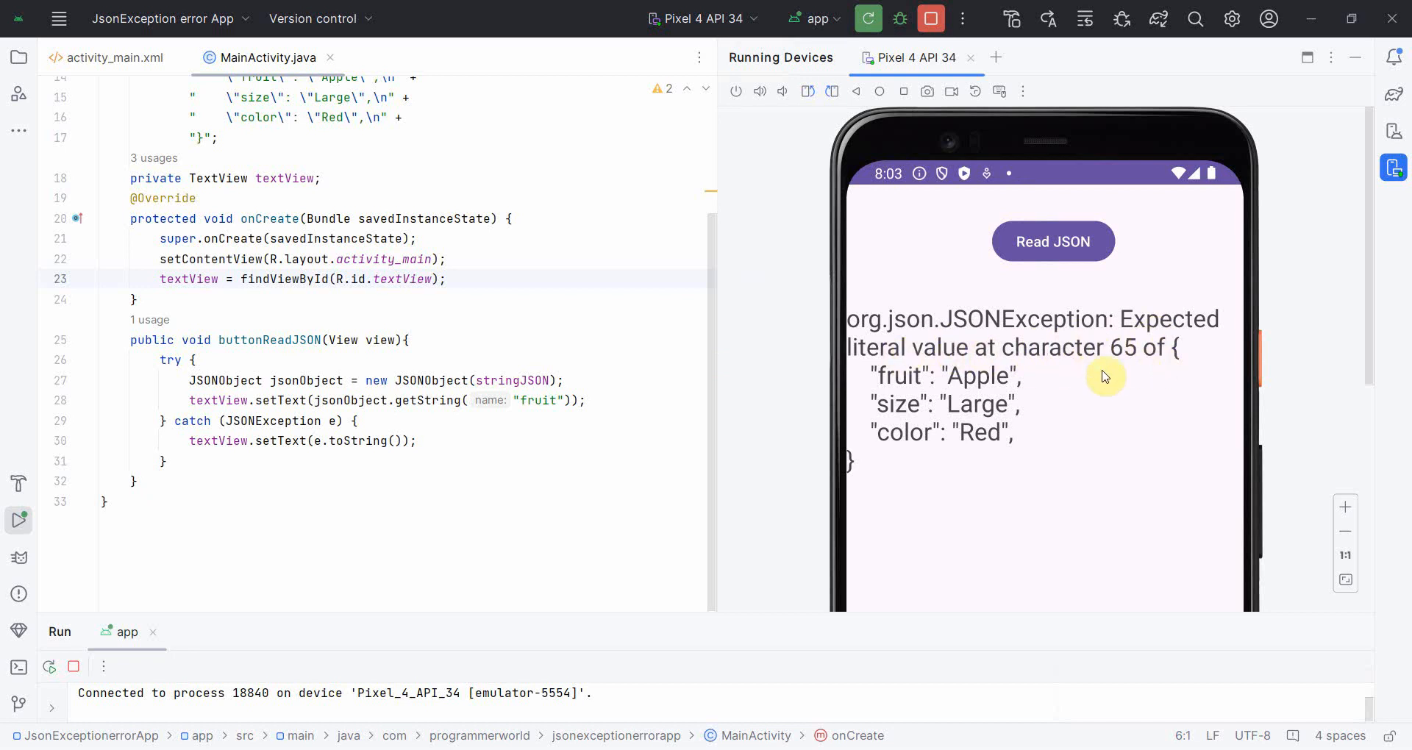
mouse_move(1013, 450)
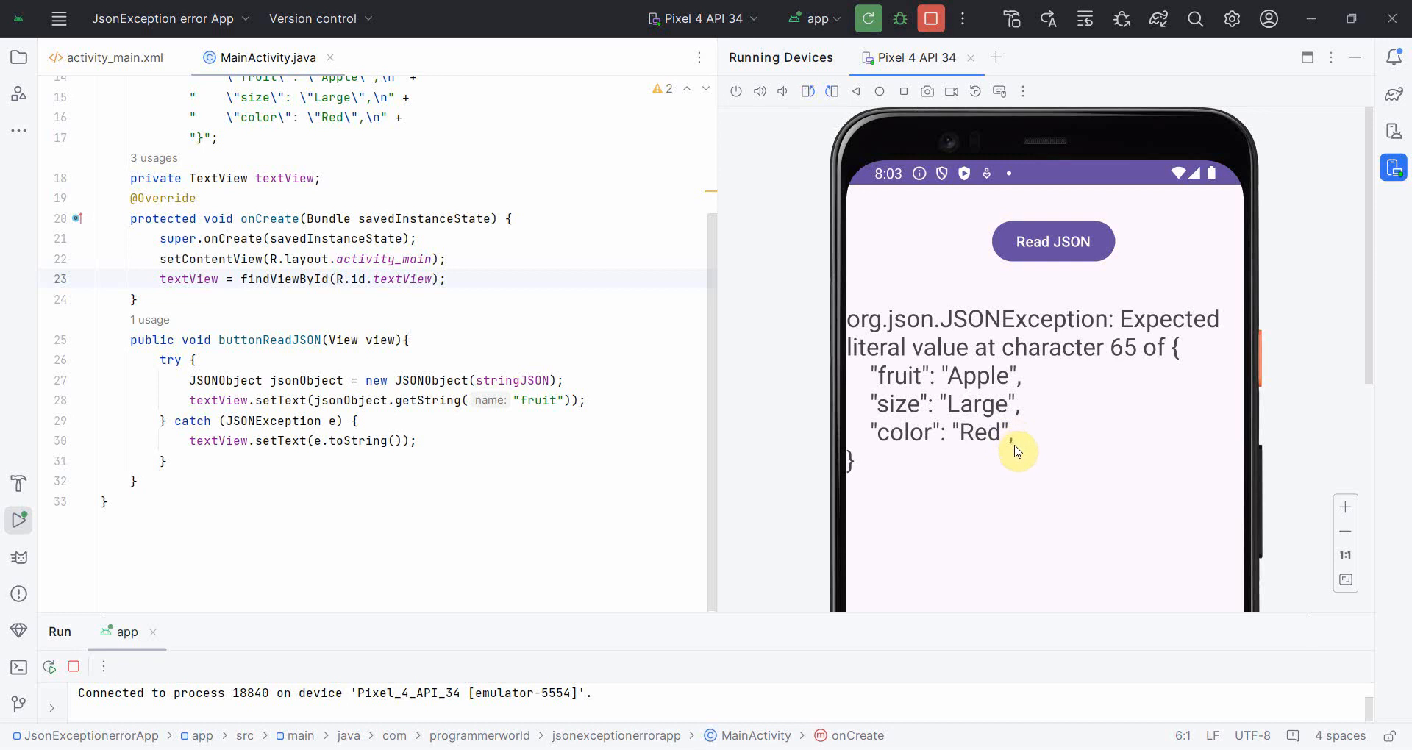
scroll(up, 3)
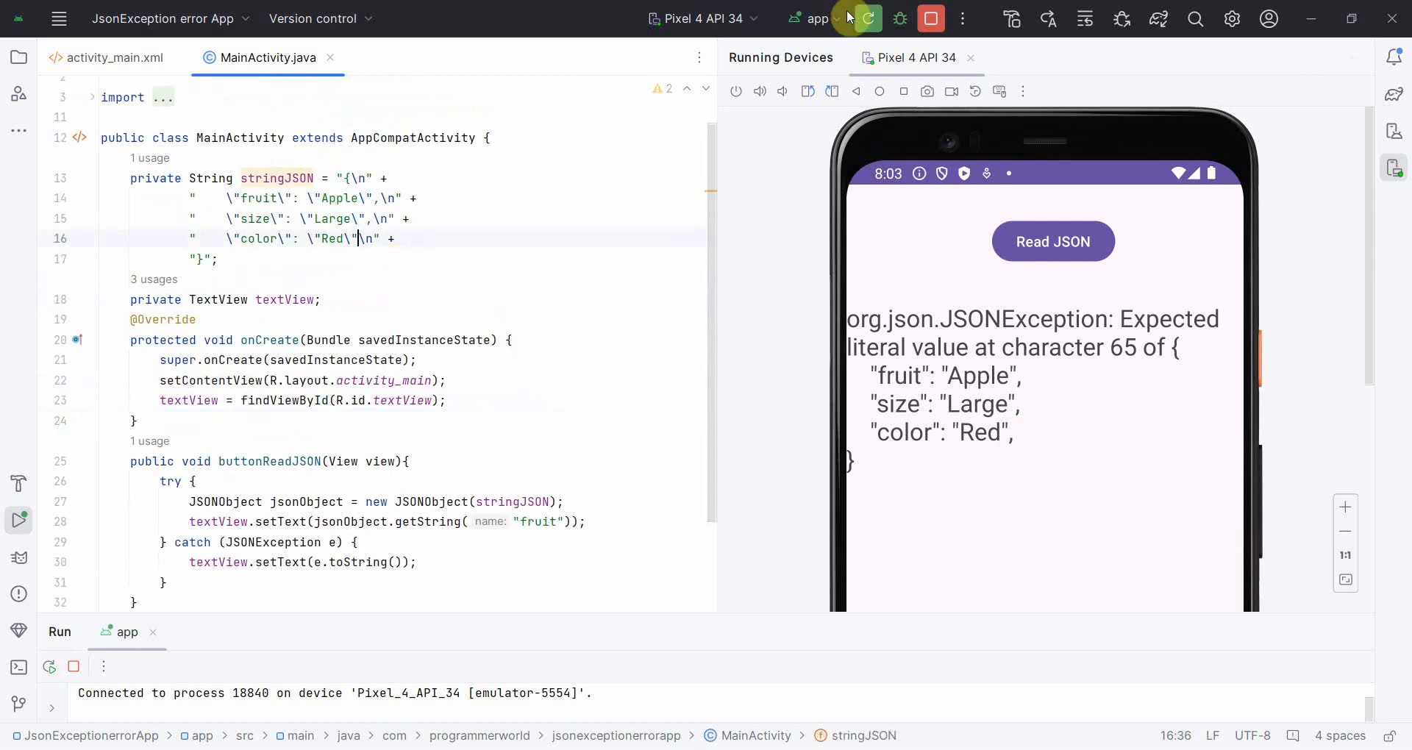
Rerun the app without the trailing comma after Red and read JSON to display Apple.
click(867, 17)
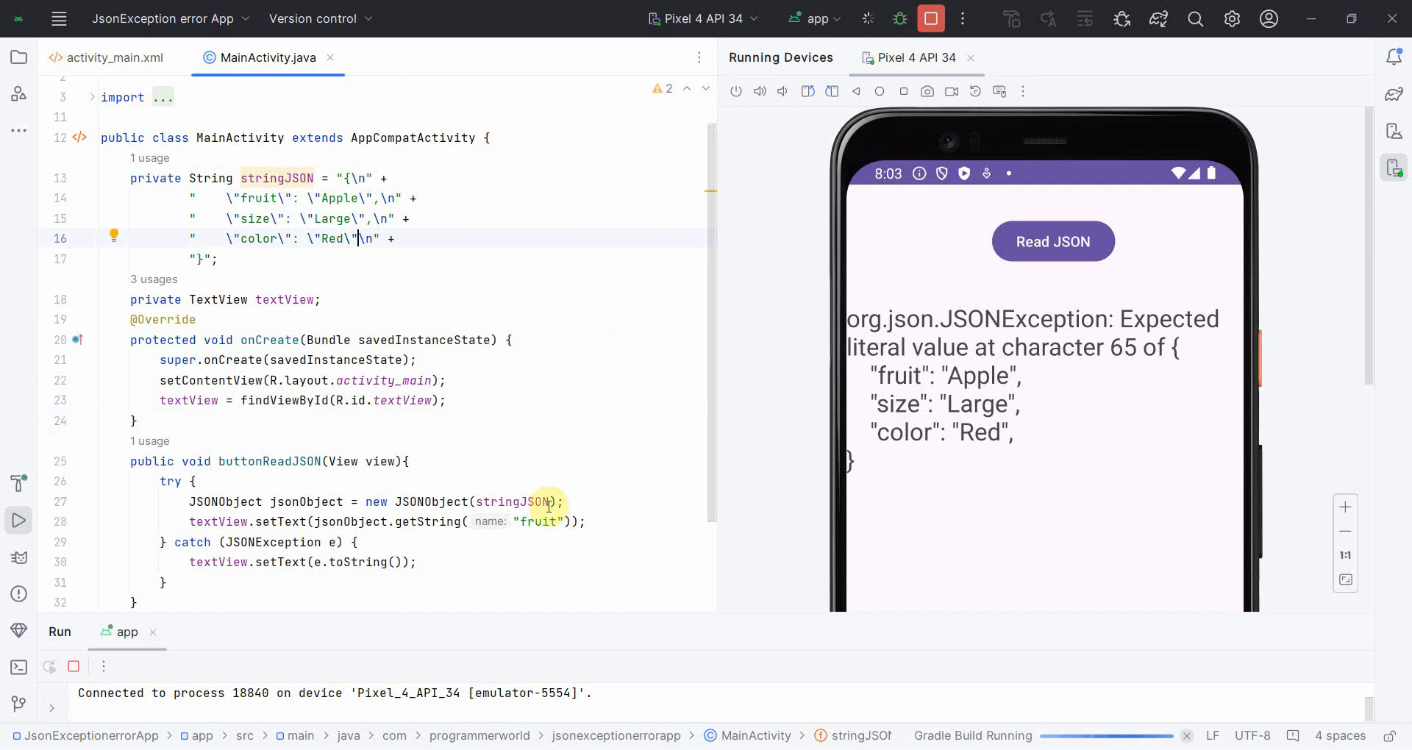
double_click(538, 522)
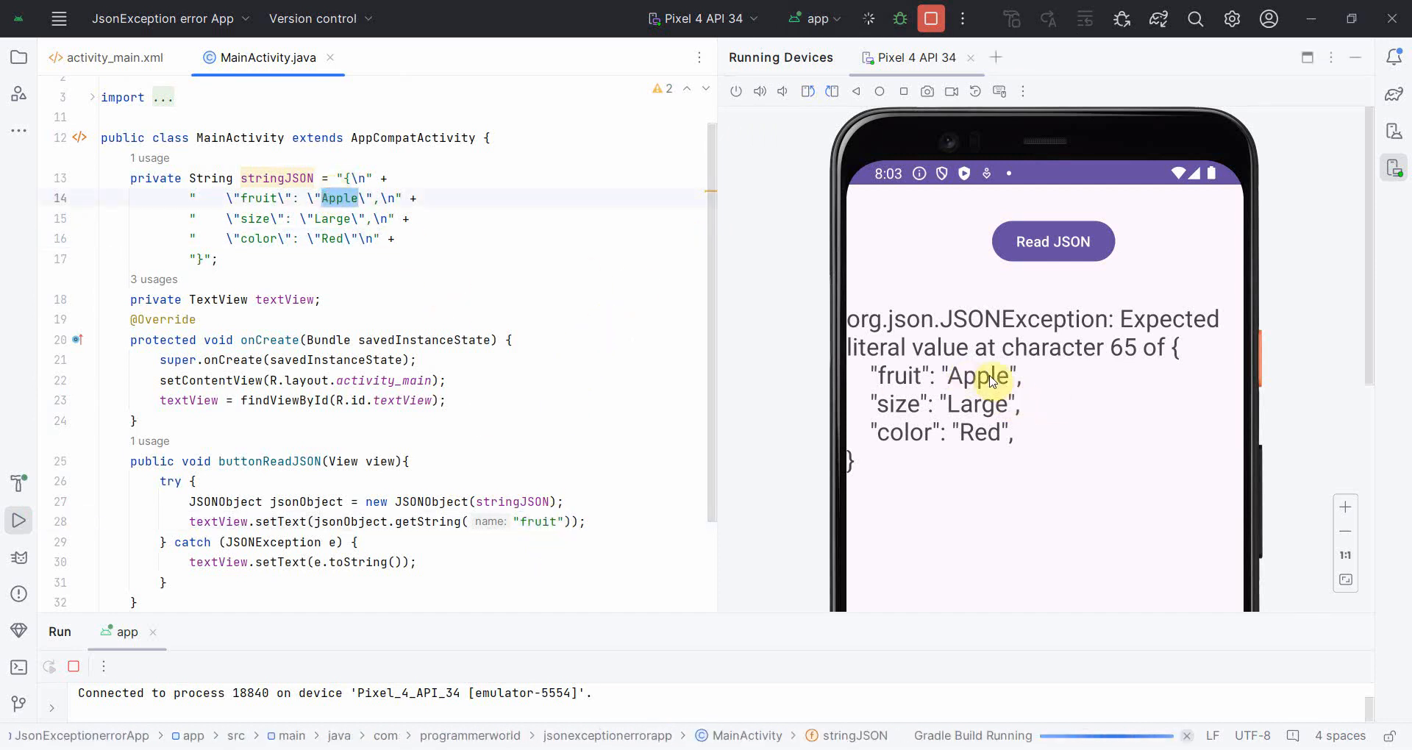
click(867, 18)
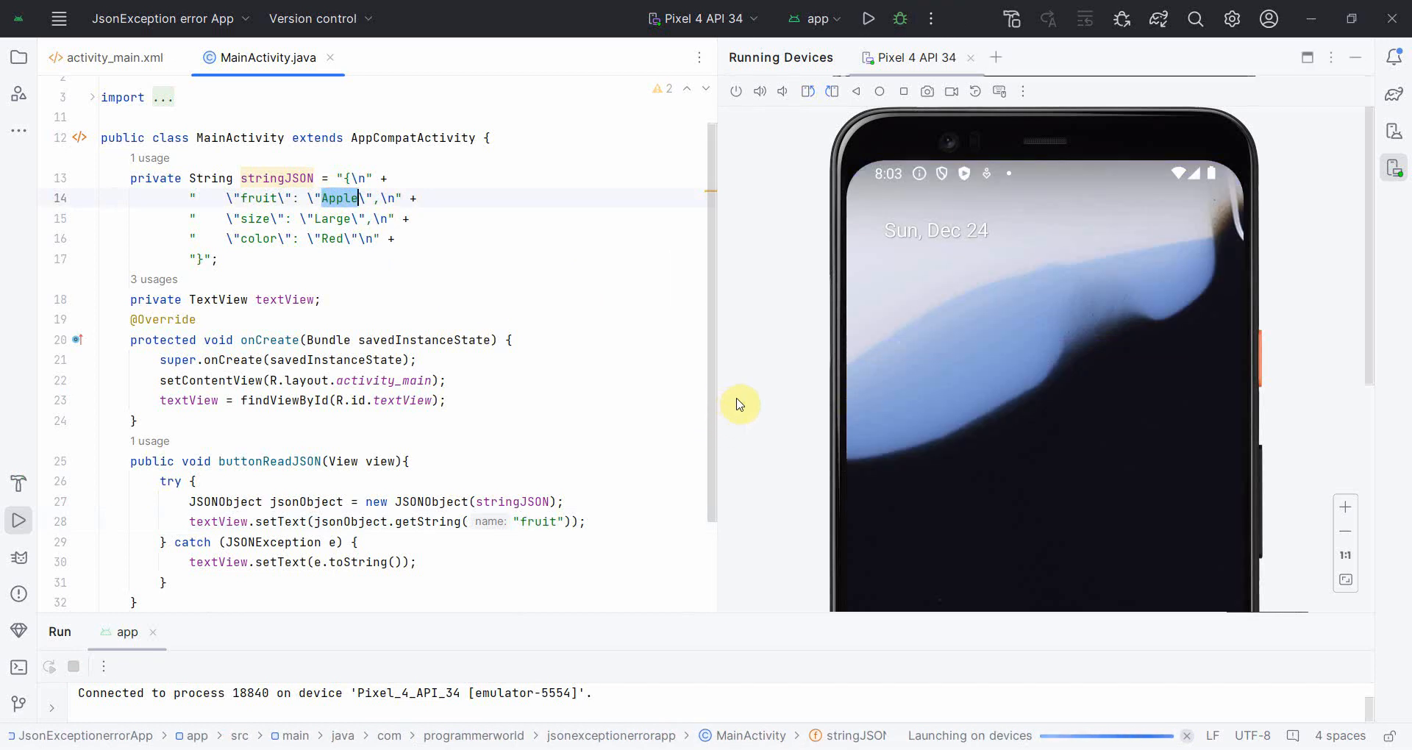
click(868, 17)
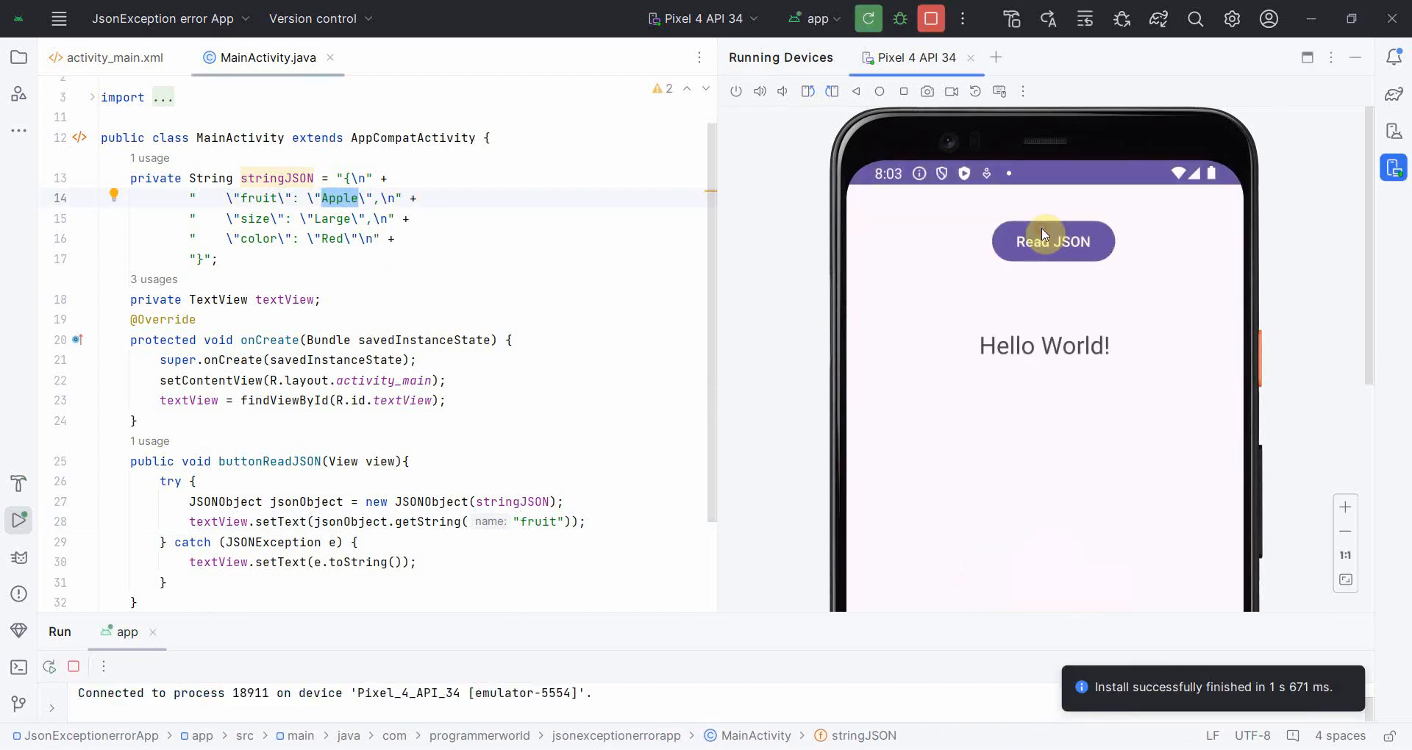
click(1052, 241)
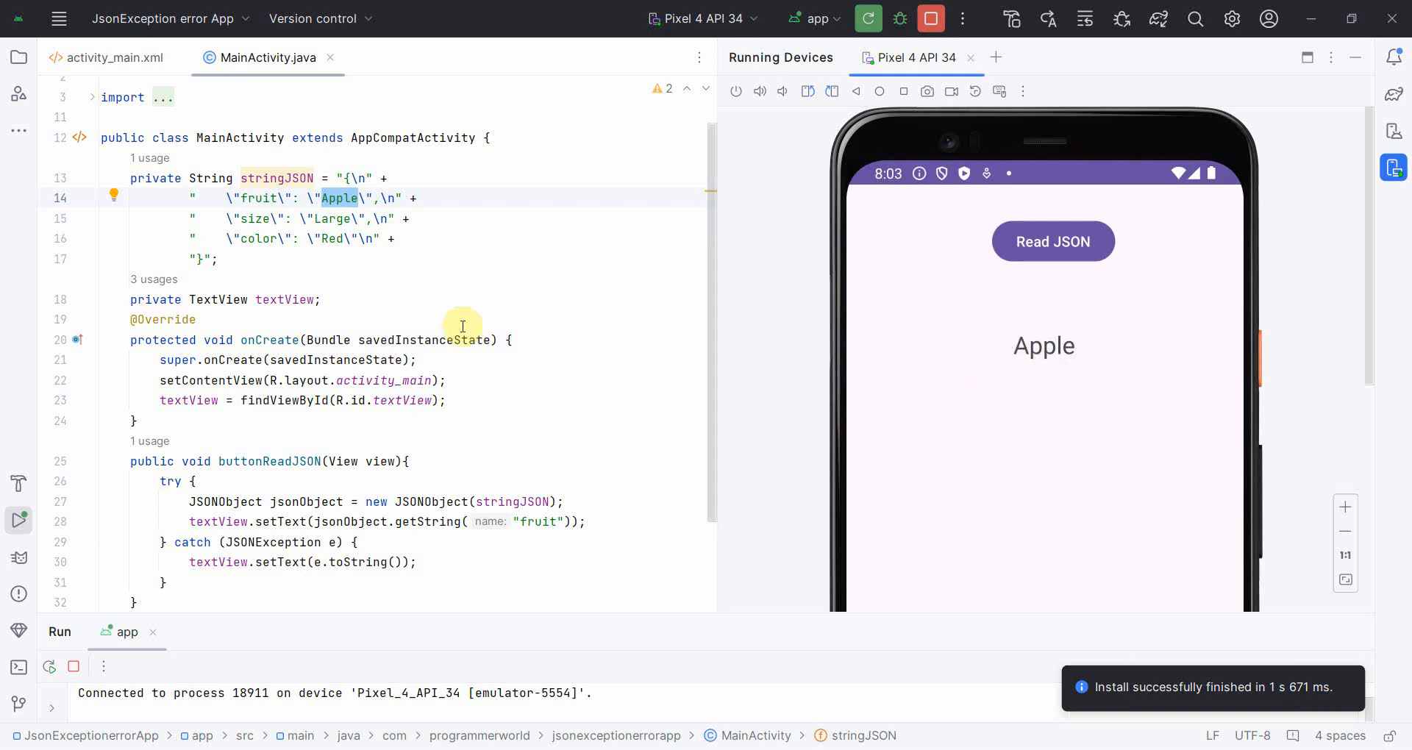
mouse_move(365, 238)
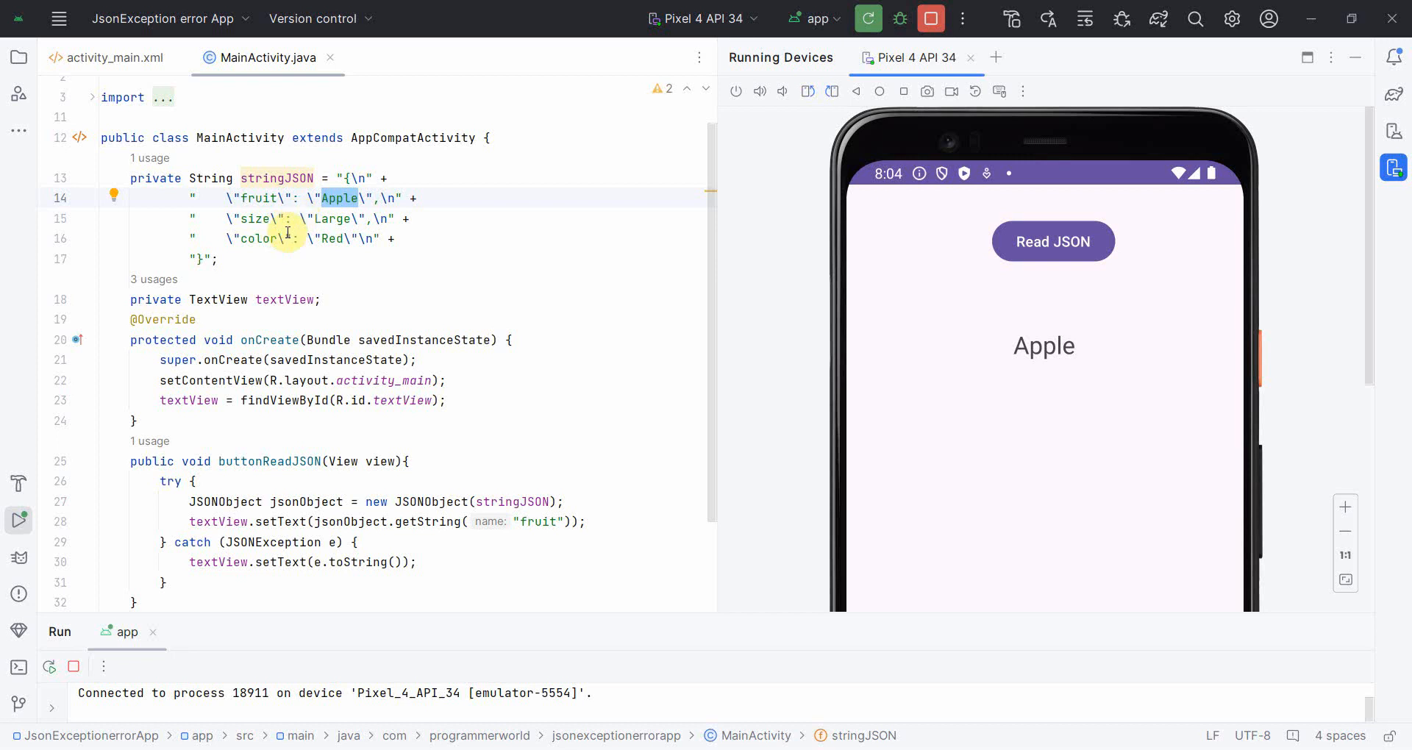
mouse_move(361, 294)
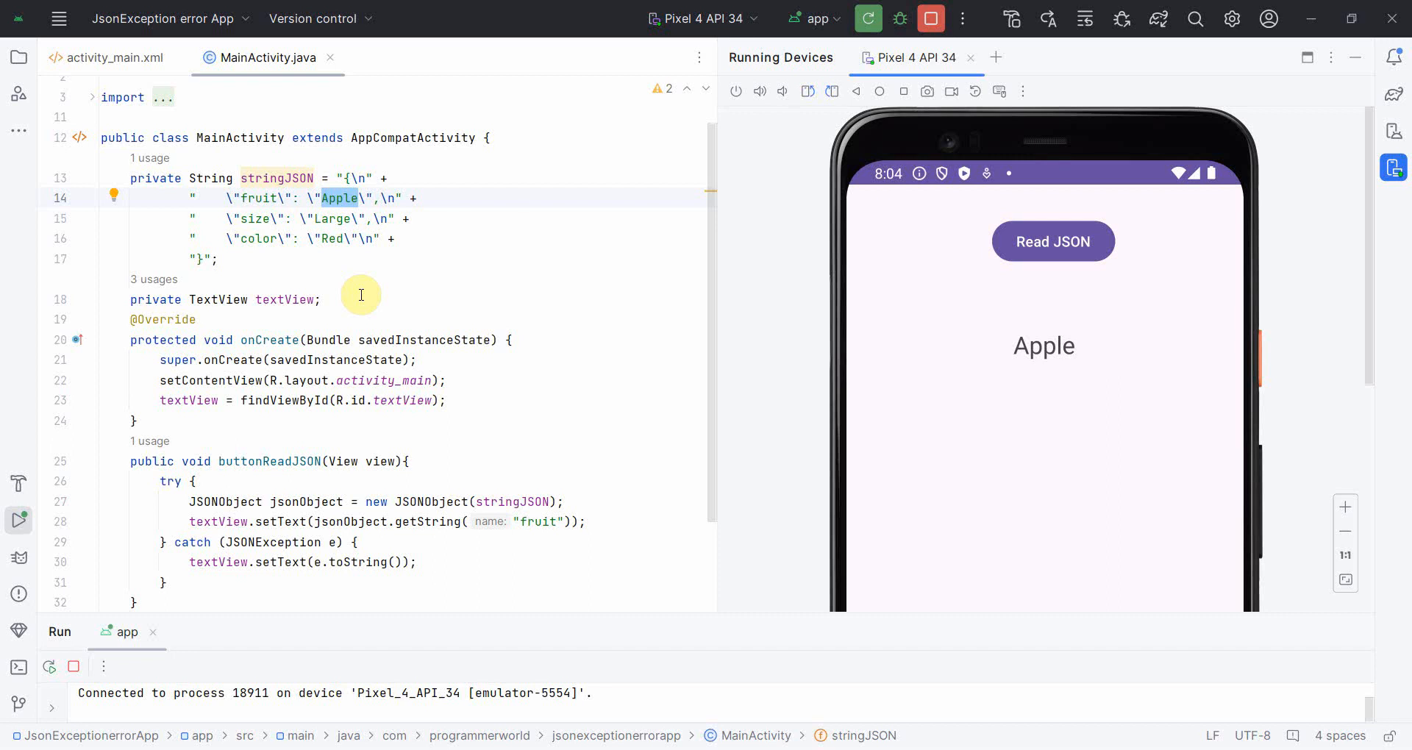
mouse_move(352, 238)
text(,)
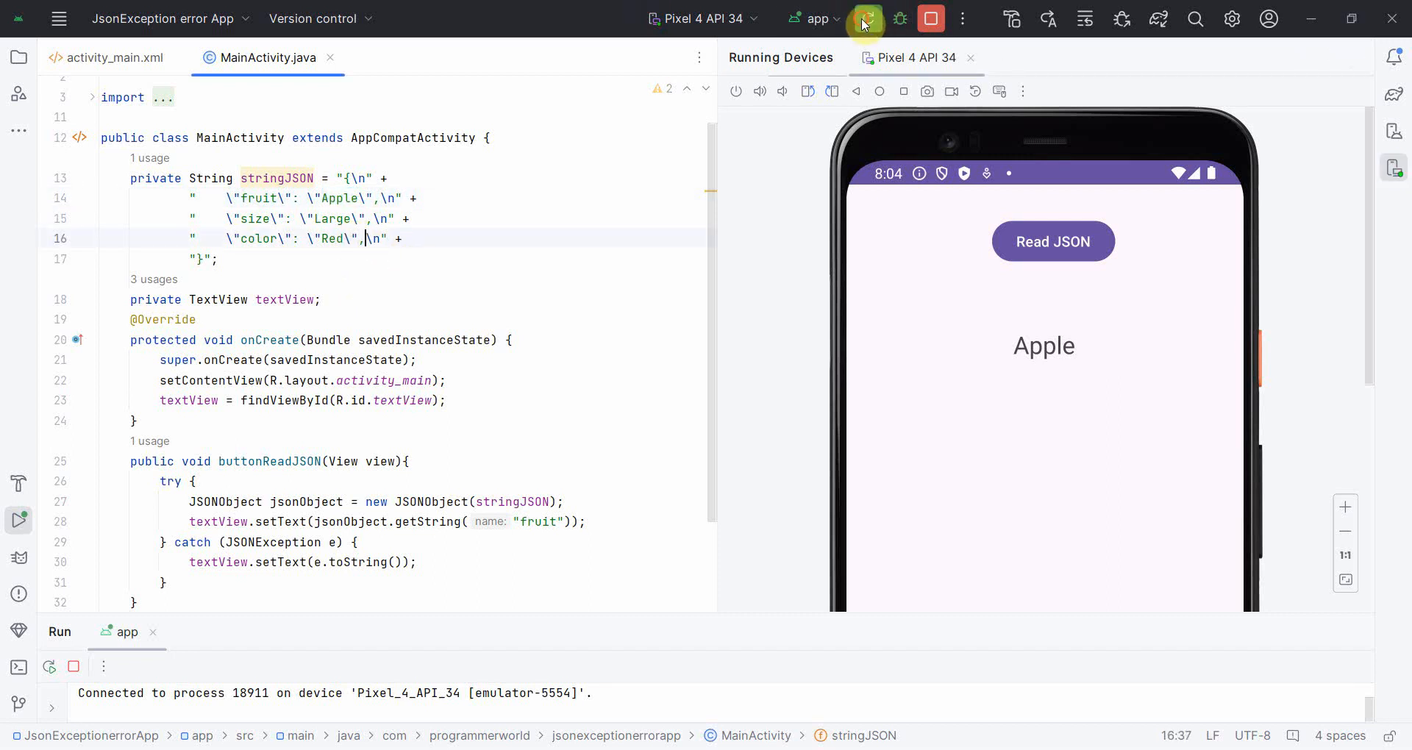
mouse_move(645, 228)
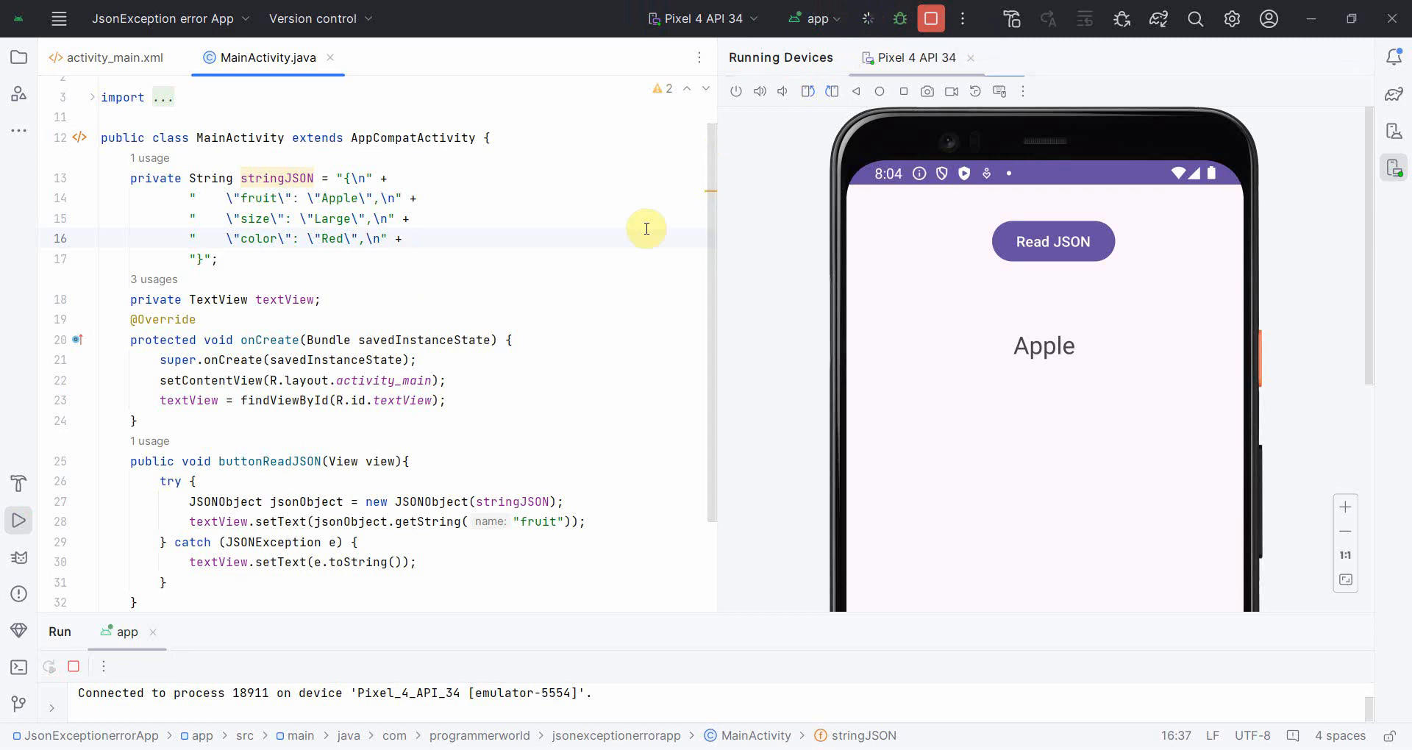